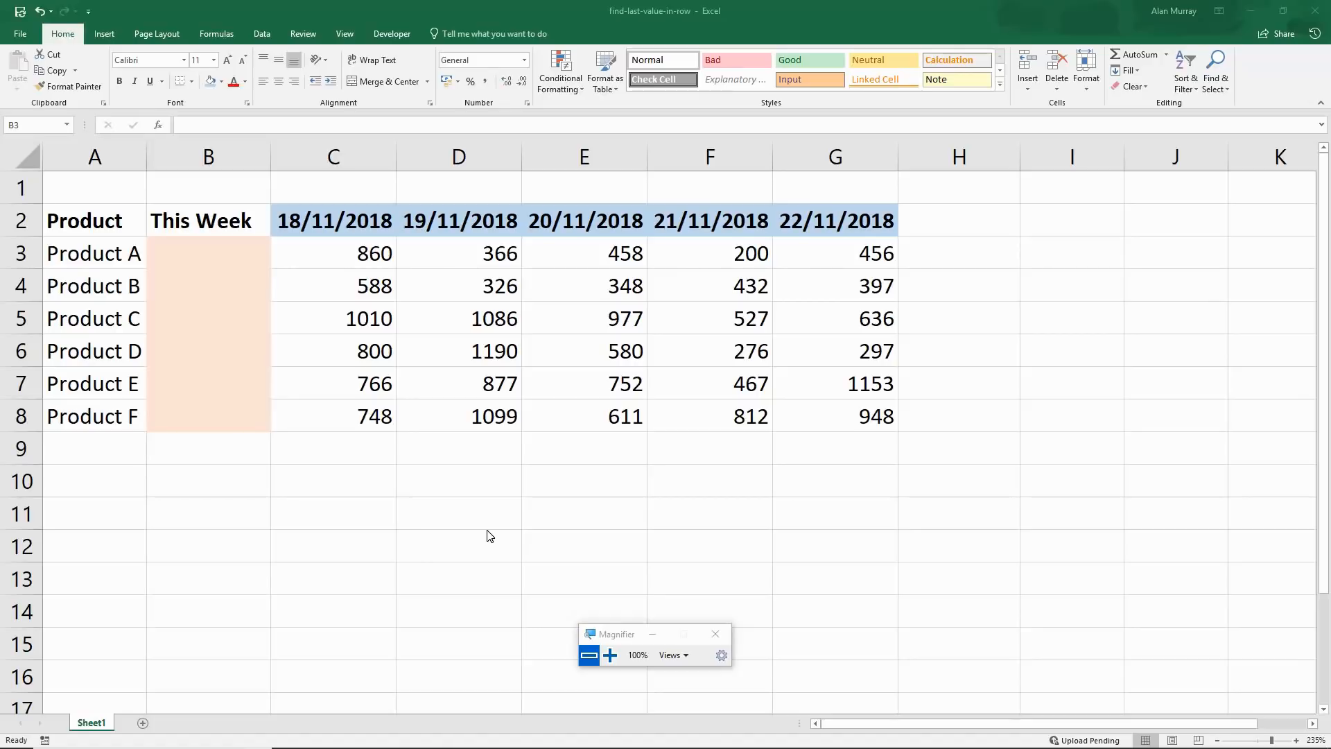
- Start =INDEX( in Product A's This Week cell B3 with the range beginning at C3
{"action": "left_click", "coordinate": [206, 252]}
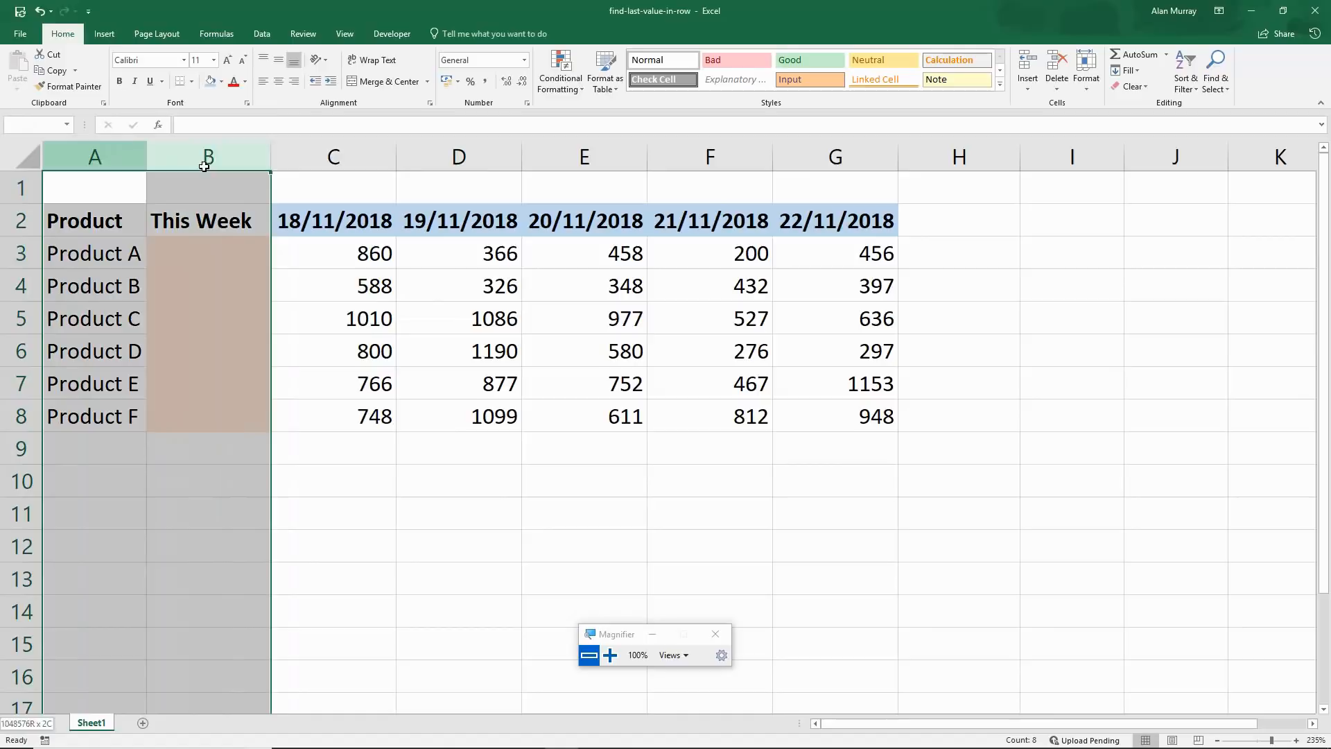
{"action": "left_click", "coordinate": [94, 187]}
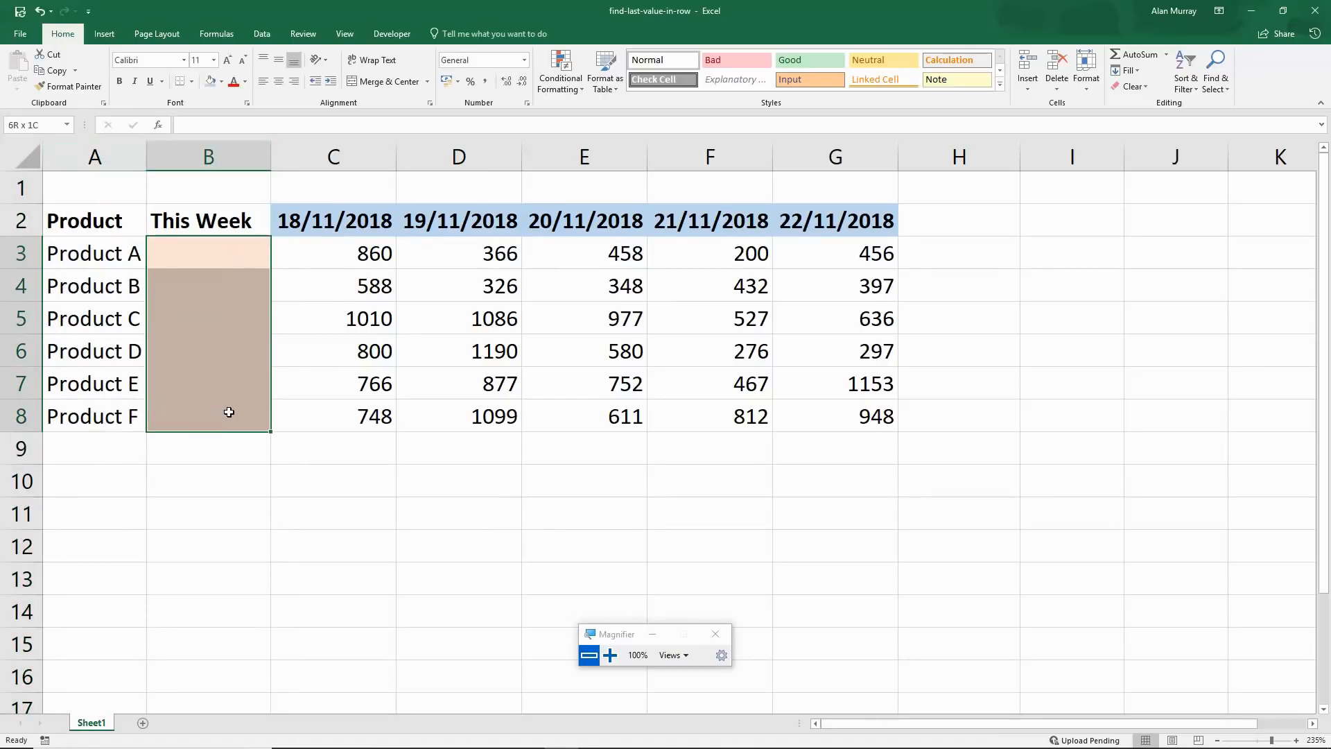
{"action": "left_click", "coordinate": [208, 253]}
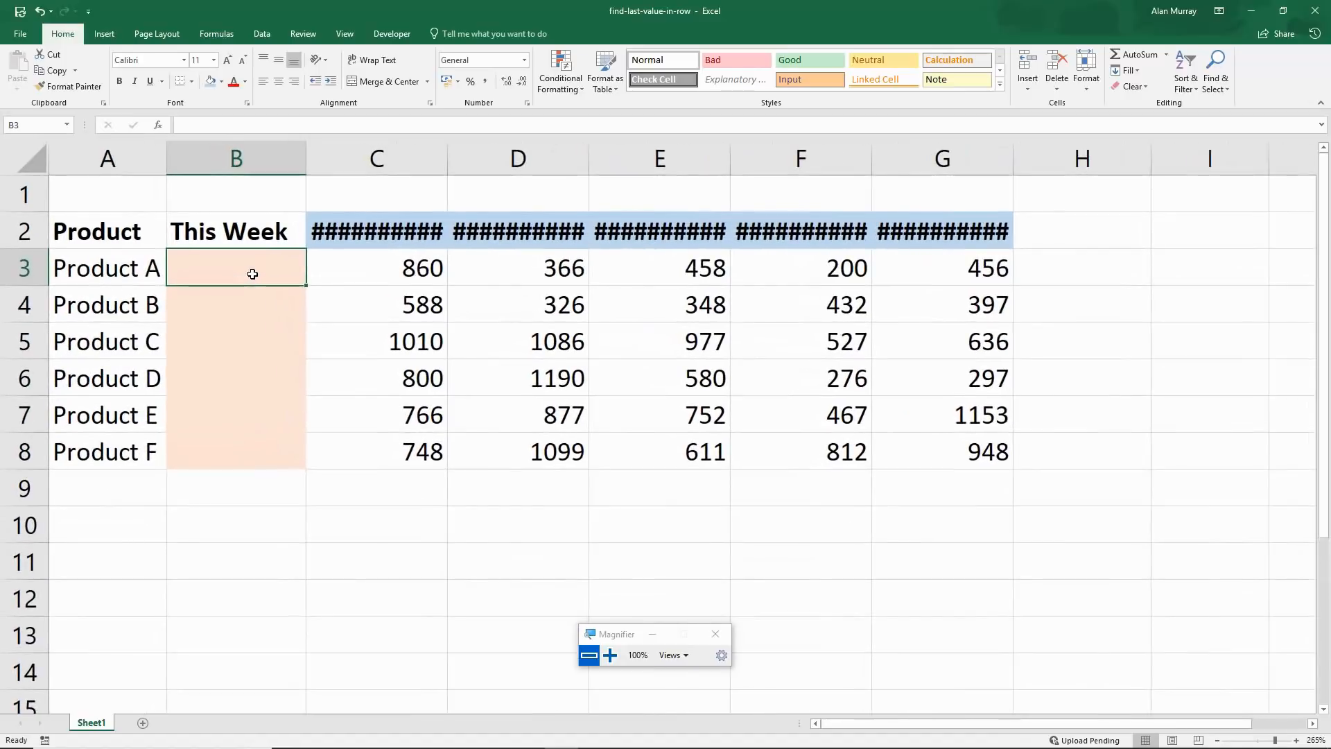
{"action": "type", "text": "="}
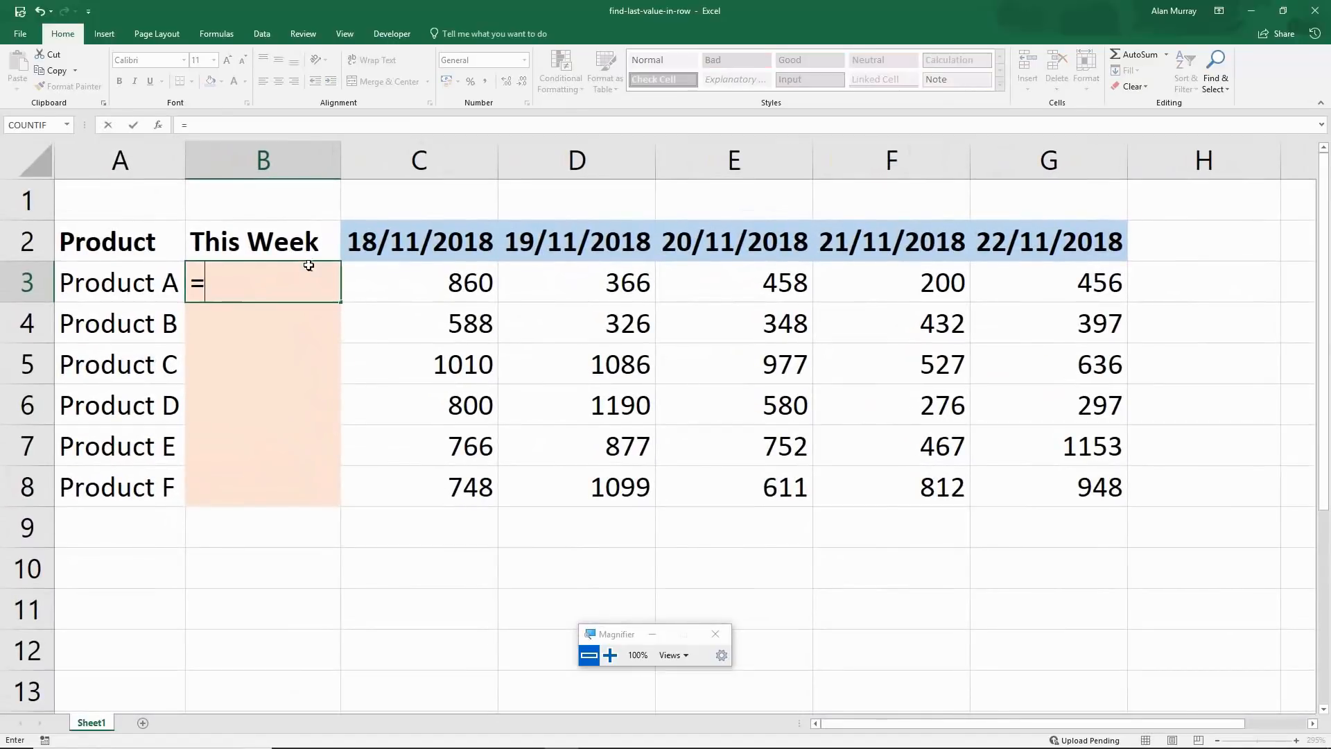
{"action": "type", "text": "index("}
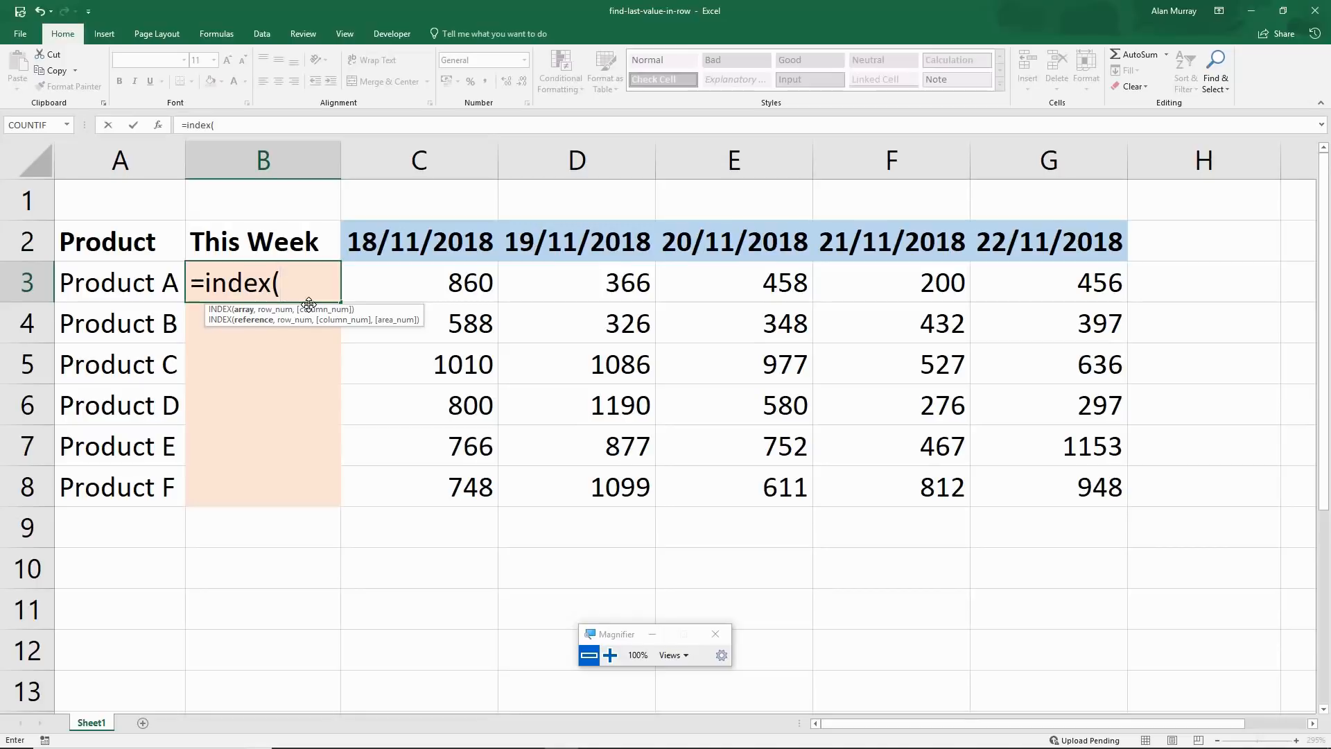
{"action": "mouse_move", "coordinate": [260, 309]}
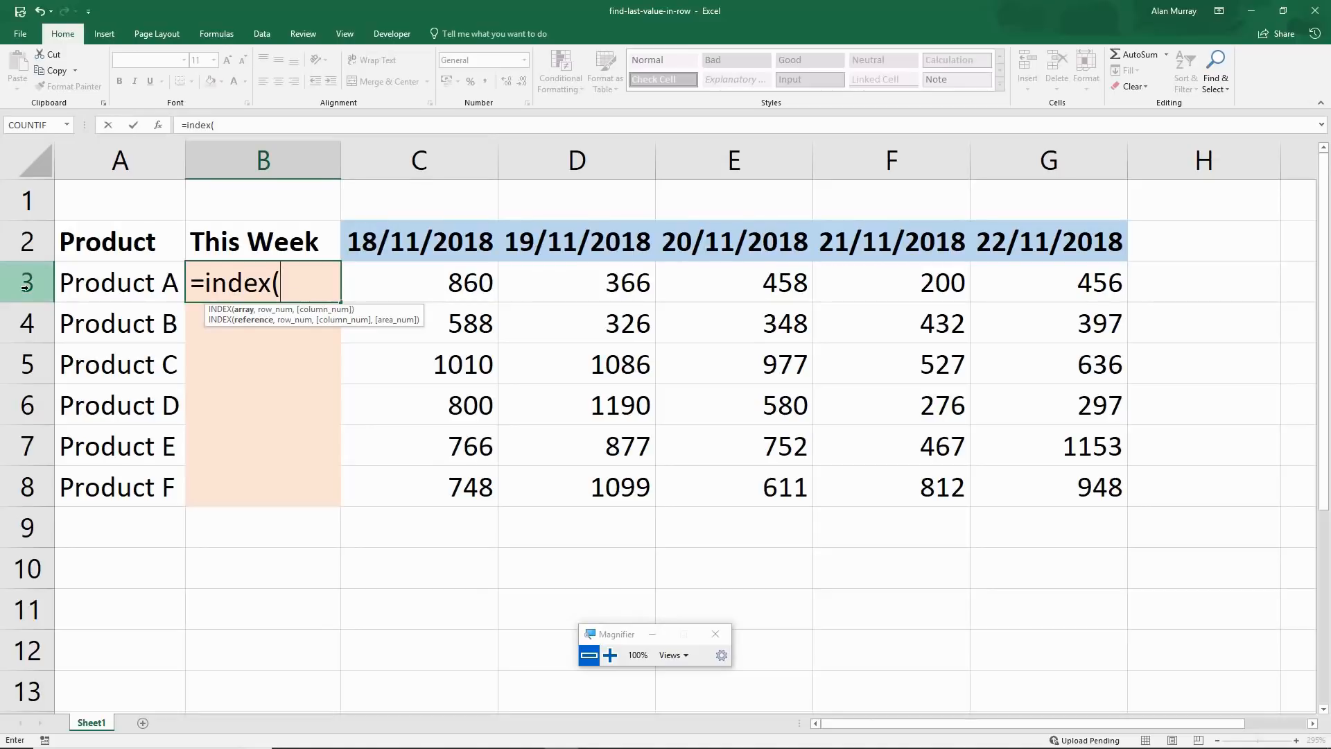
{"action": "left_click", "coordinate": [28, 283]}
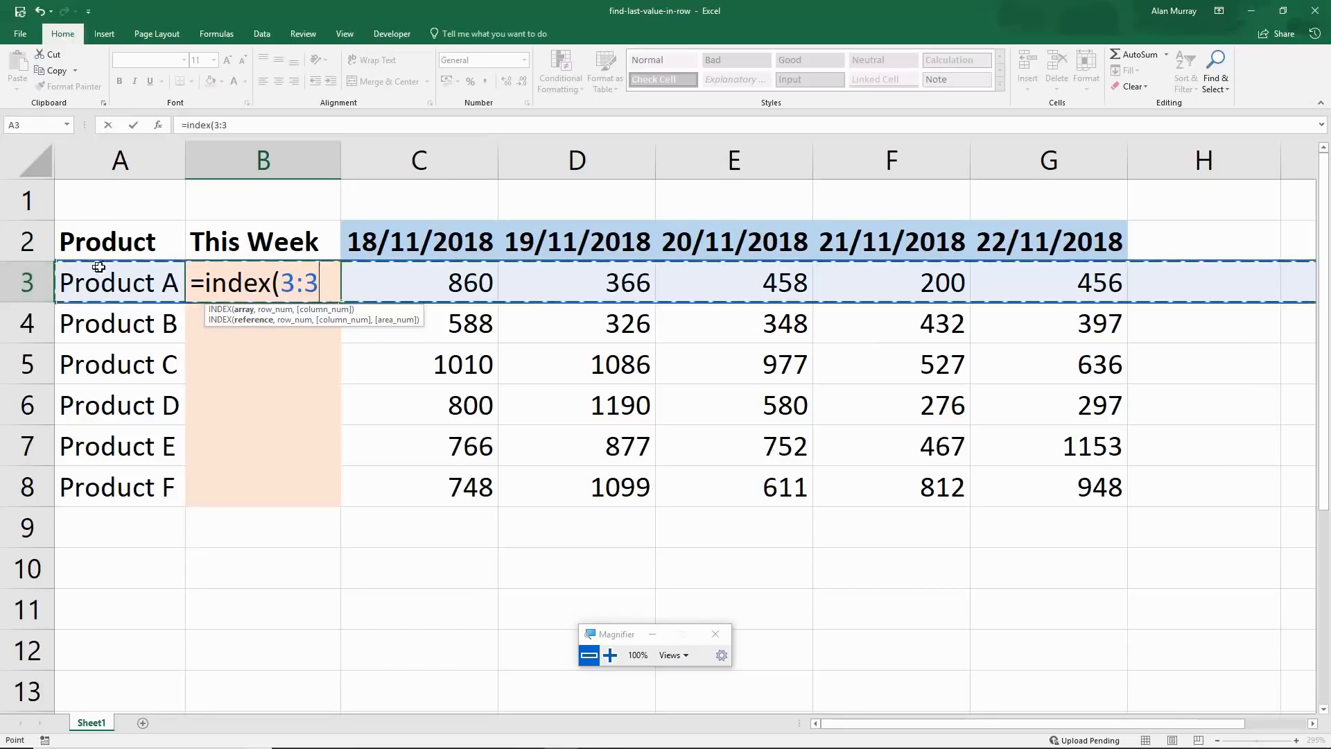
{"action": "mouse_move", "coordinate": [276, 283]}
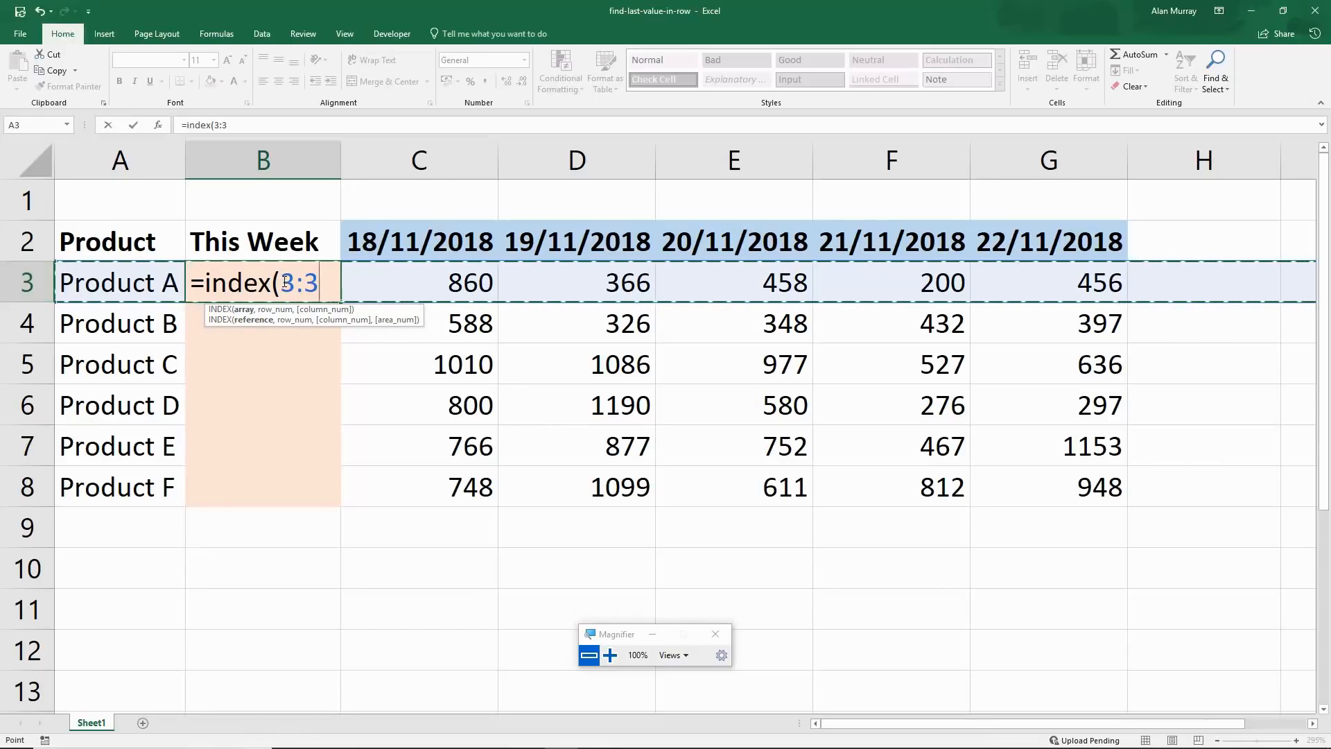
{"action": "left_click", "coordinate": [417, 283]}
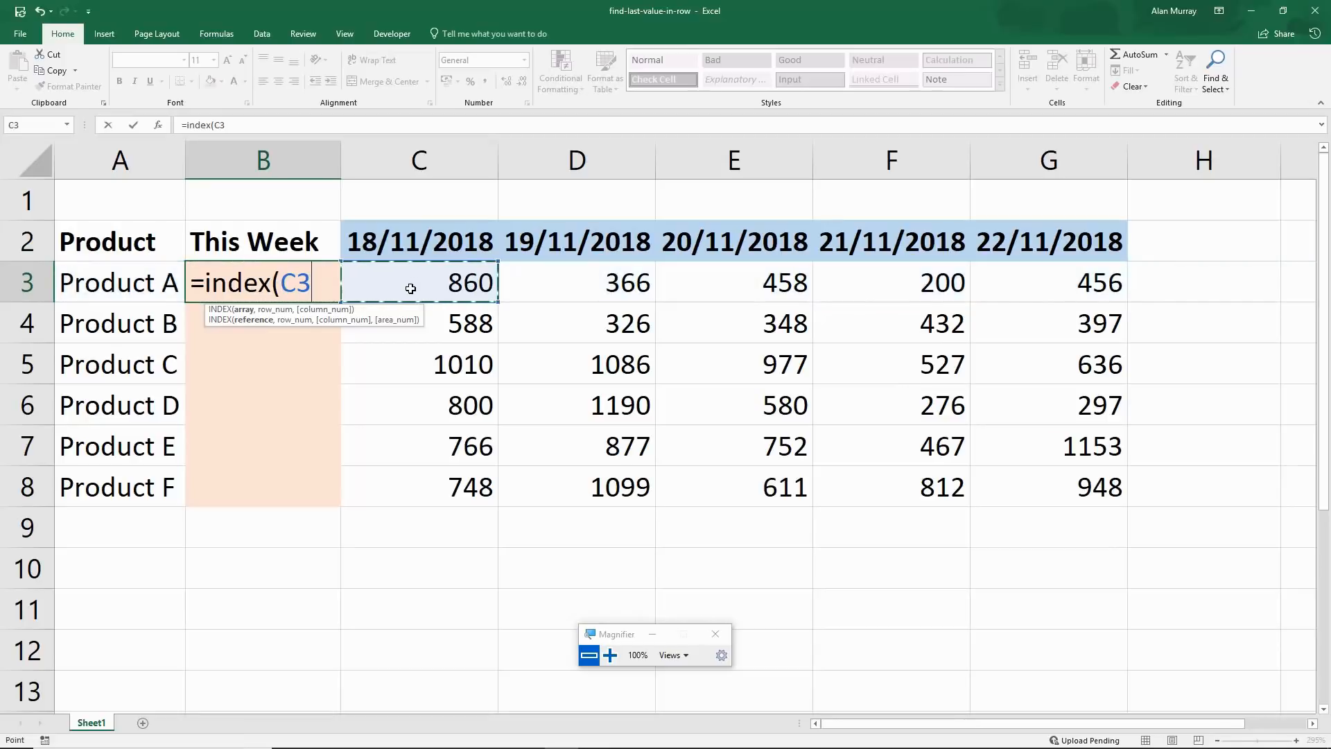
{"action": "mouse_move", "coordinate": [459, 284]}
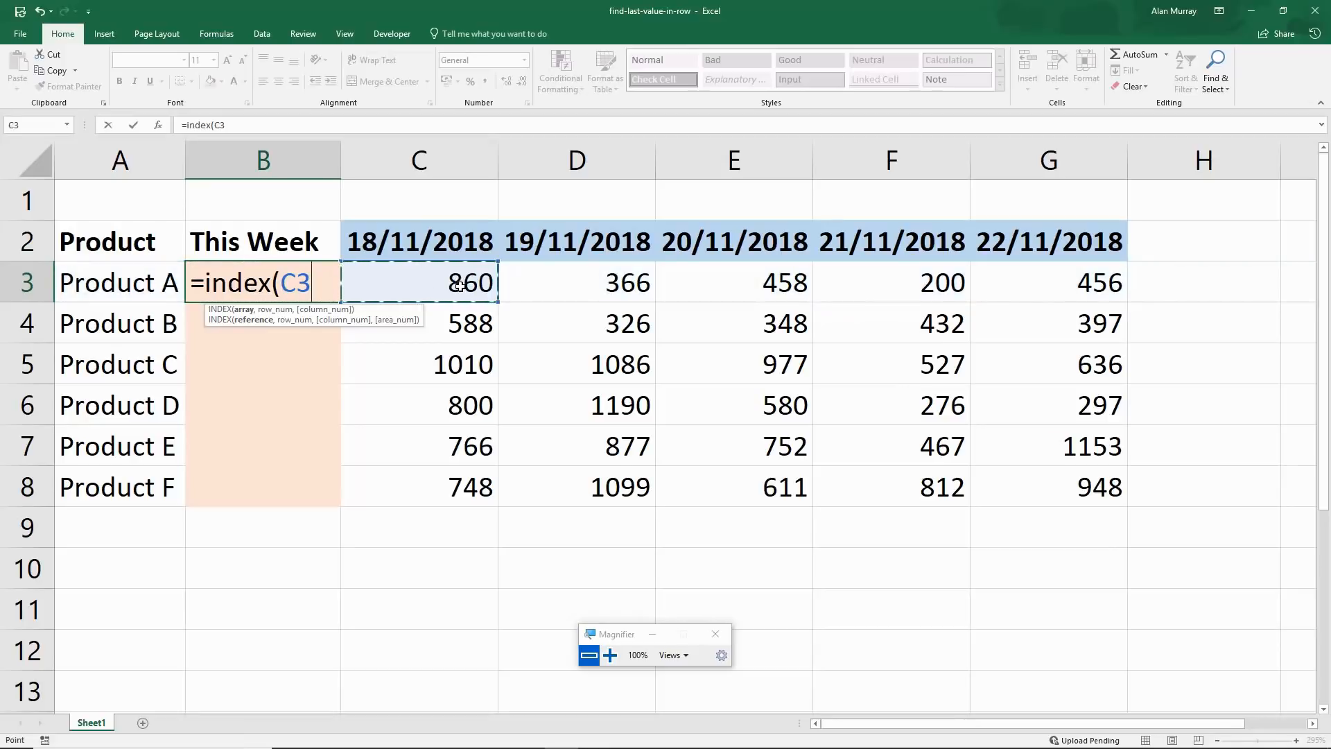
{"action": "mouse_move", "coordinate": [1265, 269]}
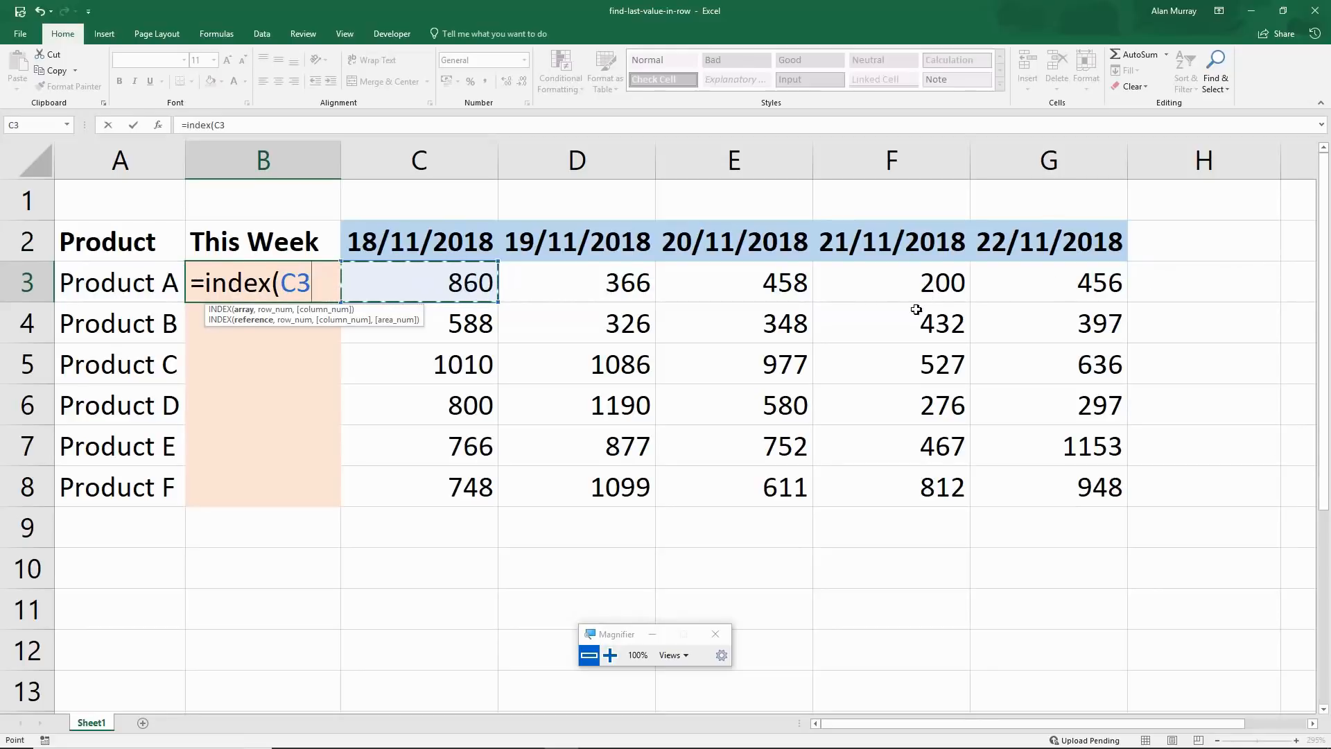
{"action": "mouse_move", "coordinate": [840, 341]}
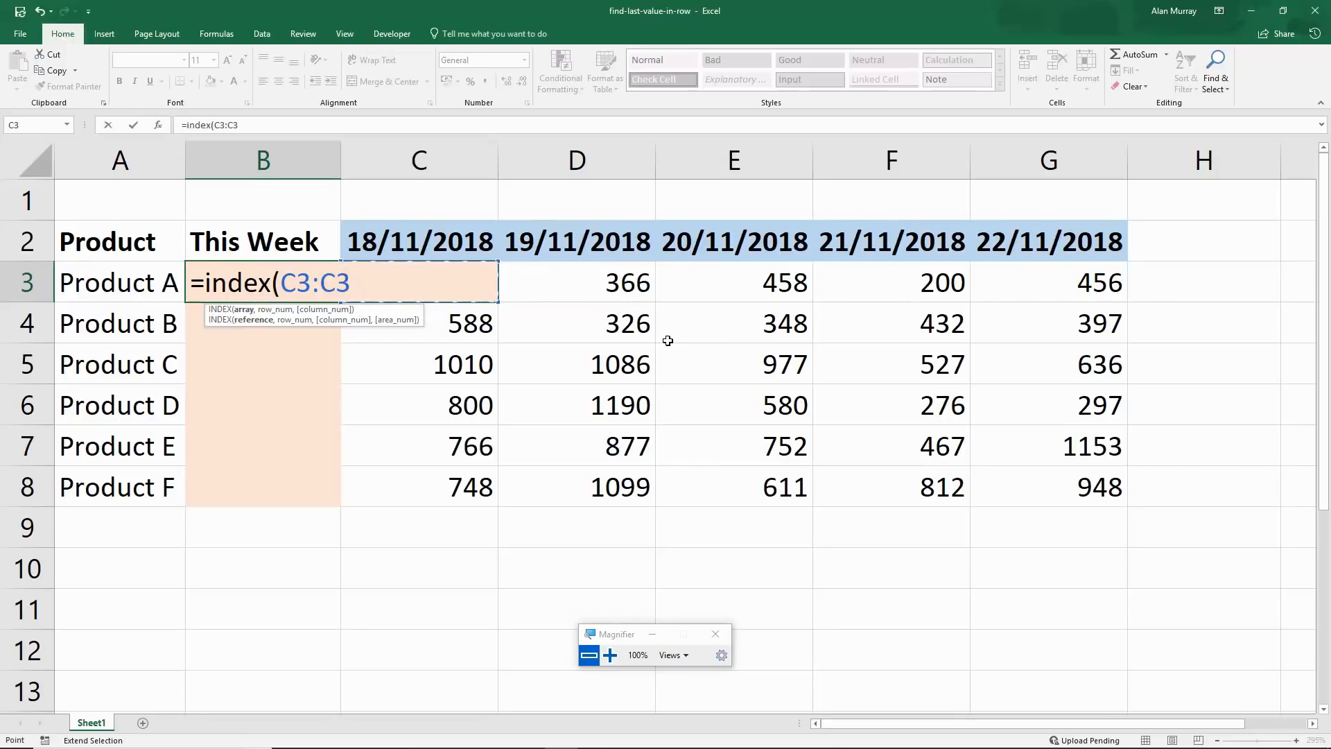
- Complete =INDEX(C3:NZ3,1,COUNTA(C3:NZ3)) so B3 returns 456
{"action": "key", "text": "Backspace"}
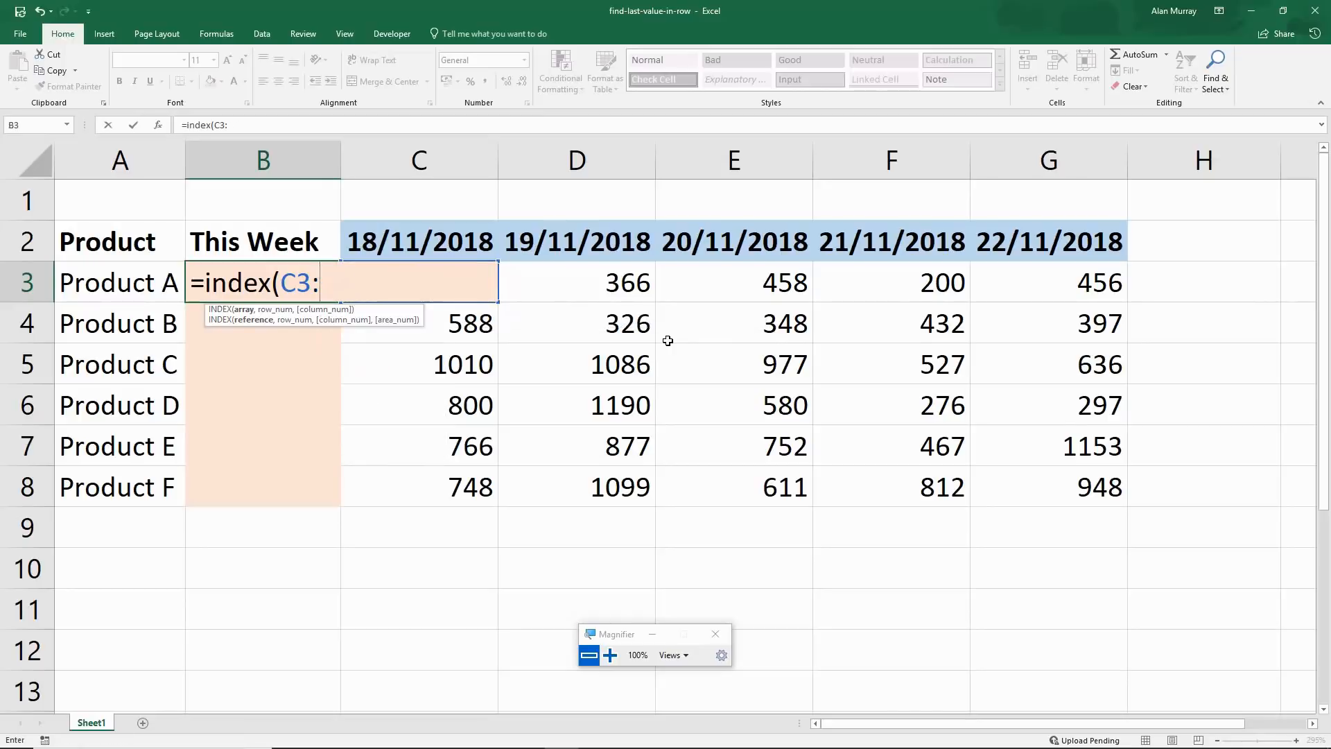
{"action": "type", "text": "N"}
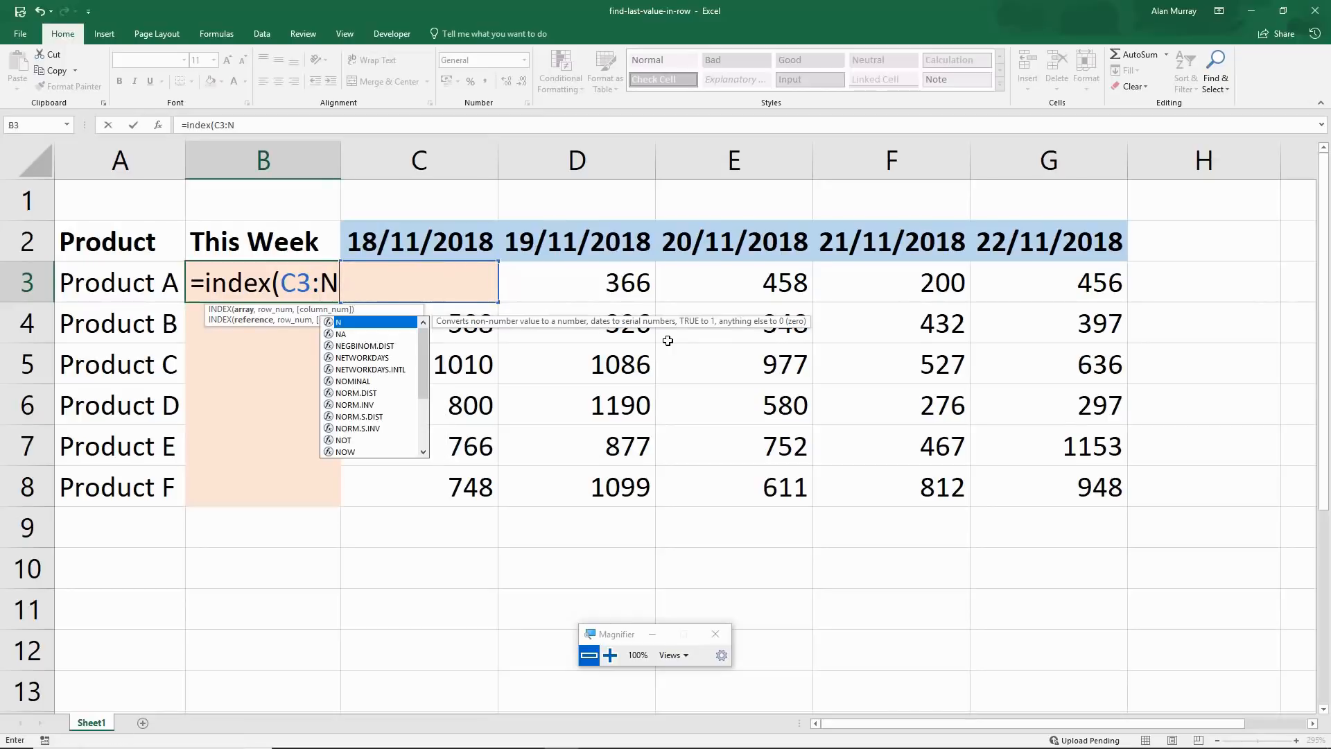
{"action": "type", "text": "Z3"}
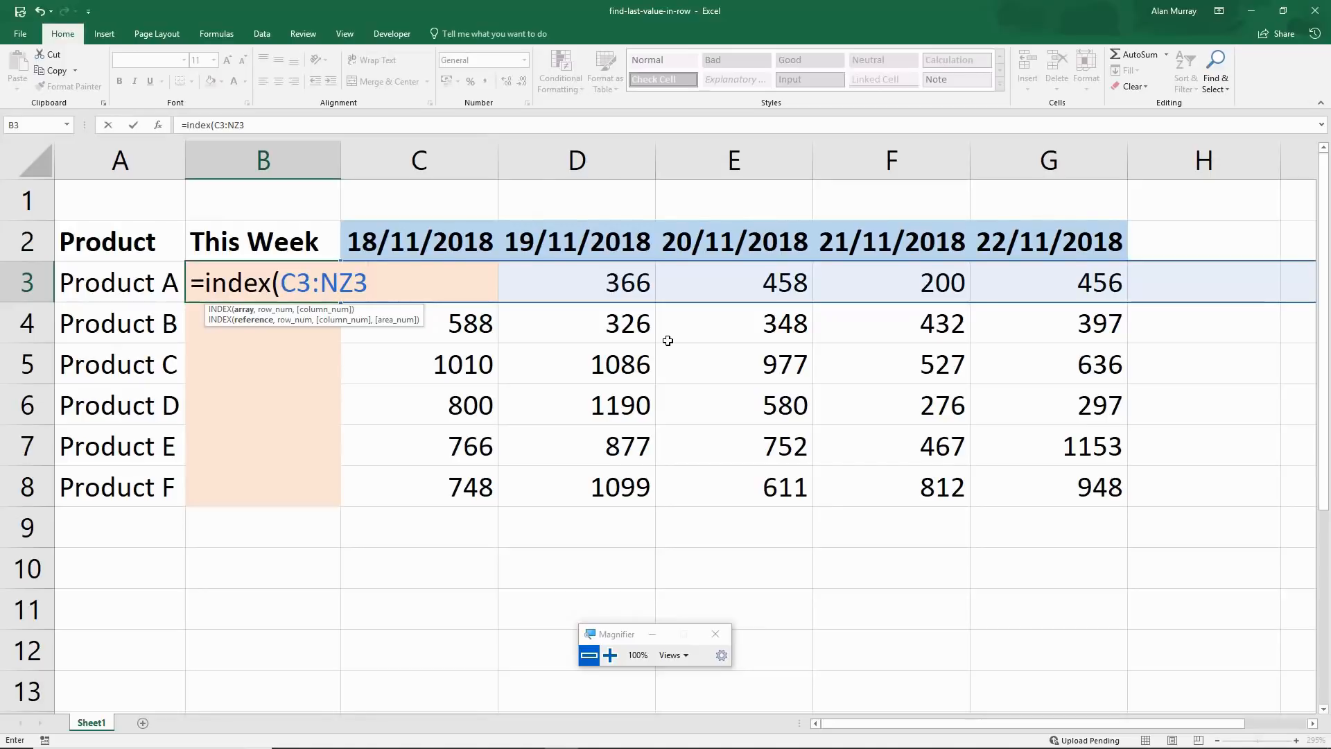
{"action": "type", "text": ","}
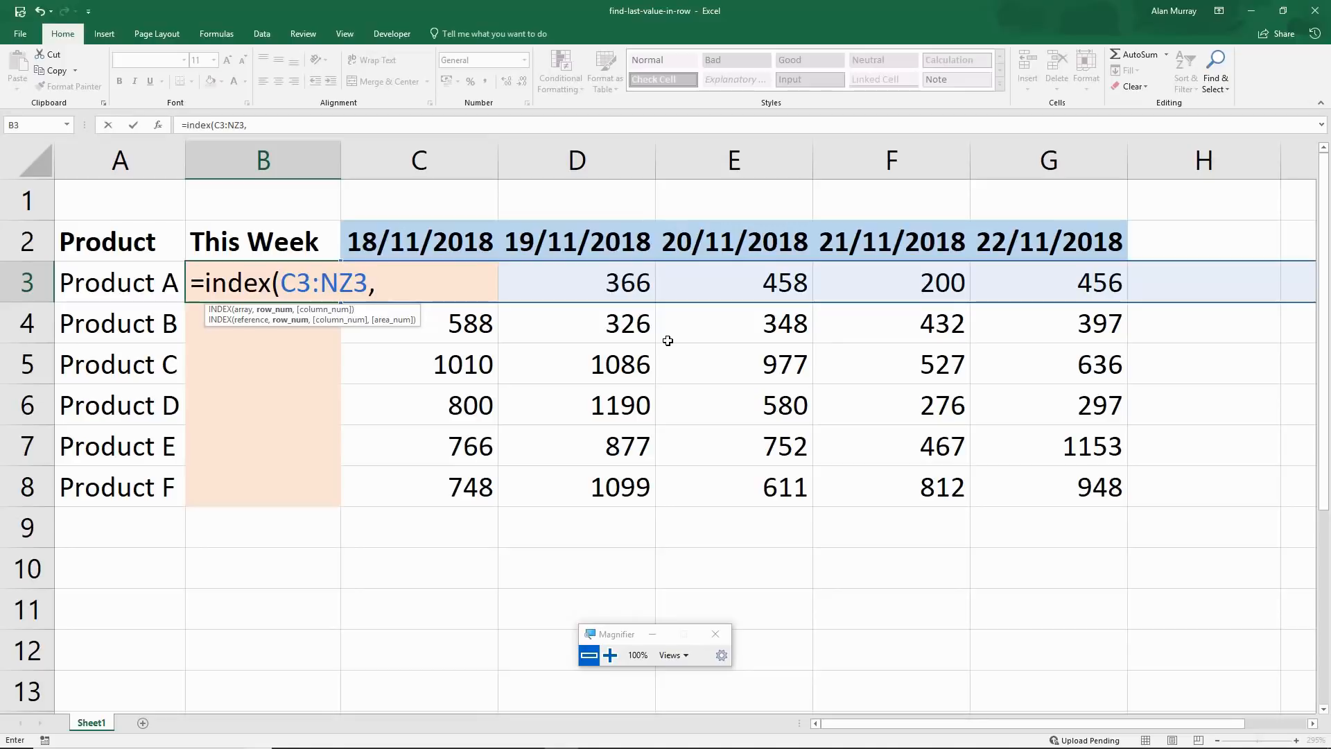
{"action": "type", "text": "1"}
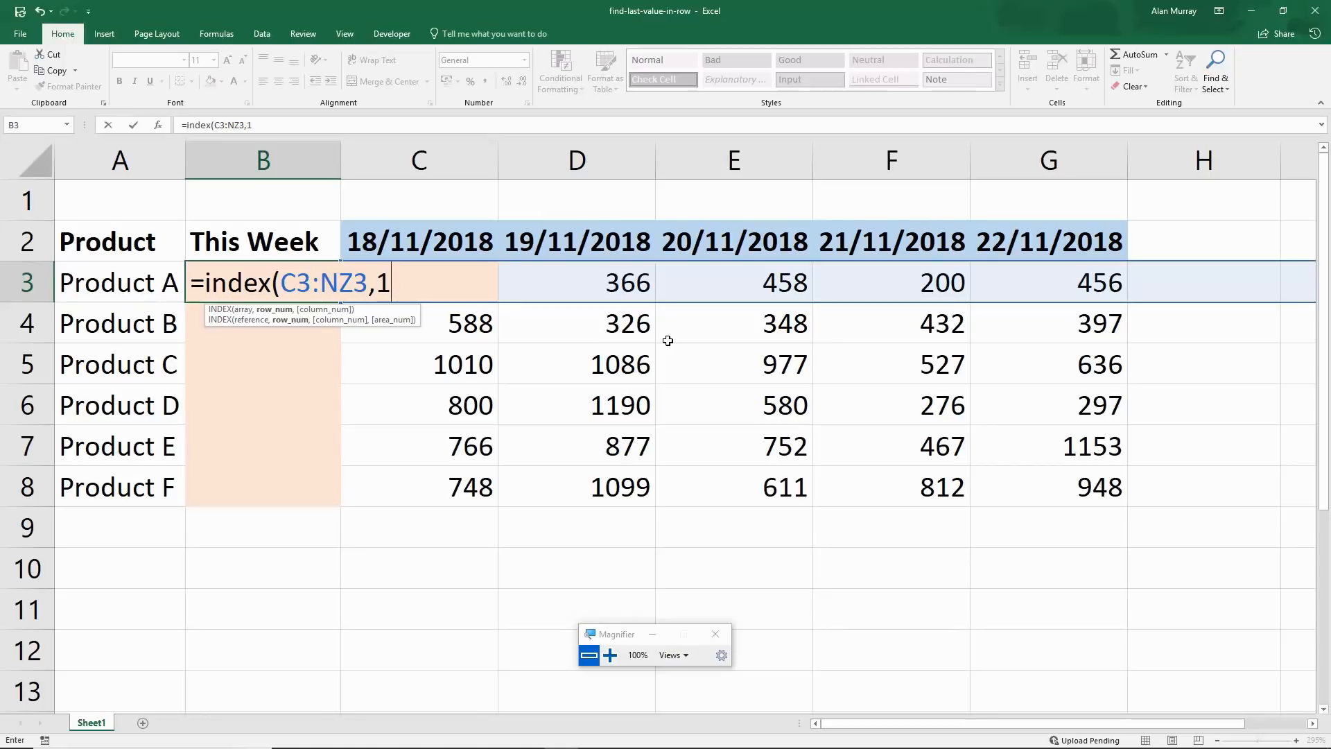
{"action": "type", "text": ","}
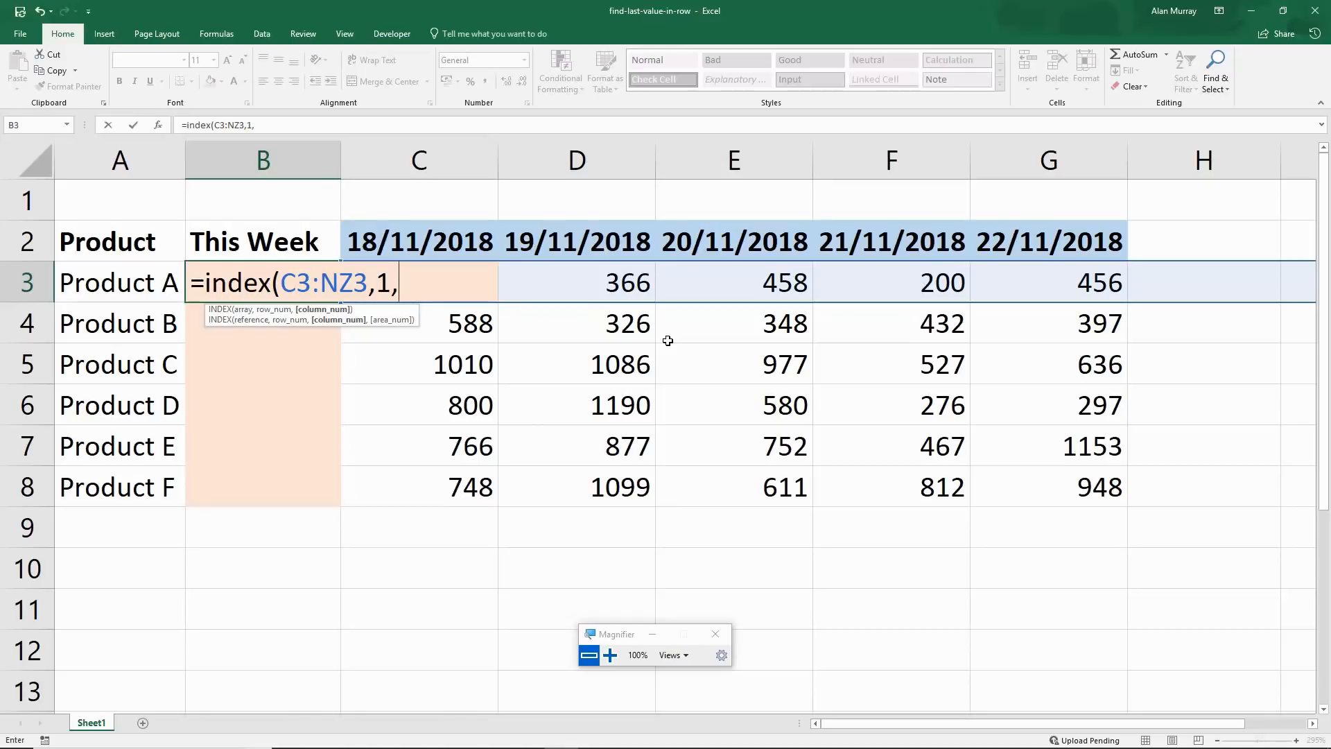
{"action": "type", "text": "counta(C3:"}
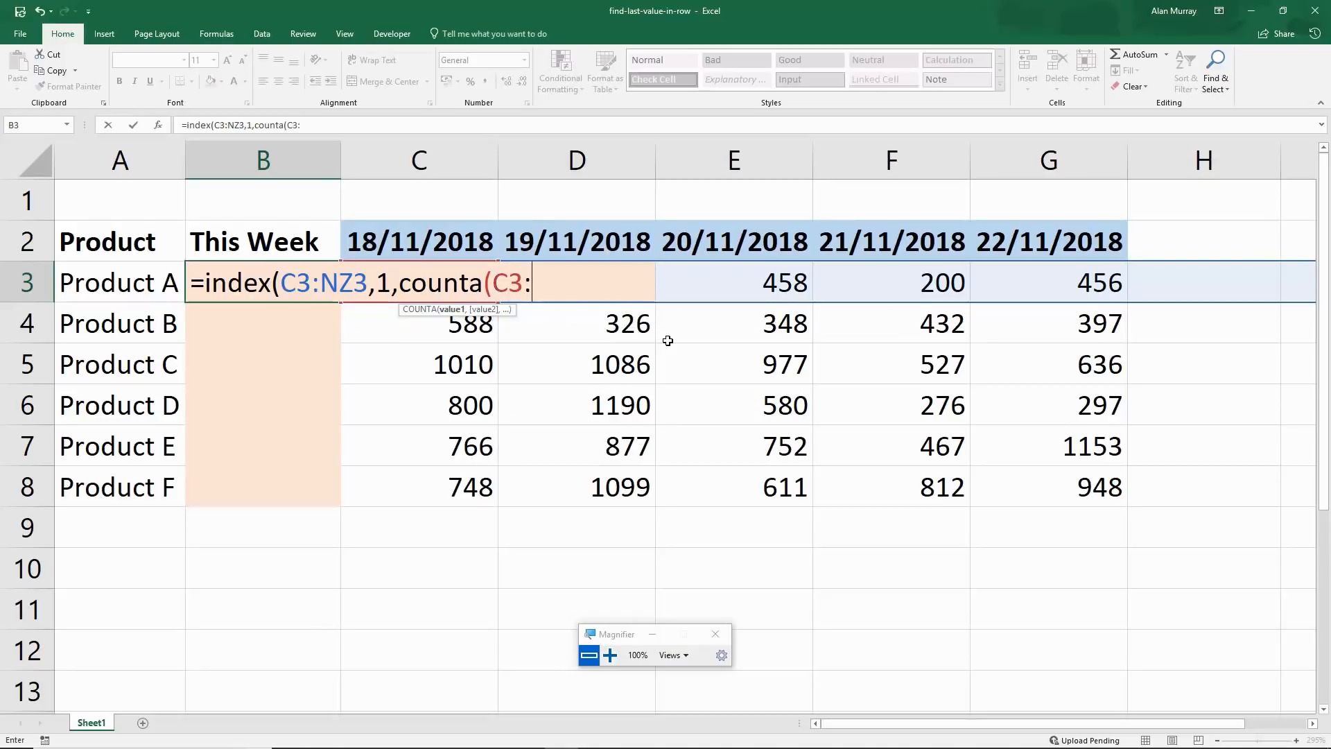
{"action": "type", "text": "NZ3"}
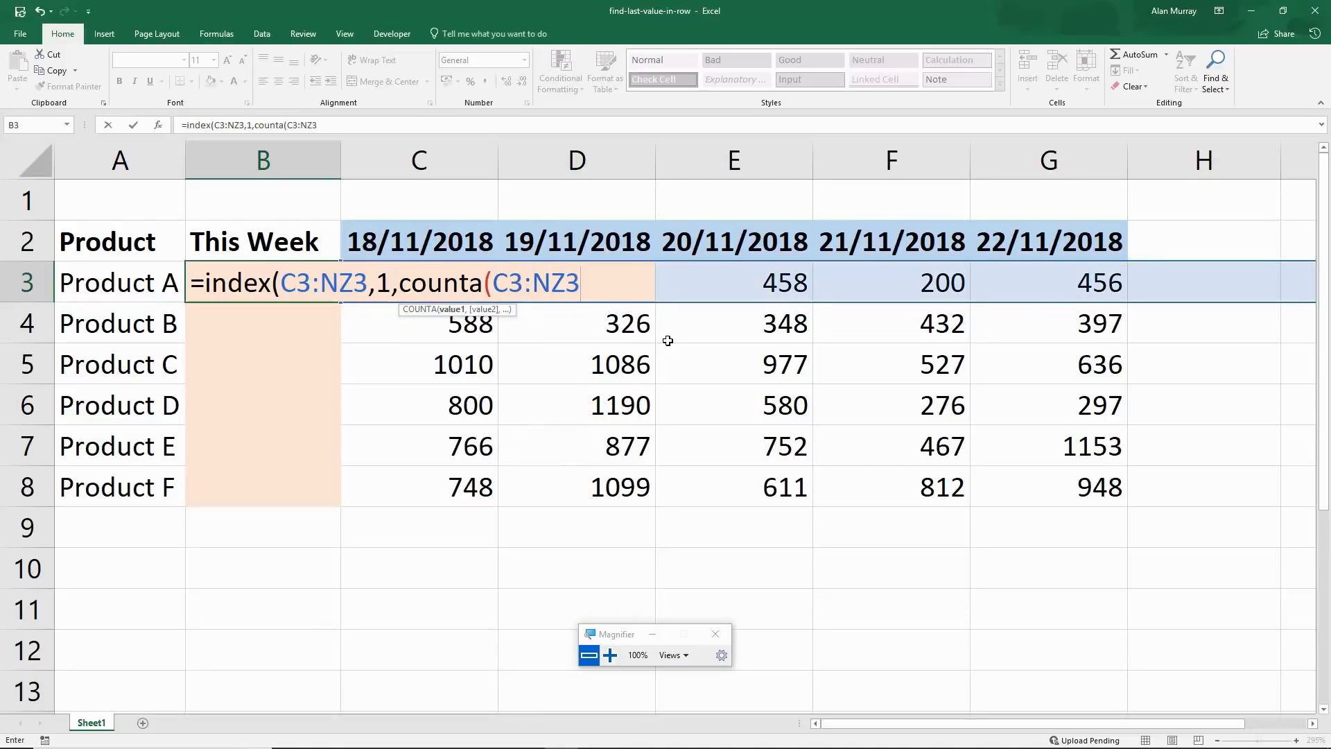
{"action": "type", "text": ")"}
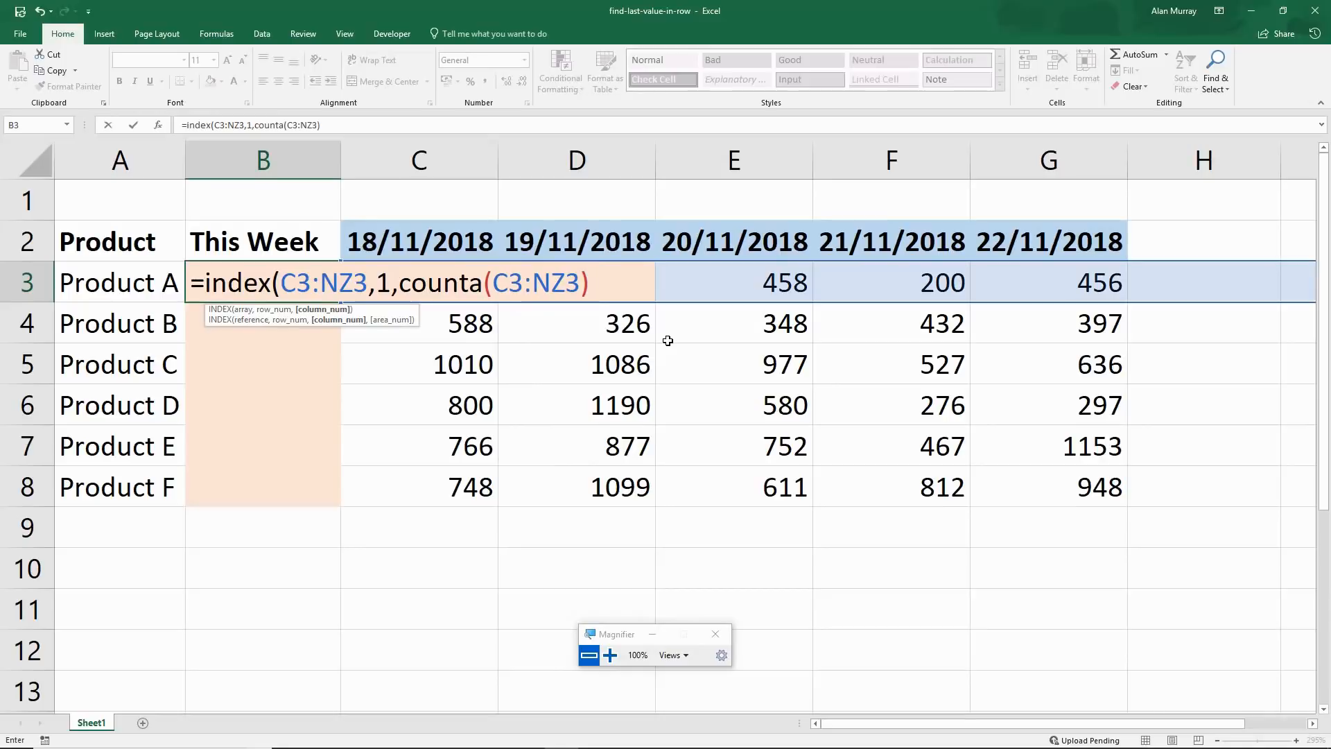
{"action": "type", "text": ")"}
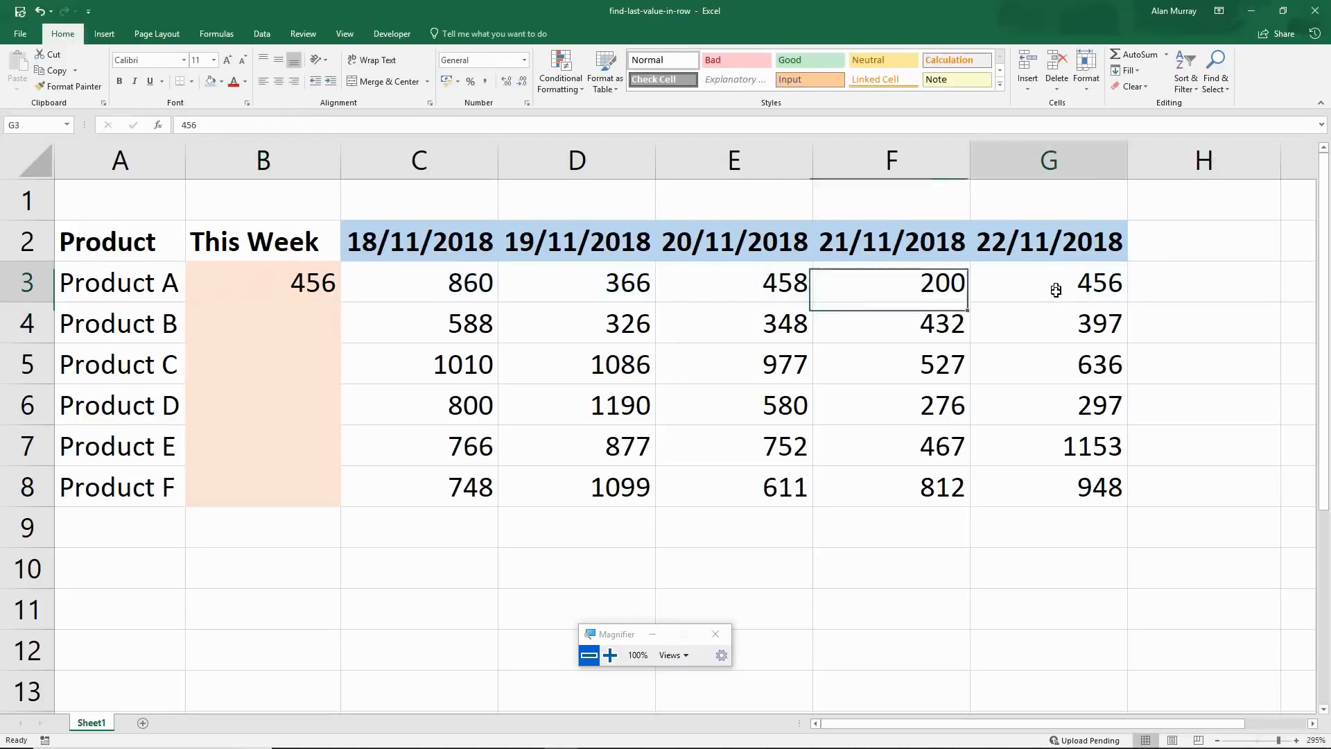
- Fill the This Week formula down B3:B8 and check the copied formulas
{"action": "left_click", "coordinate": [262, 281]}
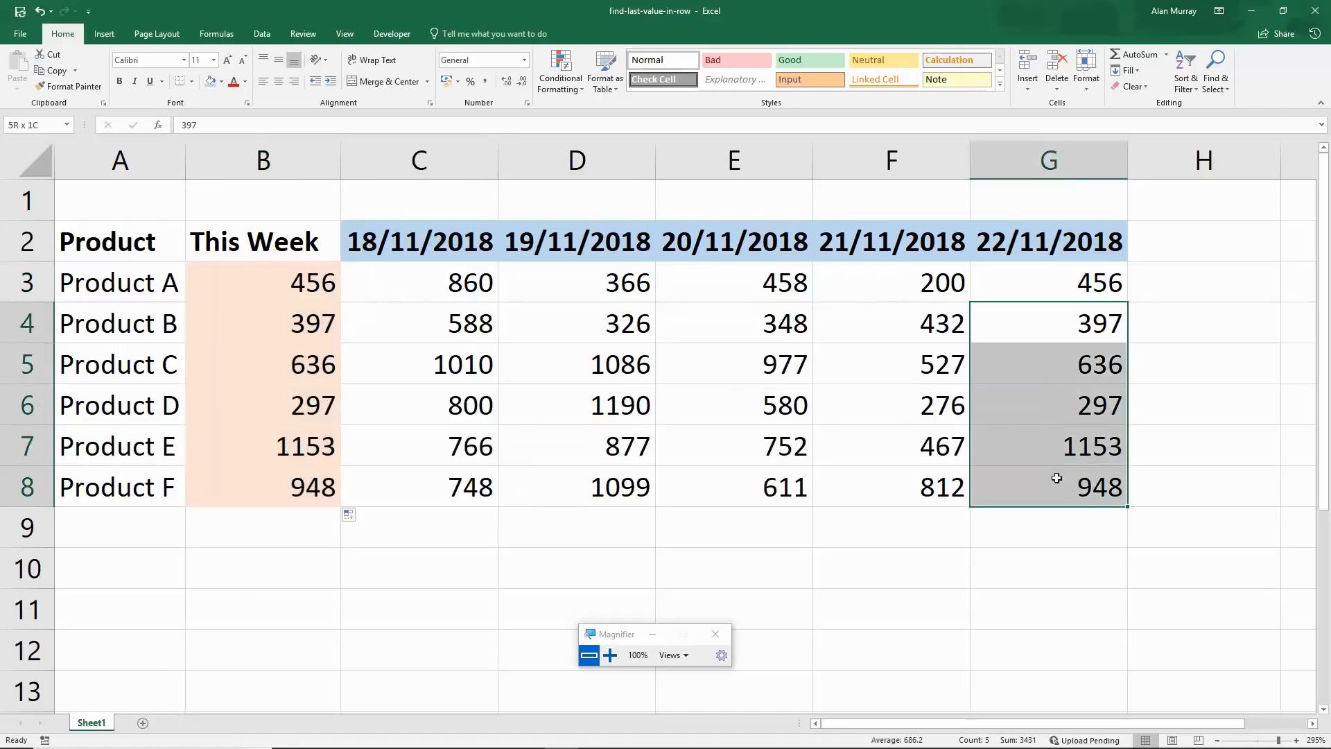
{"action": "left_click", "coordinate": [264, 364]}
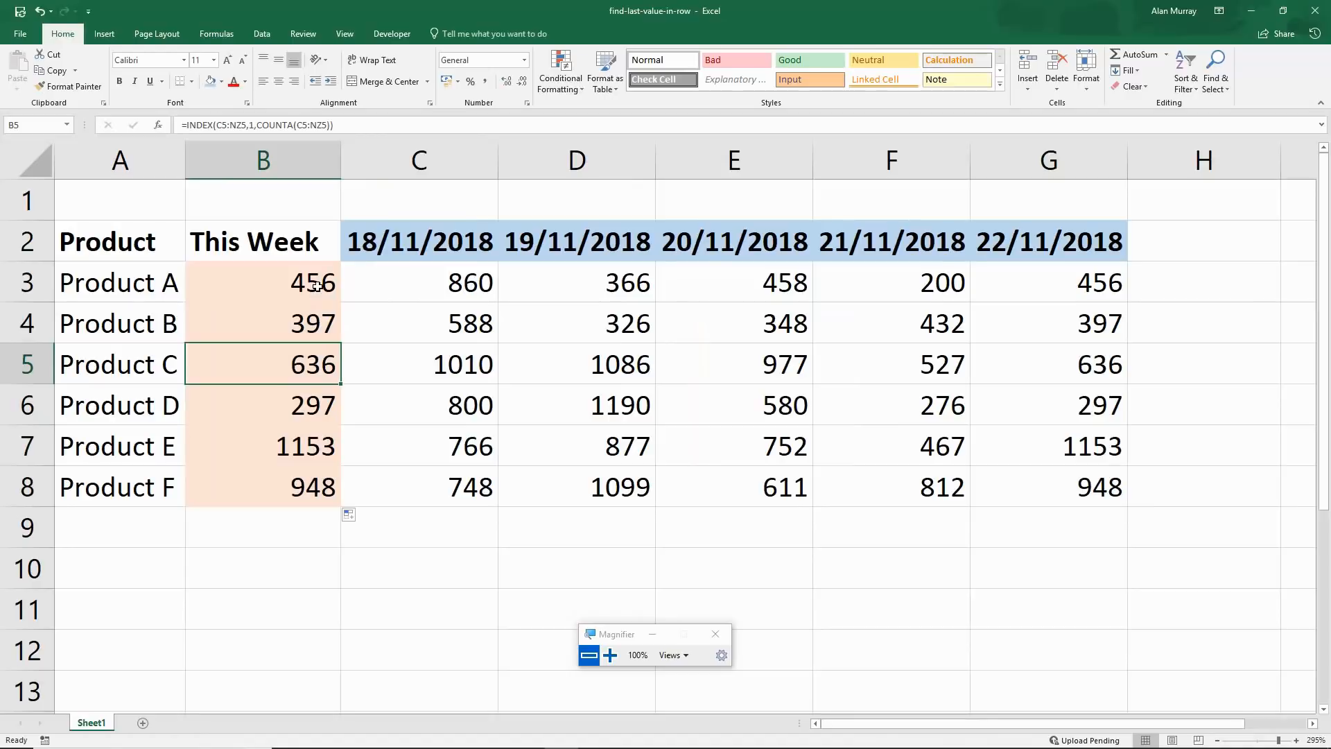
{"action": "left_click", "coordinate": [262, 283]}
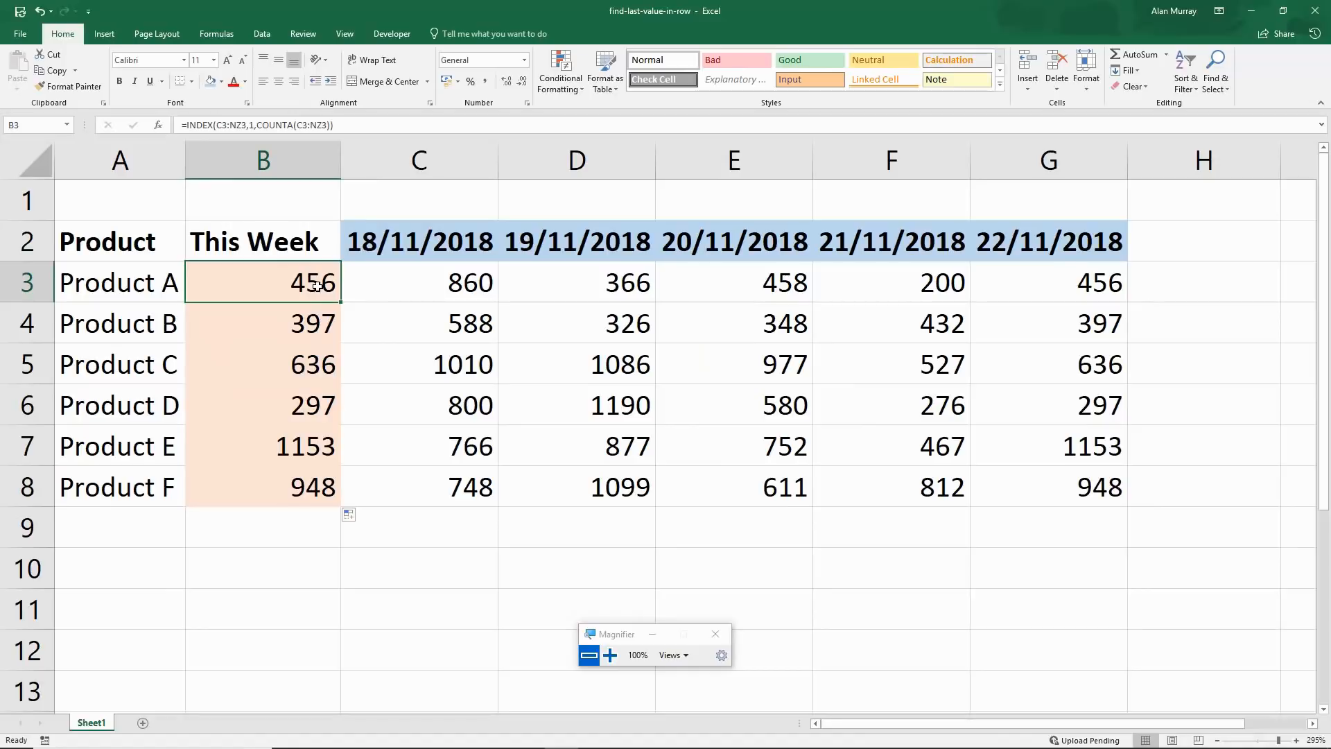
- Add a Last Week column with =INDEX(D3:OA3,1,COUNTA(D3:OA3)-1) in C3 returning 200
{"action": "right_click", "coordinate": [419, 160]}
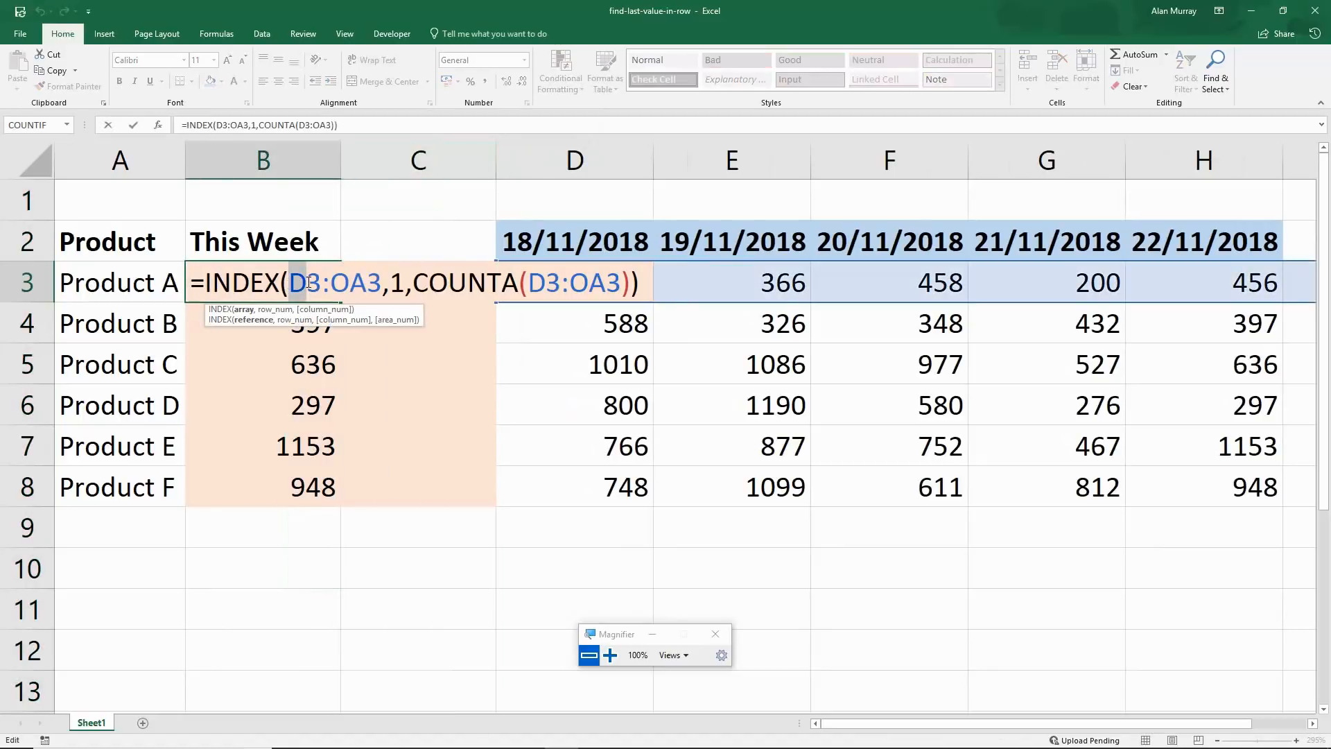
{"action": "key", "text": "Return"}
{"action": "type", "text": "L"}
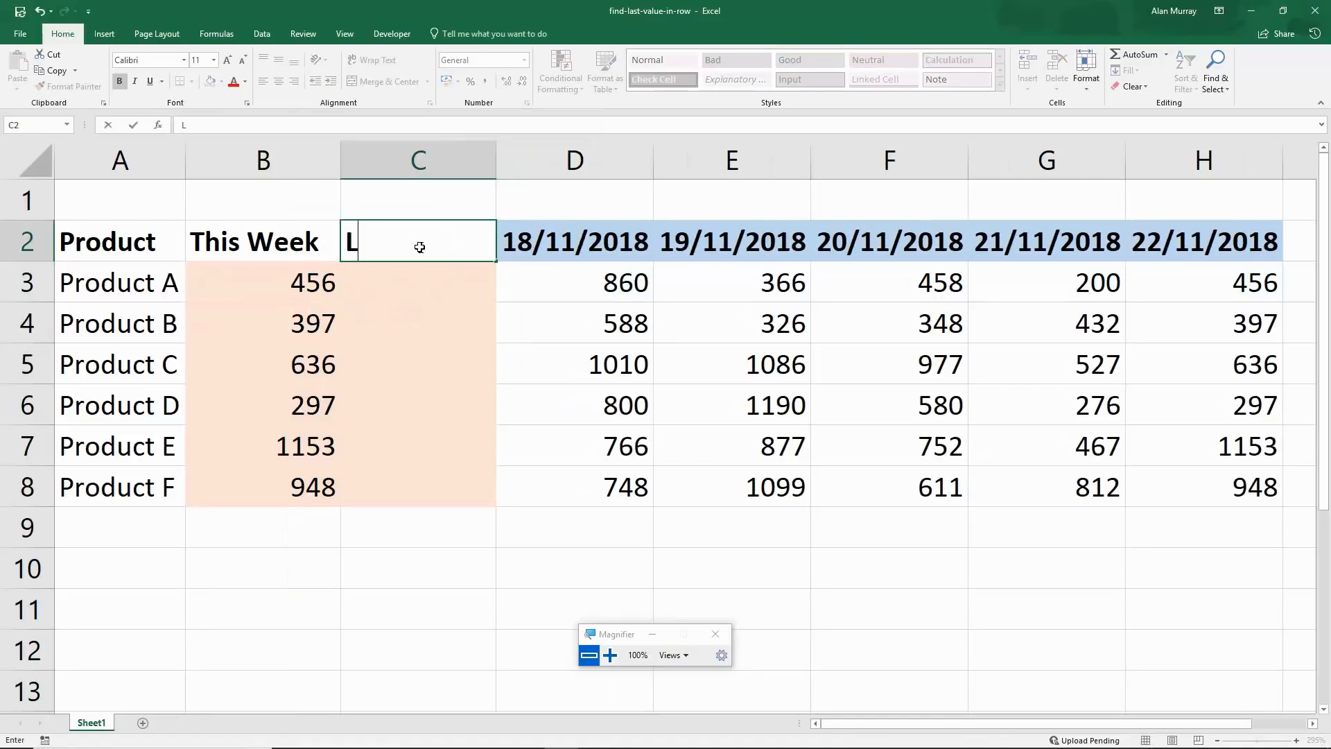
{"action": "type", "text": "ast Week"}
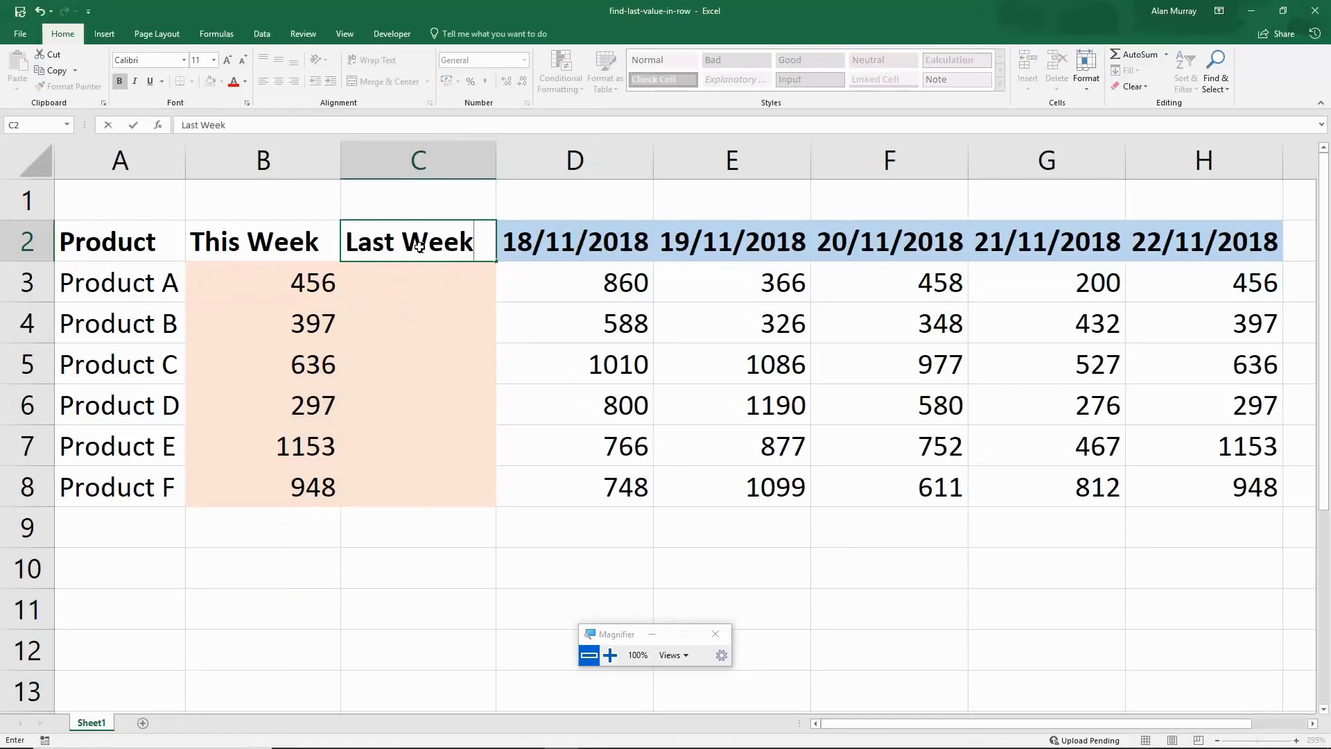
{"action": "left_click", "coordinate": [262, 281]}
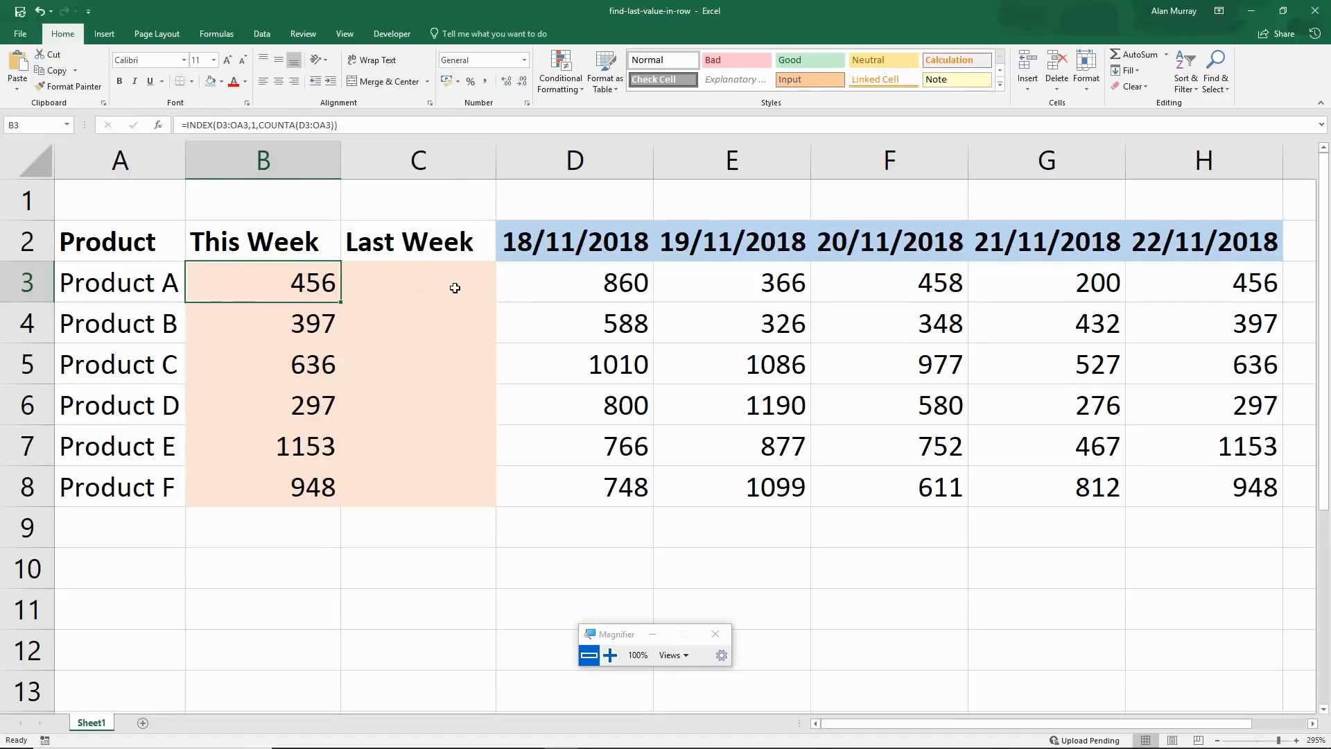
{"action": "left_click", "coordinate": [417, 283]}
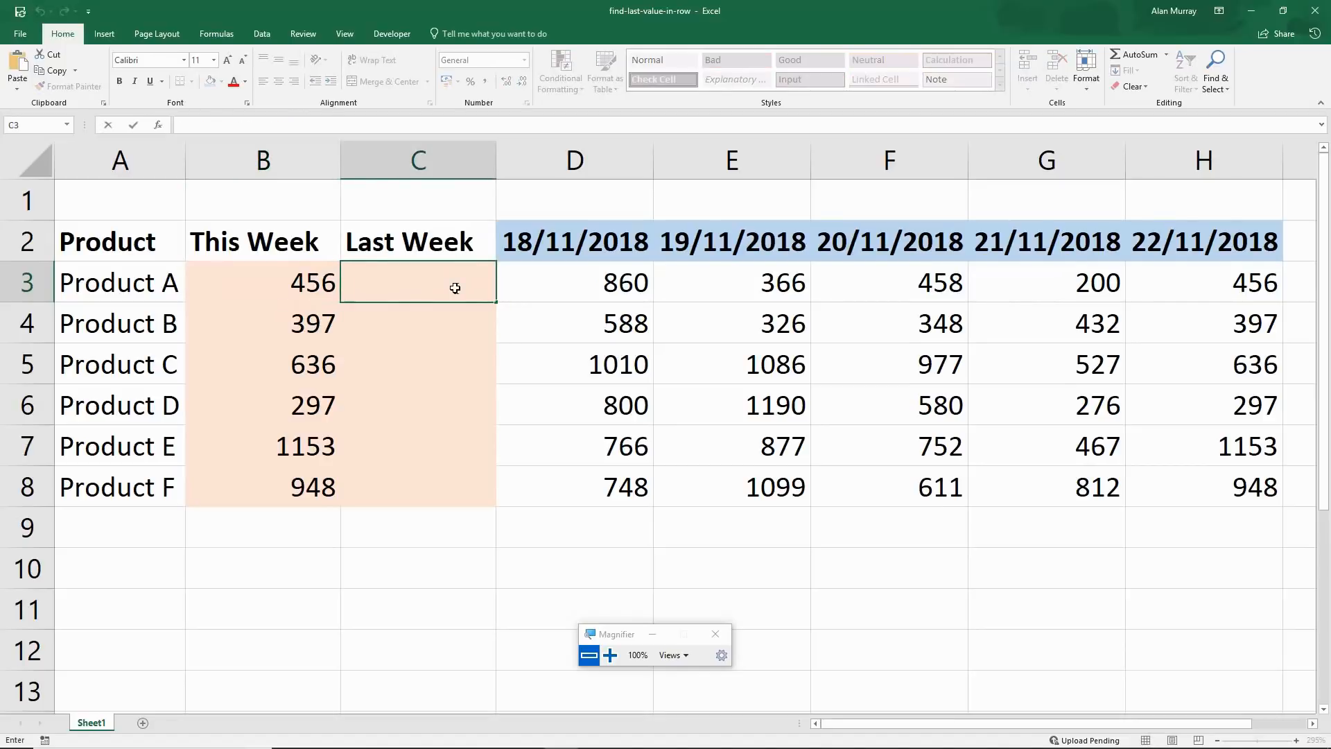
{"action": "type", "text": "=INDEX(D3:OA3,1,COUNTA(D3:OA3))"}
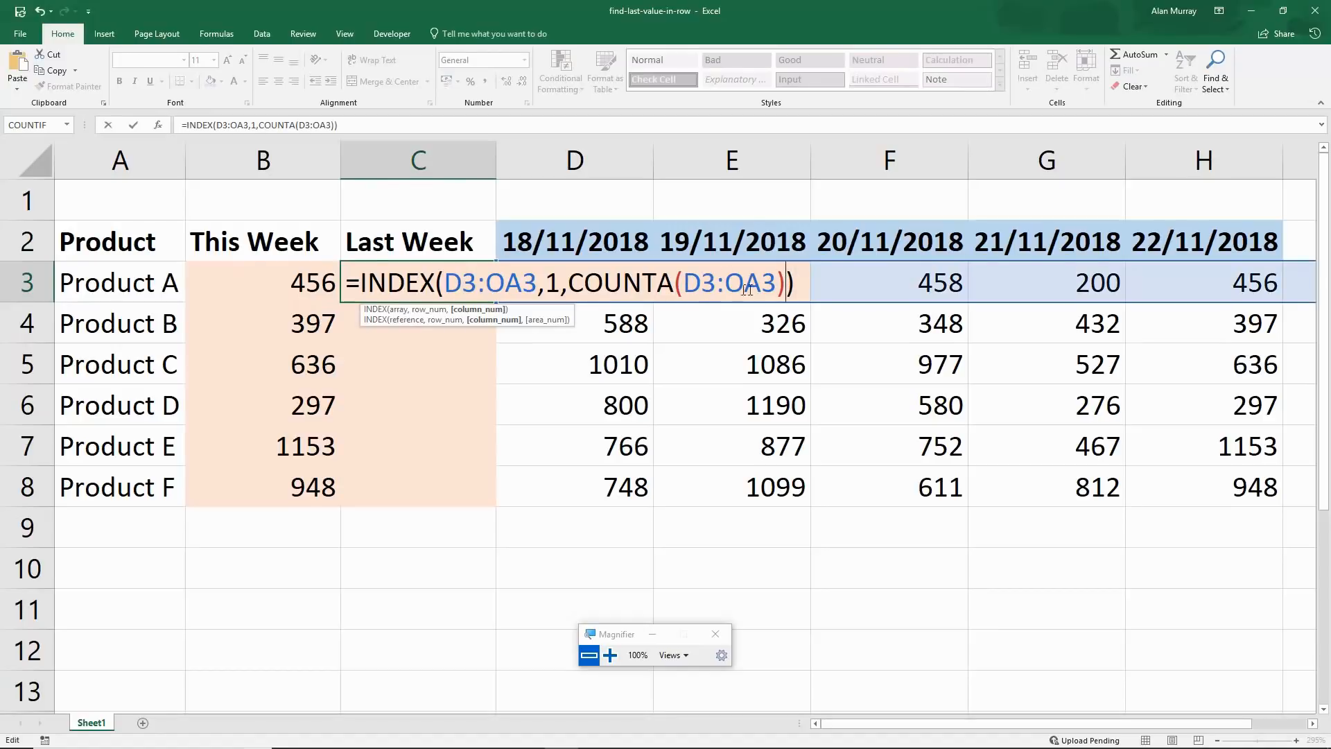
{"action": "mouse_move", "coordinate": [771, 323]}
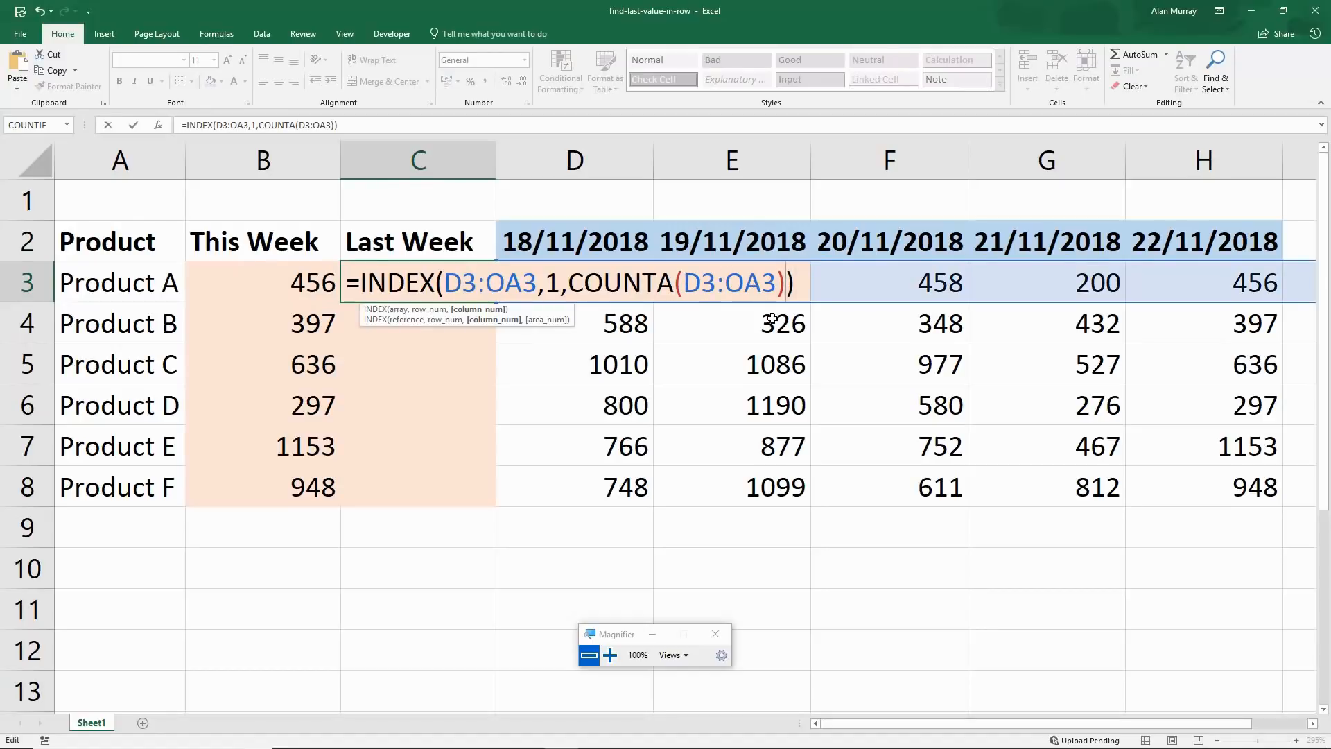
{"action": "type", "text": "-1"}
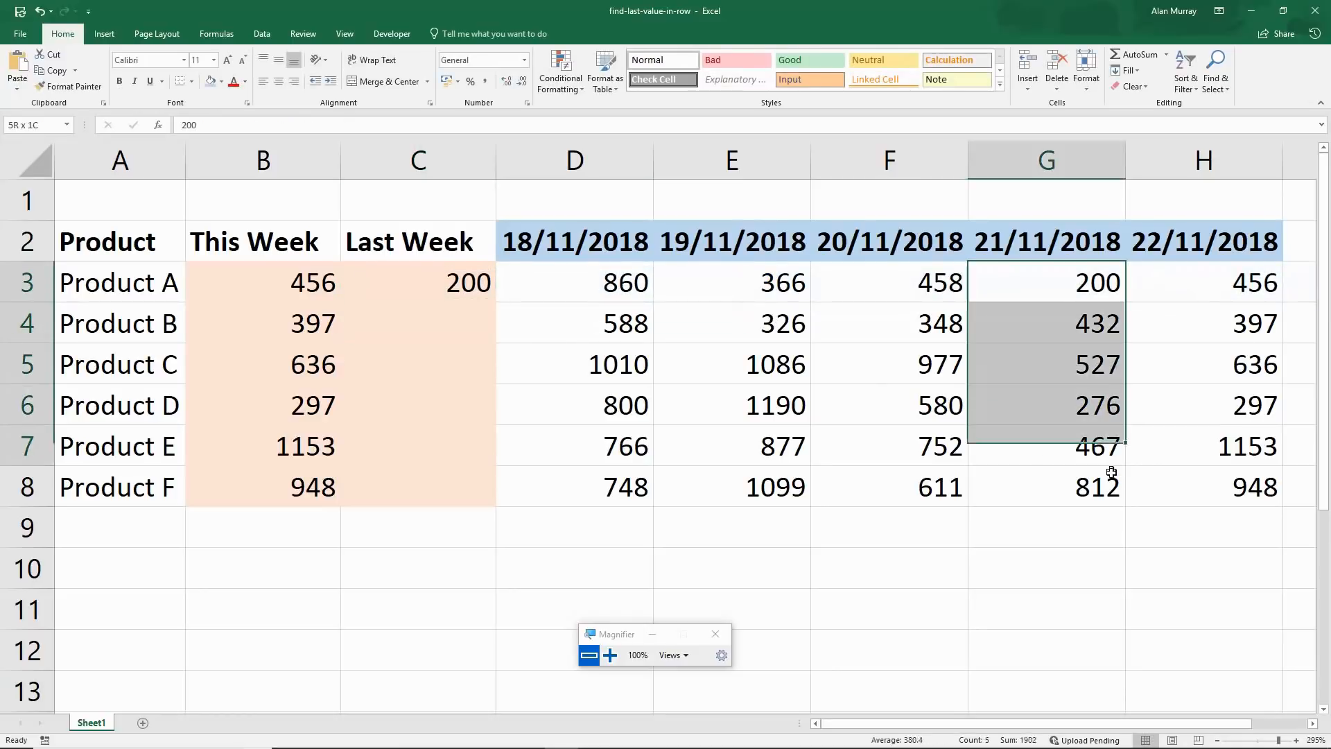
- Fill Last Week down to C8 and add date 29/1 with value 345 for Product A
{"action": "left_click", "coordinate": [417, 281]}
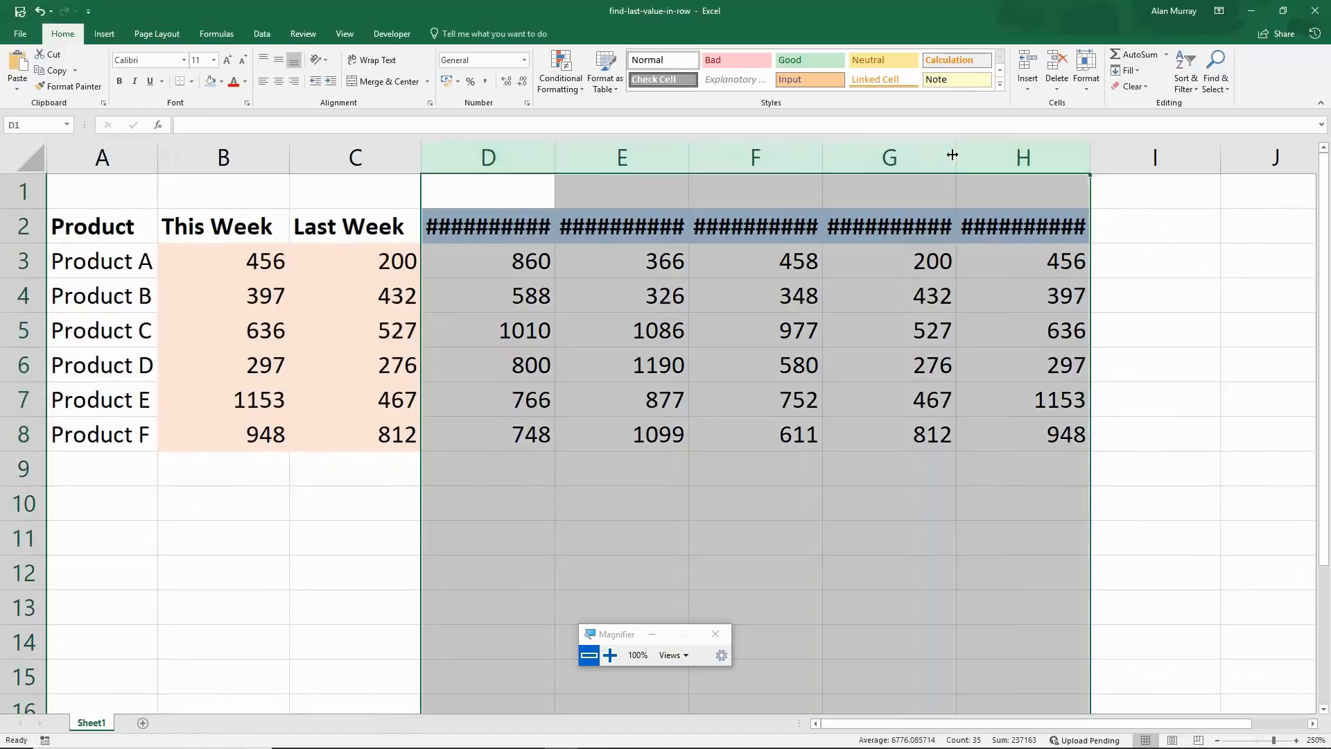
{"action": "left_click", "coordinate": [1172, 226]}
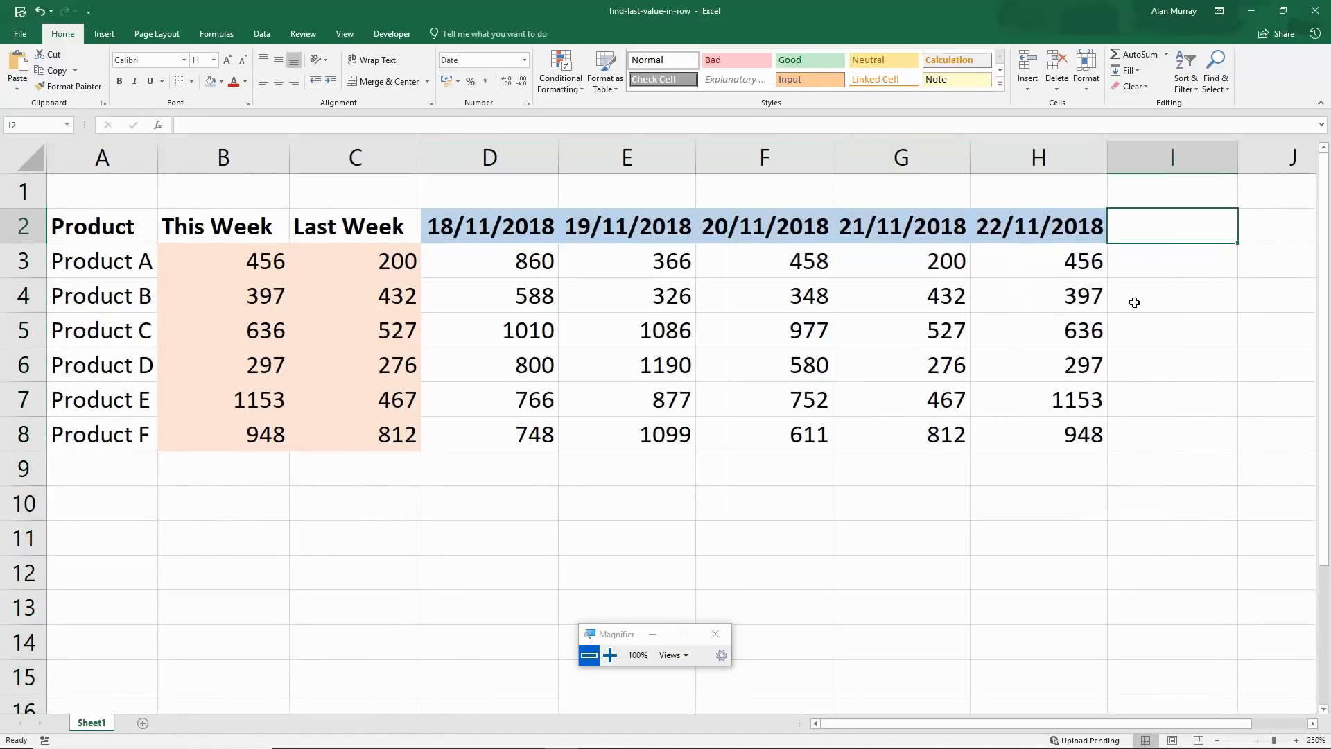
{"action": "type", "text": "29/1"}
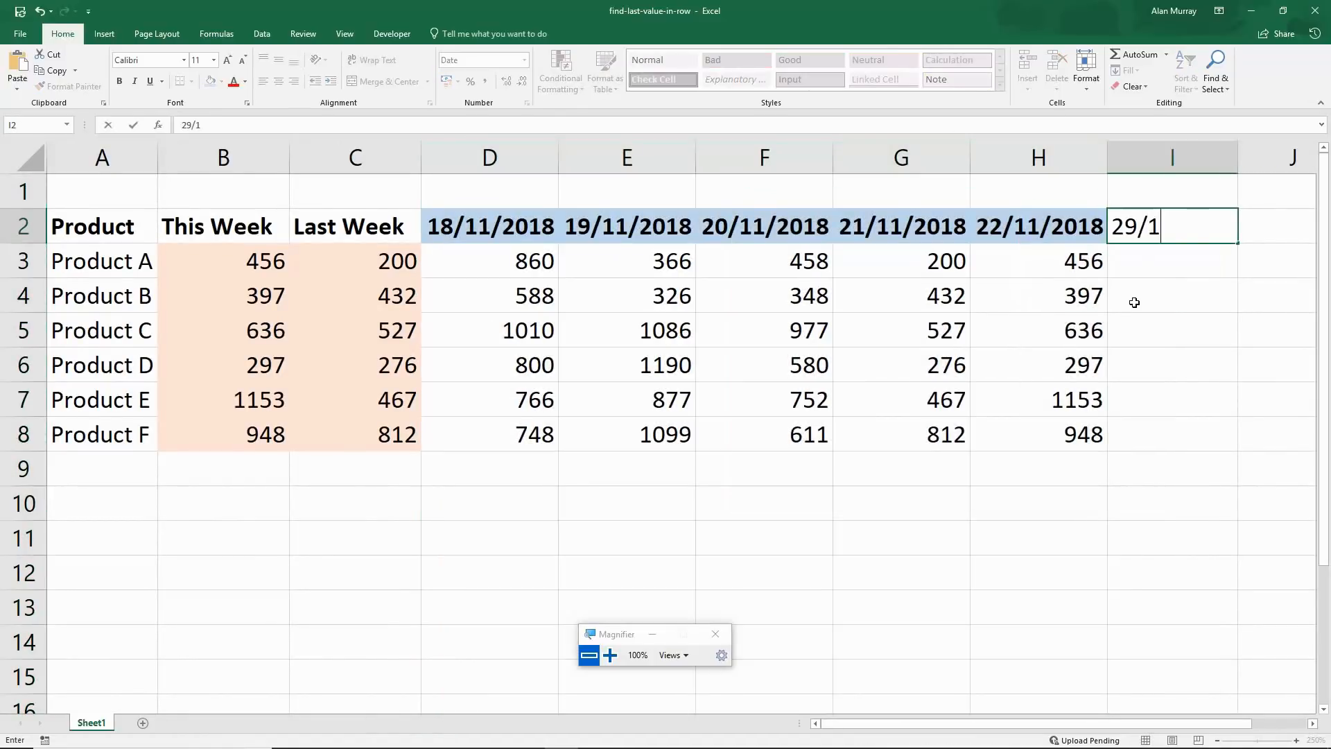
{"action": "key", "text": "enter"}
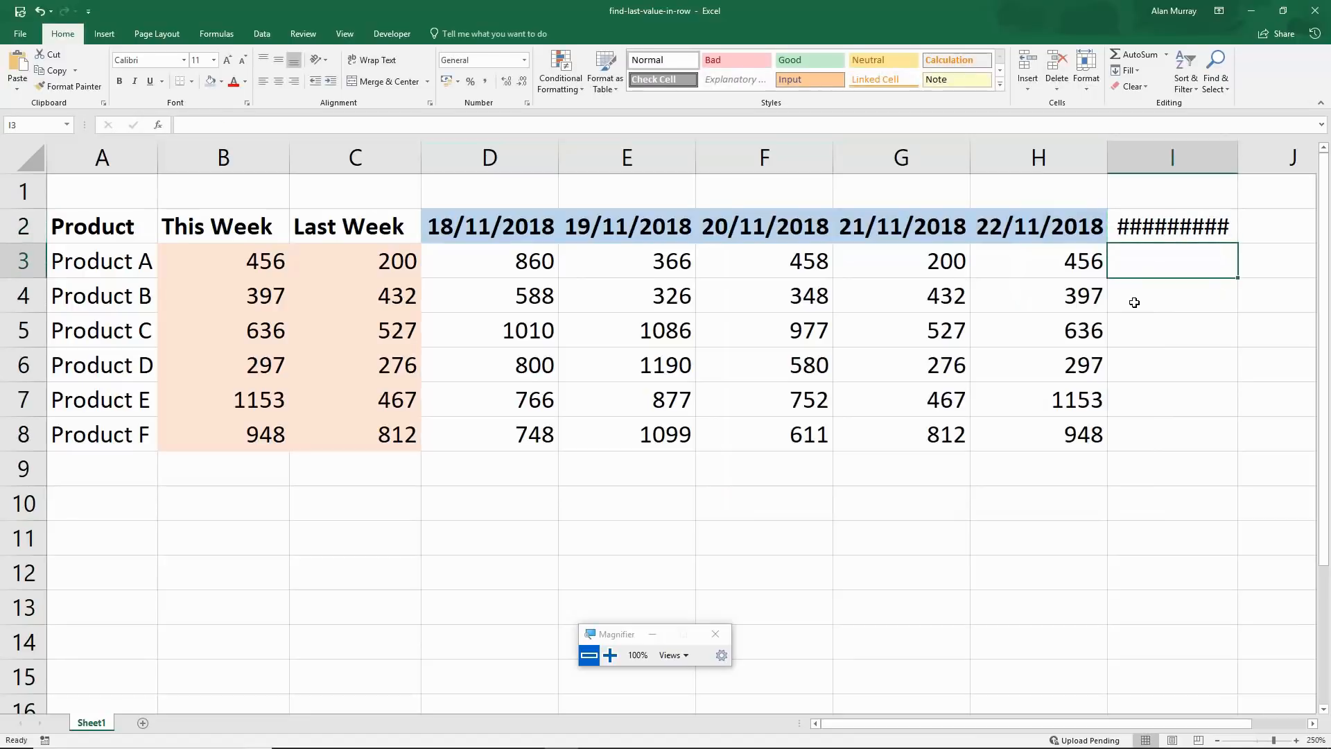
{"action": "key", "text": "Return"}
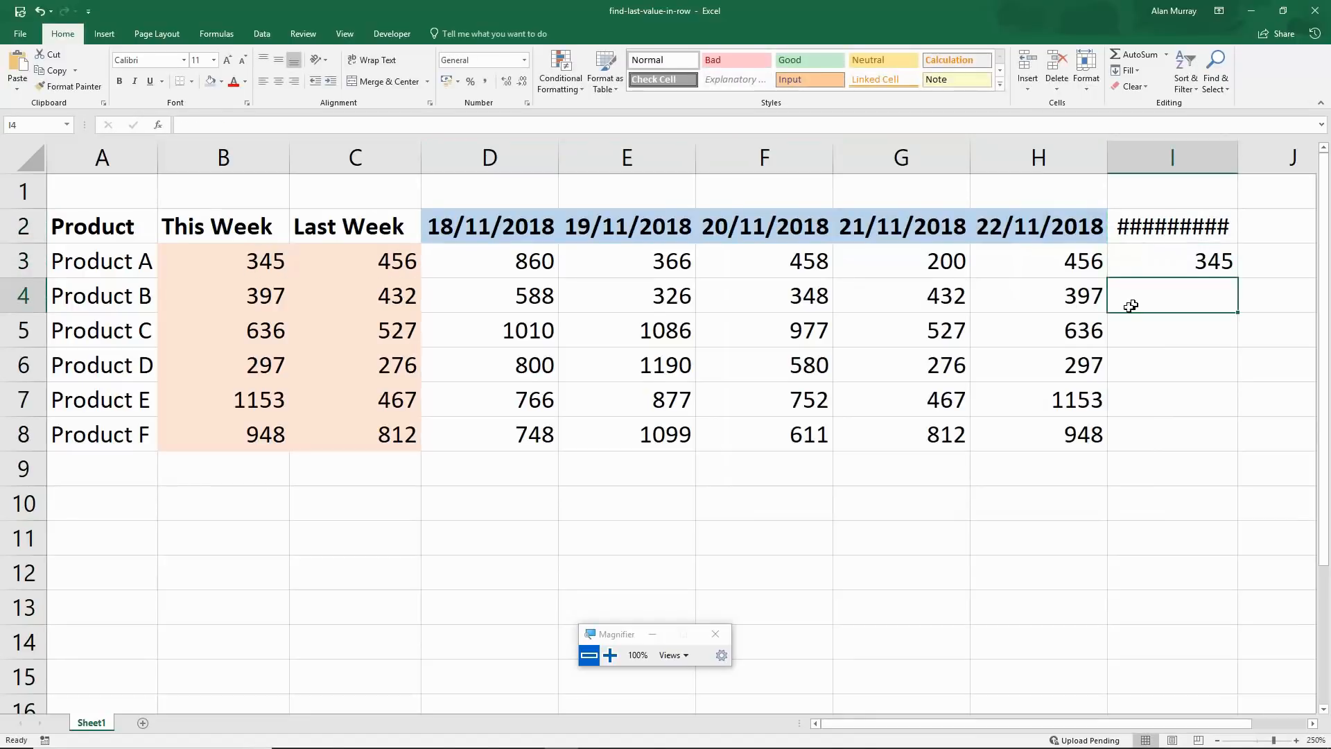
{"action": "left_click", "coordinate": [222, 261]}
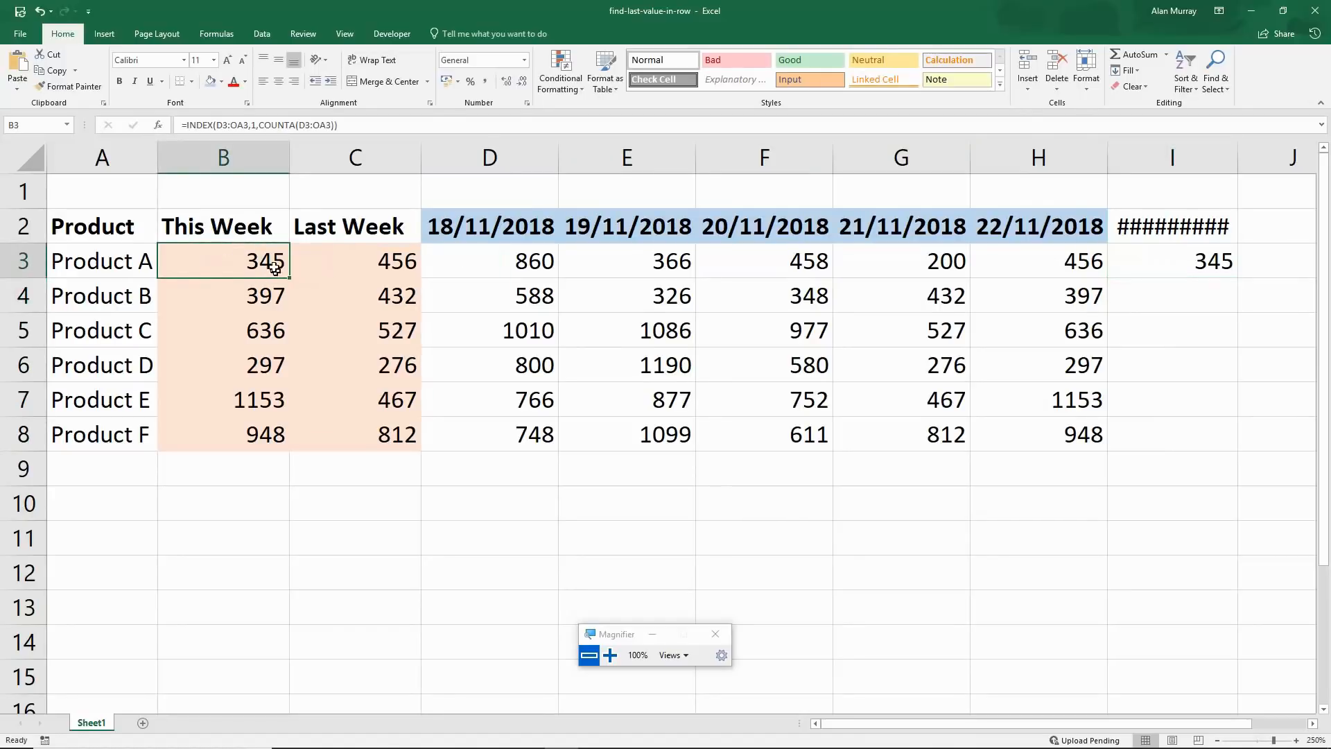
{"action": "left_click", "coordinate": [355, 260]}
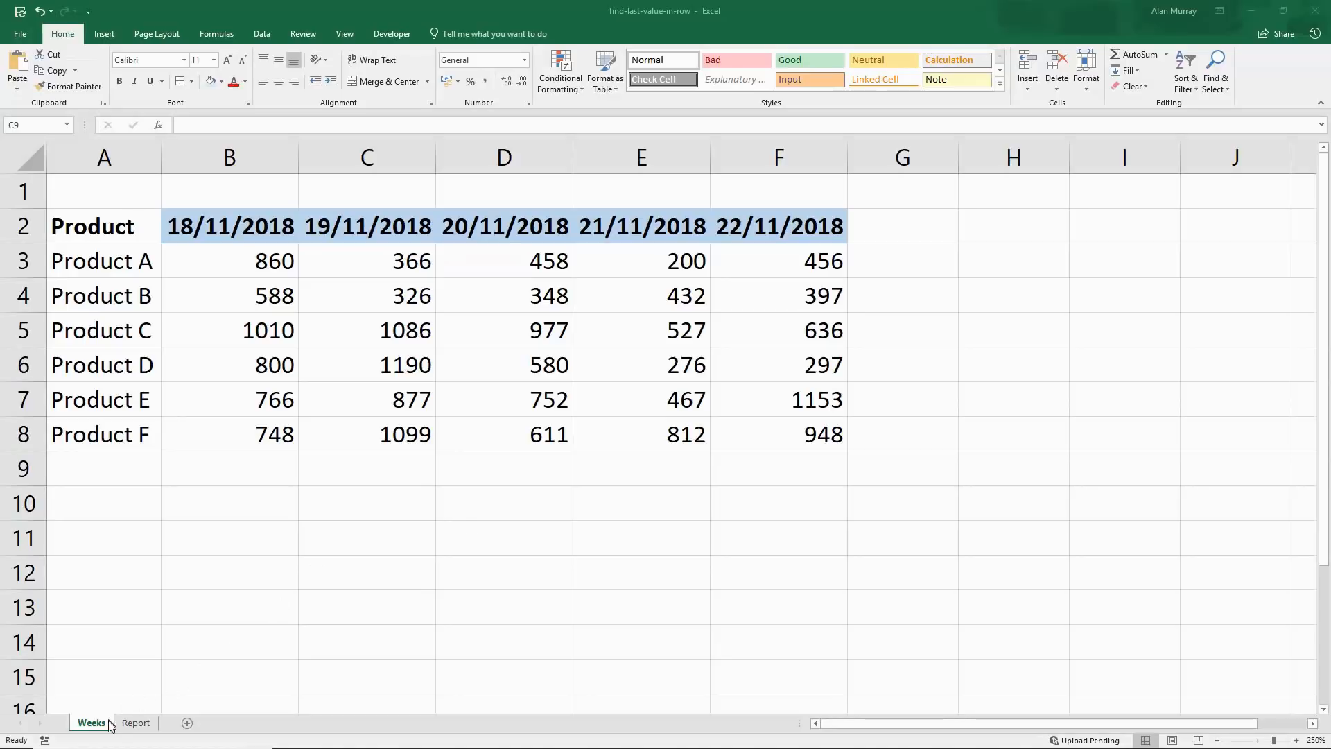
{"action": "mouse_move", "coordinate": [149, 241]}
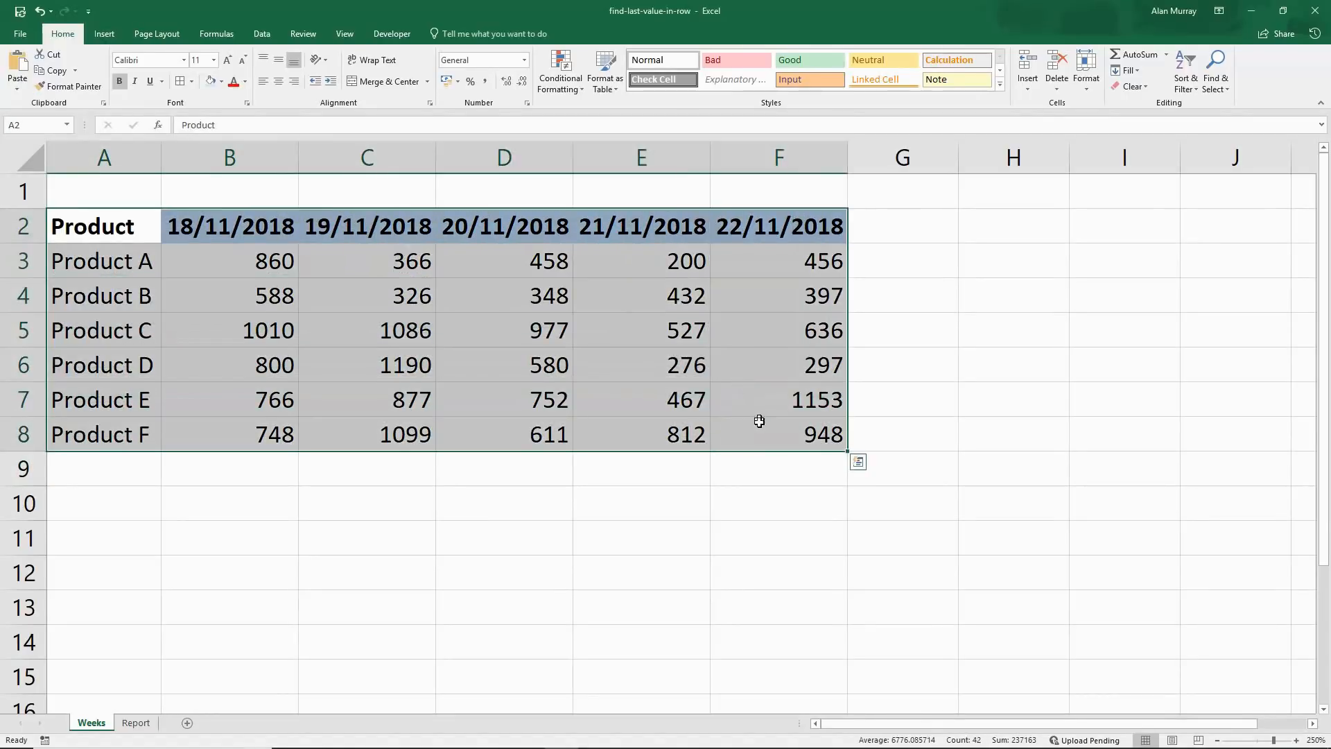
- On the Report sheet choose Product C from the A3 dropdown and select the This Week cell
{"action": "left_click", "coordinate": [640, 538]}
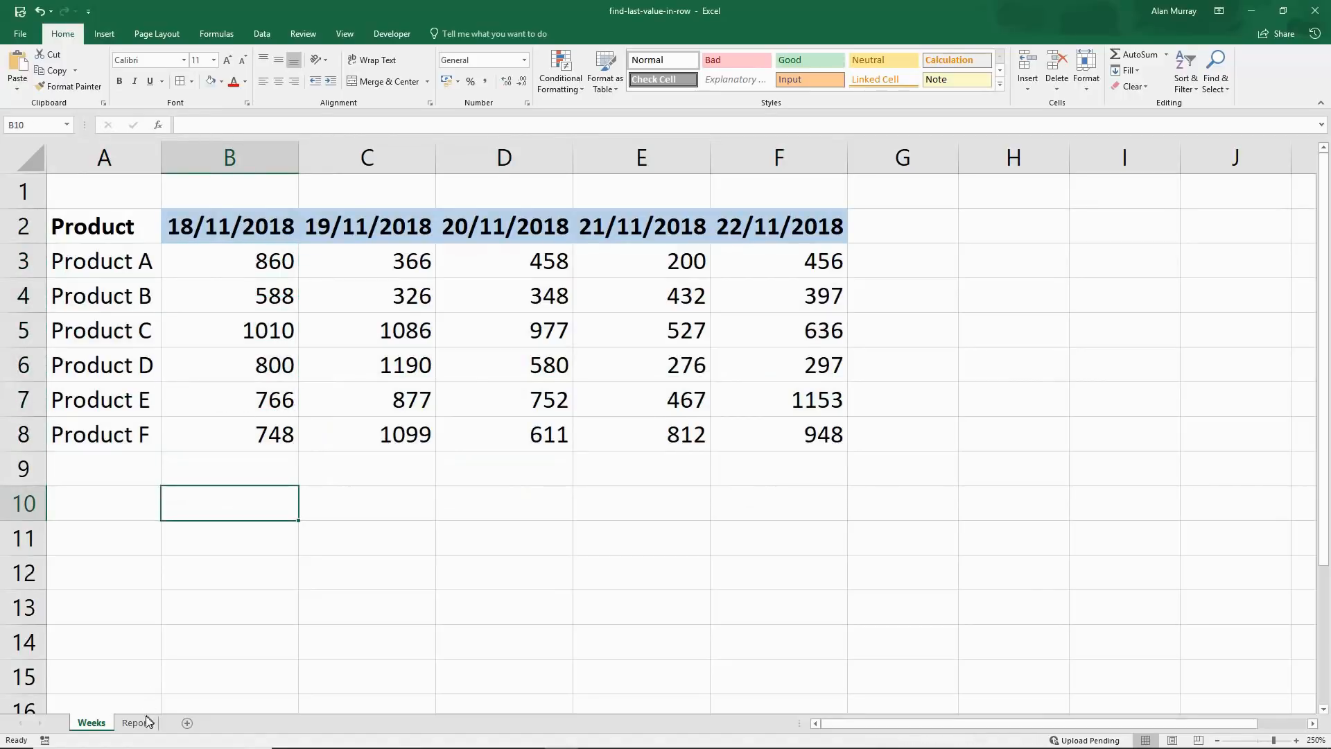
{"action": "left_click", "coordinate": [136, 722]}
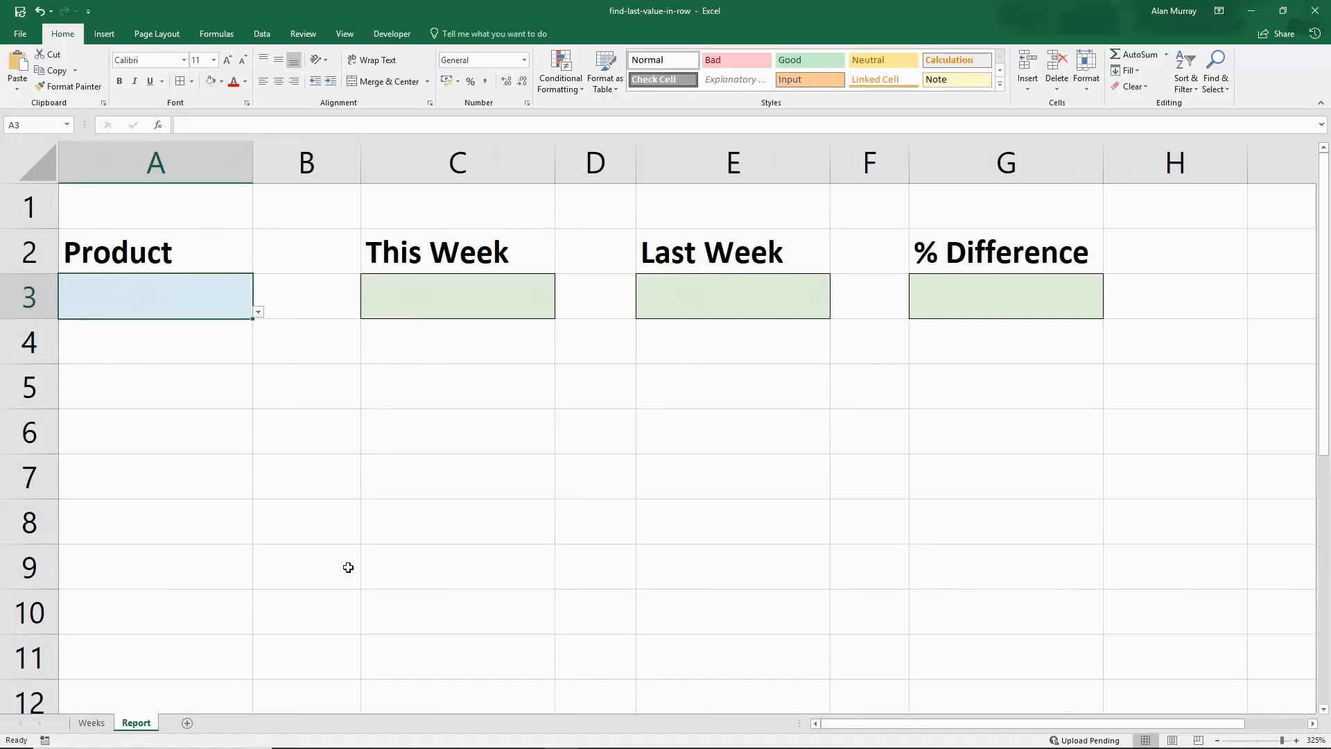
{"action": "left_click", "coordinate": [258, 312]}
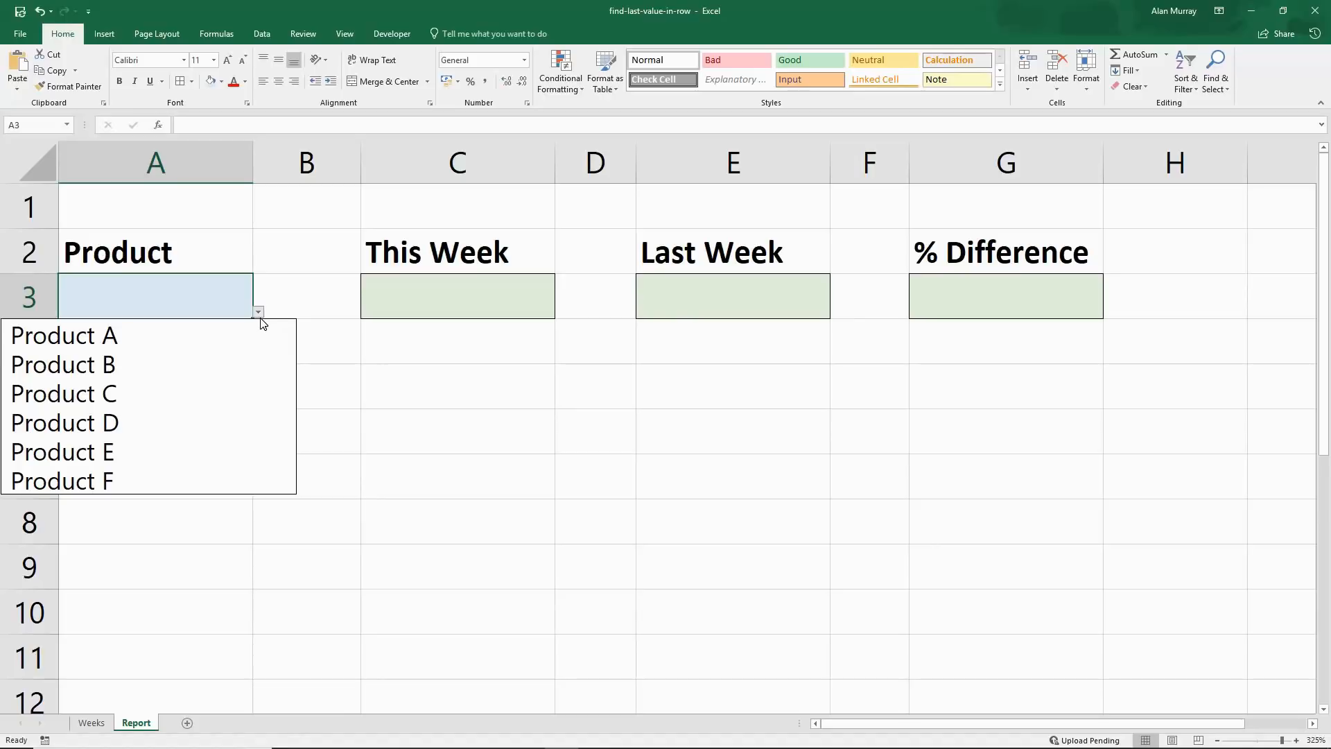
{"action": "mouse_move", "coordinate": [140, 392]}
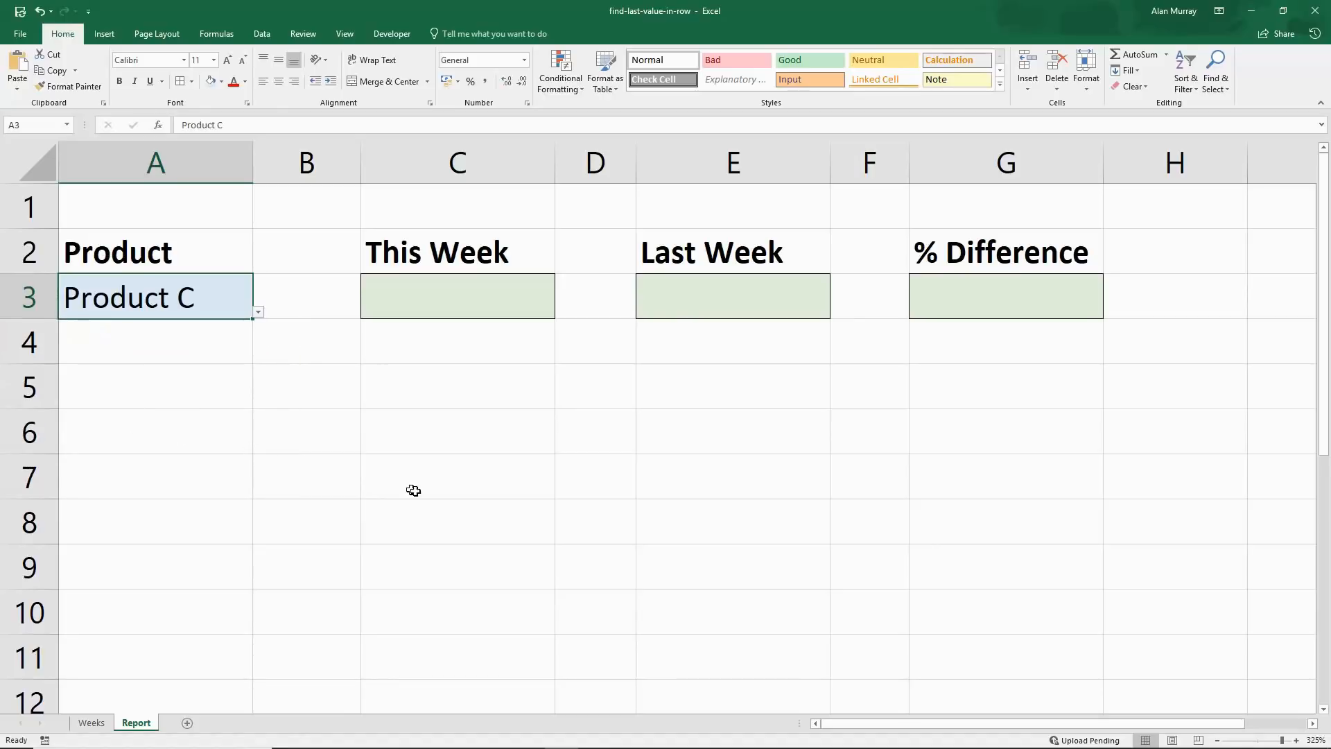
{"action": "left_click", "coordinate": [687, 297]}
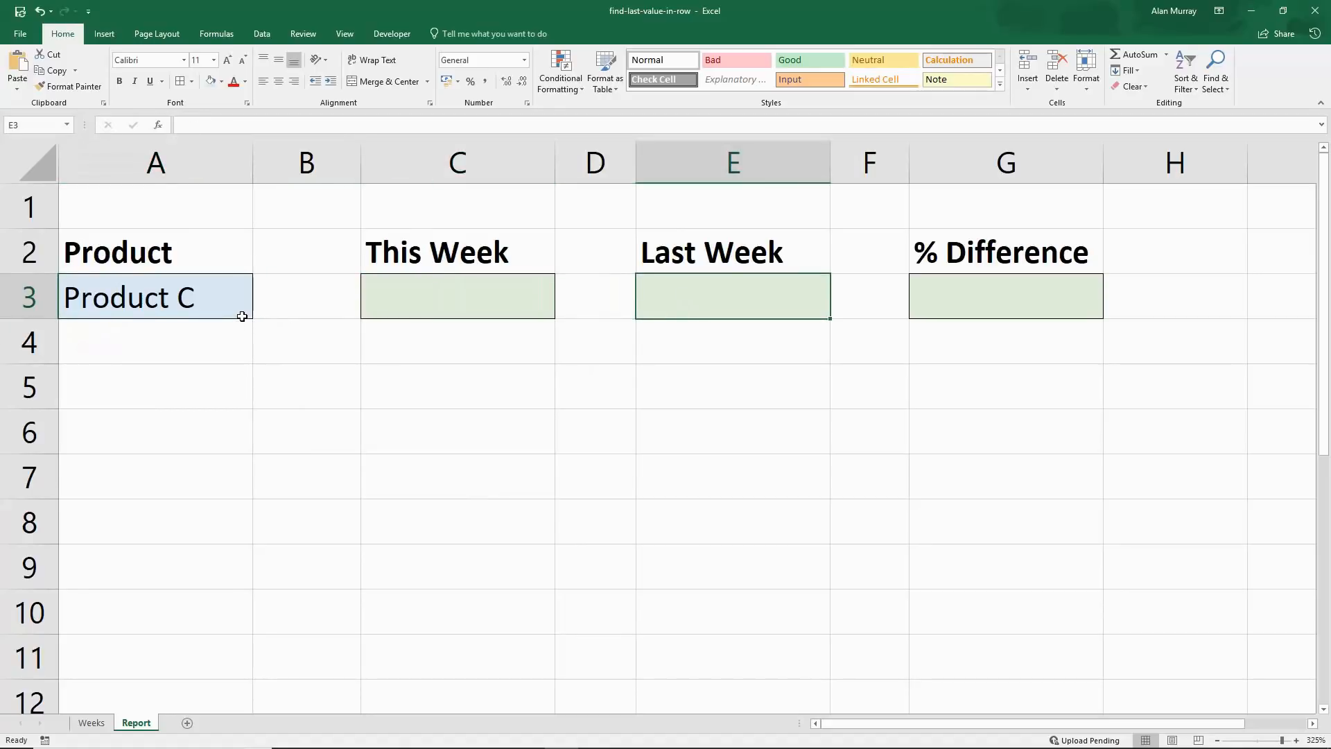
{"action": "mouse_move", "coordinate": [613, 505]}
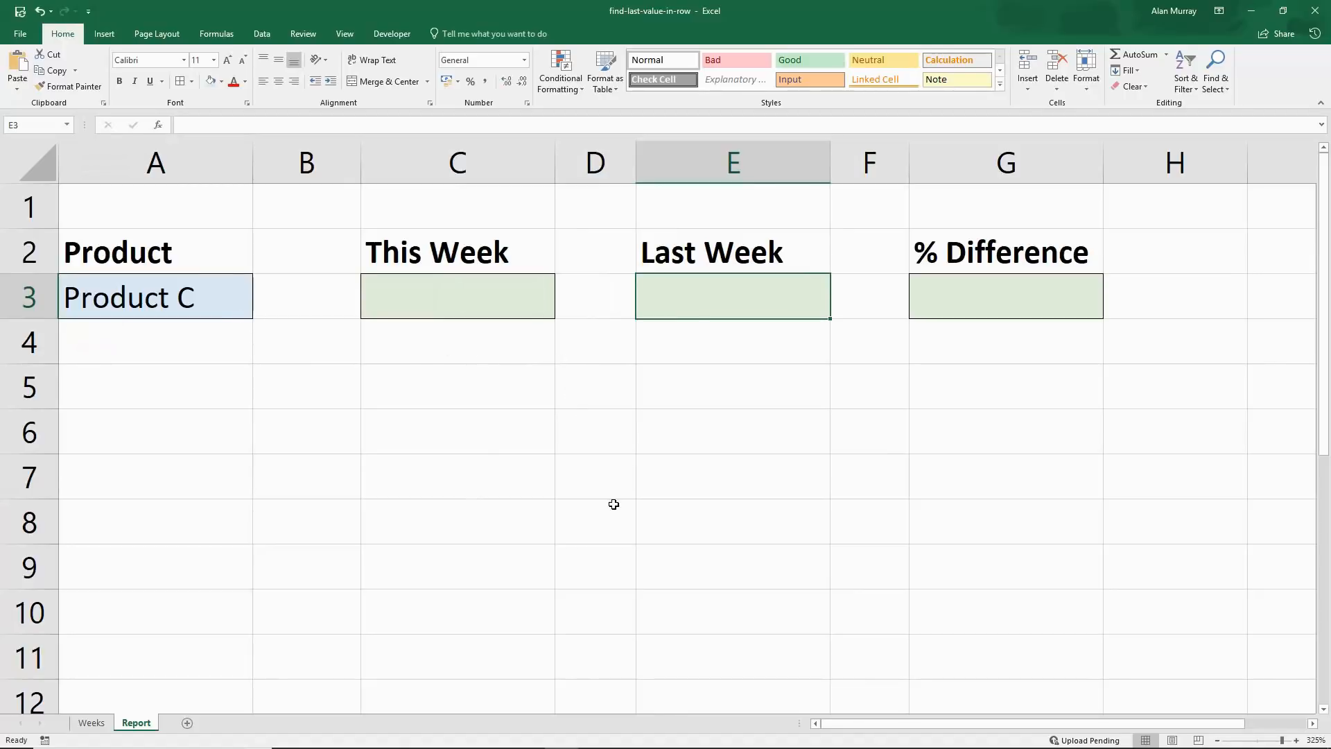
{"action": "mouse_move", "coordinate": [532, 525]}
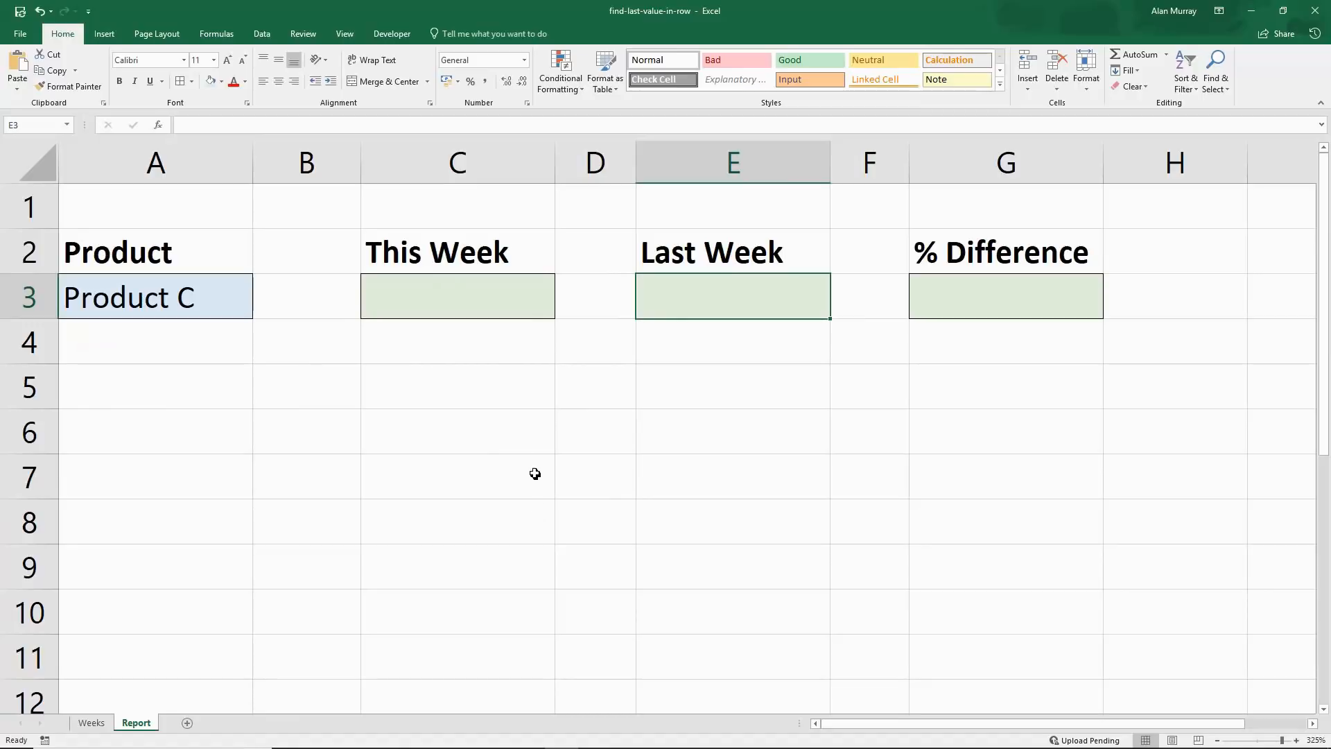
{"action": "left_click", "coordinate": [457, 296]}
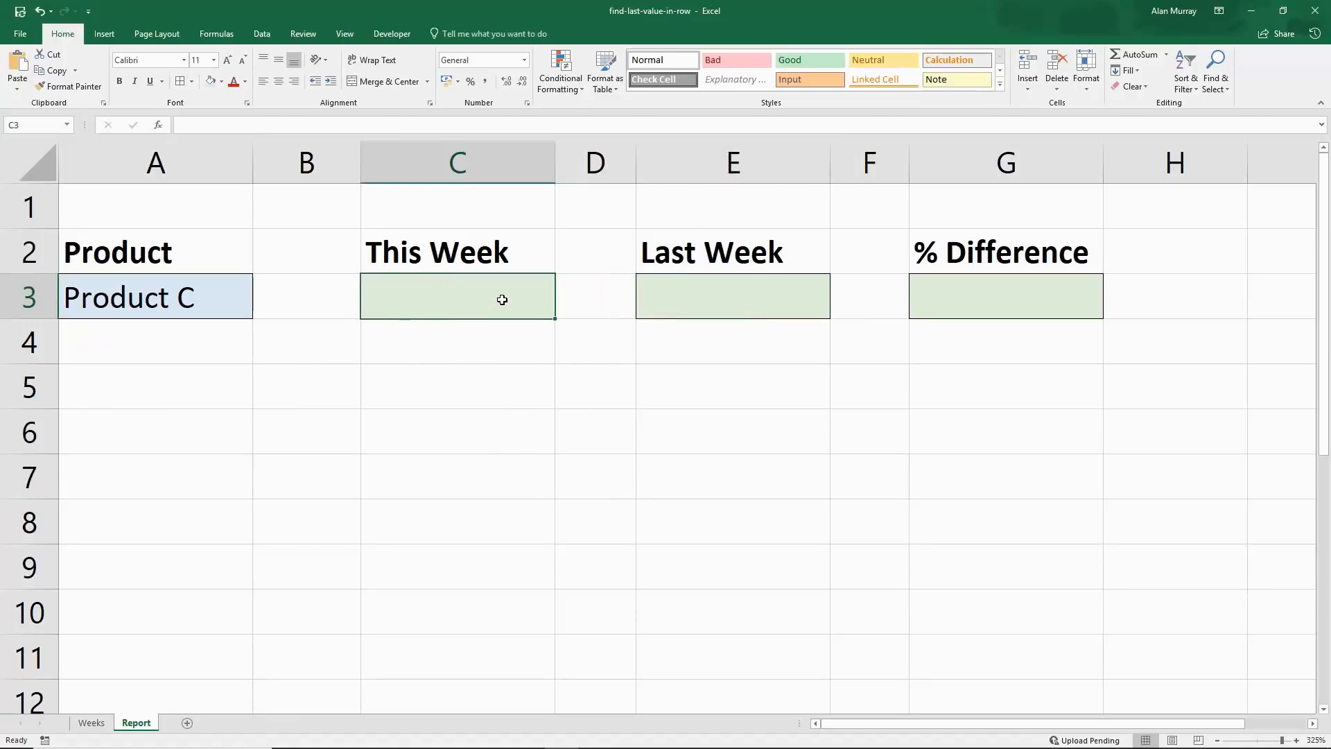
- Enter =INDEX(Weeks!B3:NZ8,MATCH(A3,Weeks!A3:A8,0), ready for the column argument
{"action": "type", "text": "=index("}
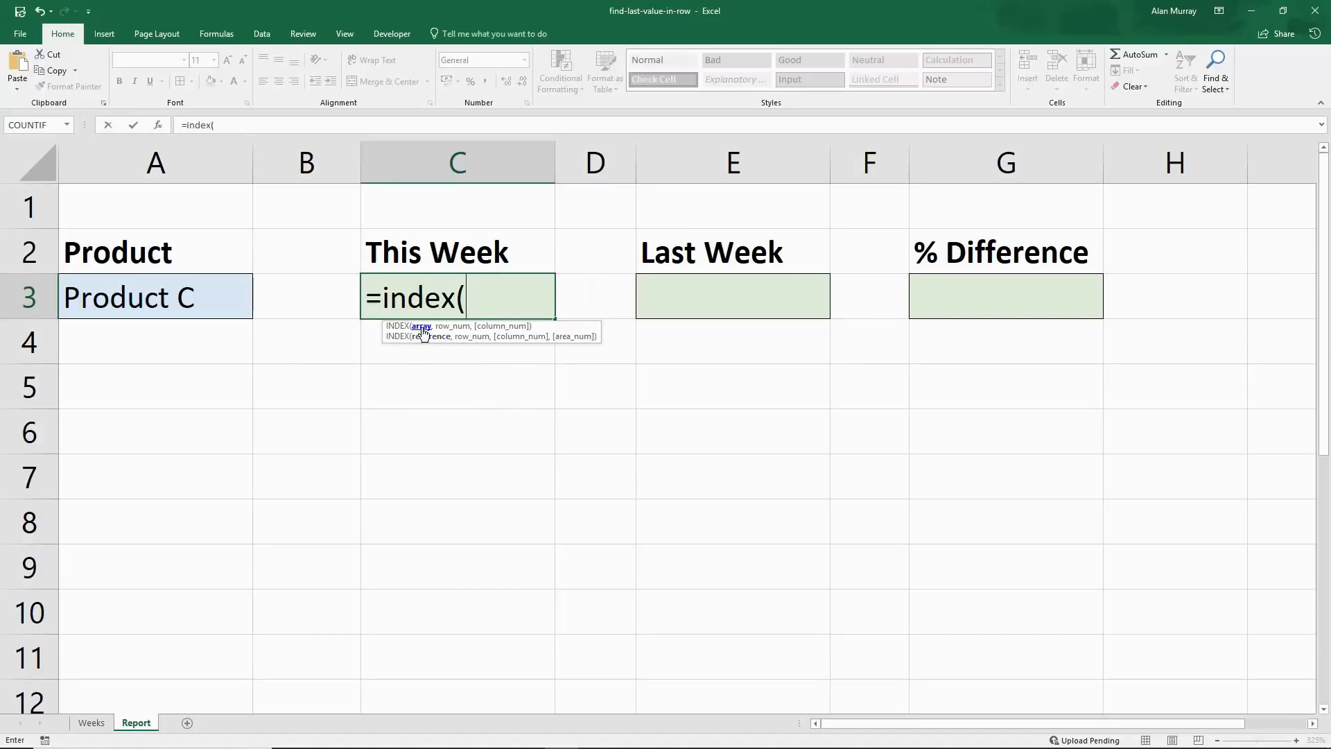
{"action": "mouse_move", "coordinate": [220, 644]}
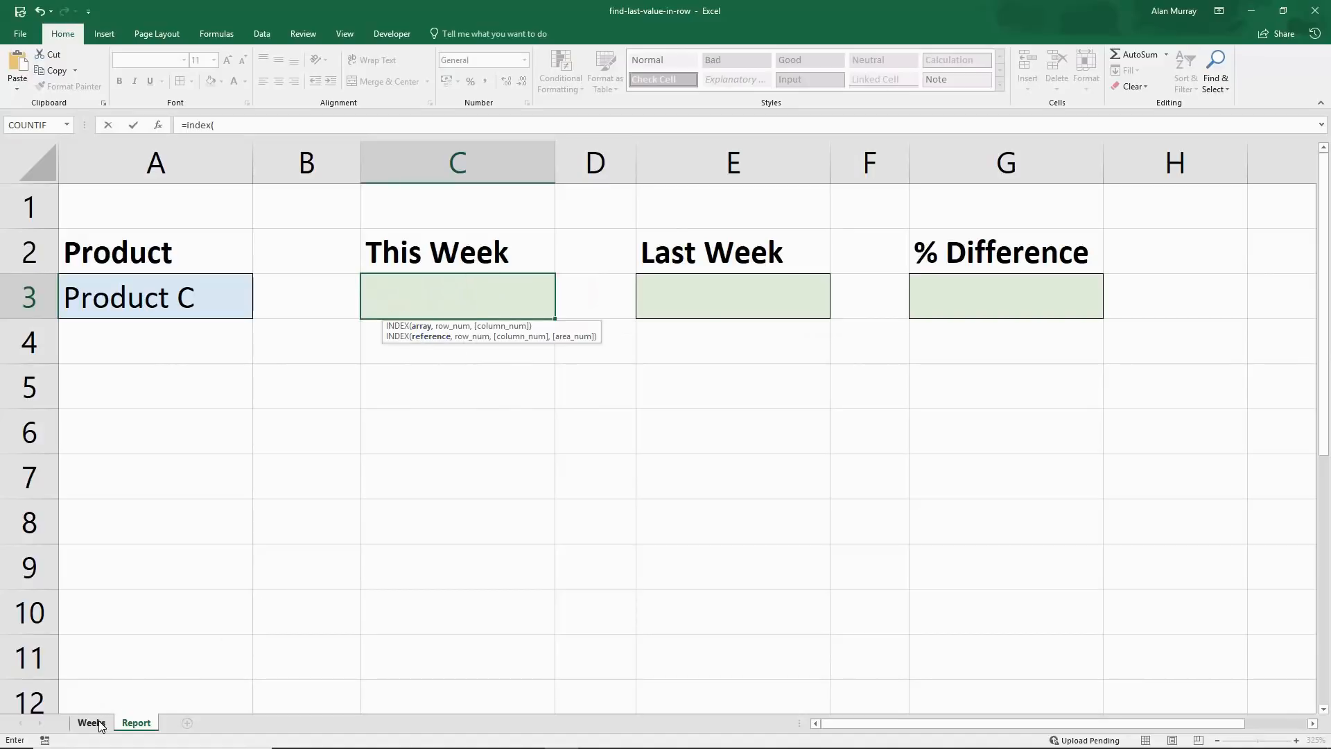
{"action": "left_click", "coordinate": [90, 723]}
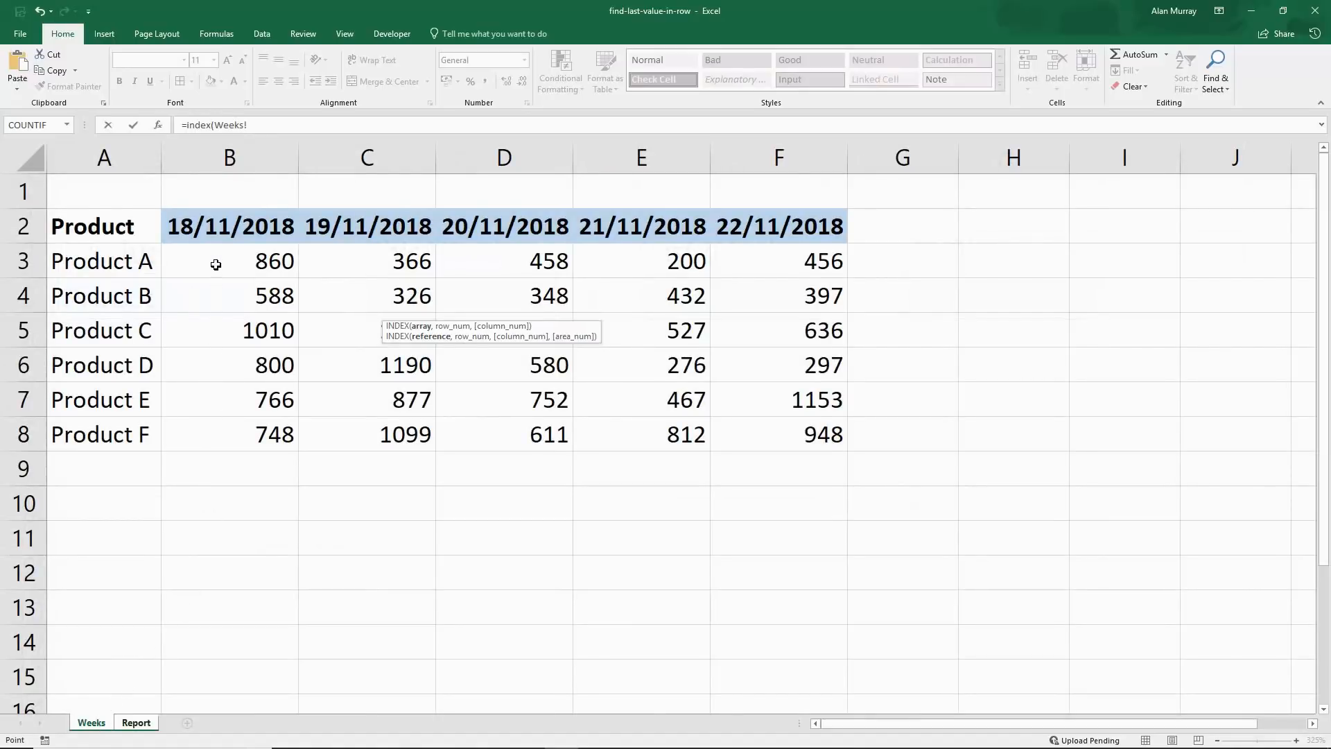
{"action": "left_click", "coordinate": [228, 261]}
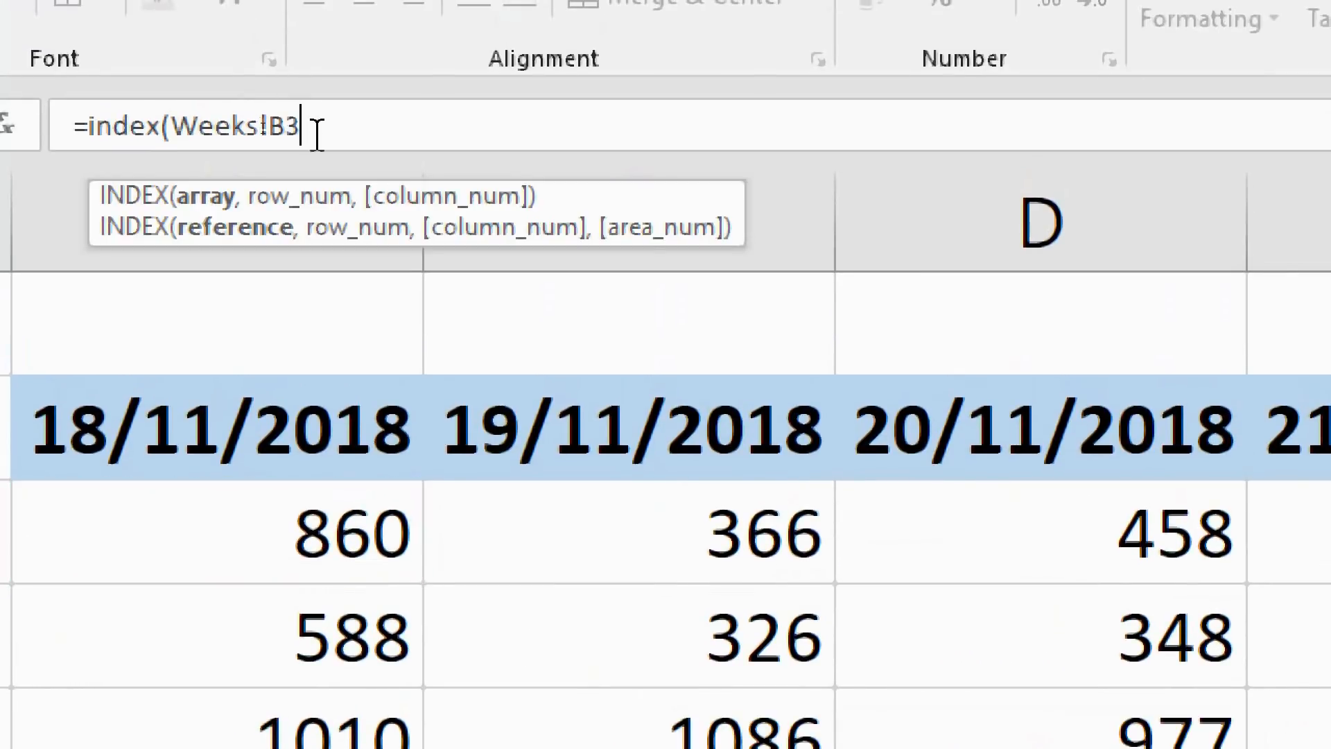
{"action": "type", "text": ":"}
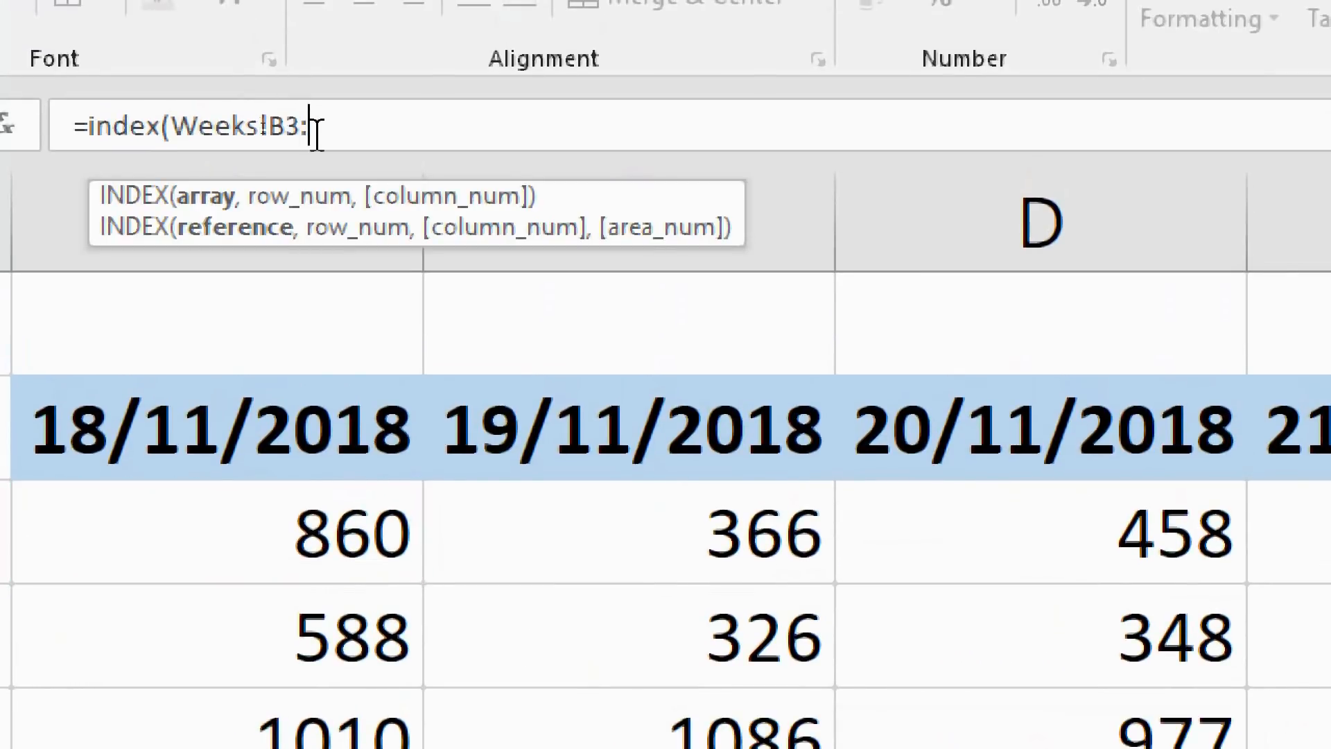
{"action": "type", "text": "NZ8"}
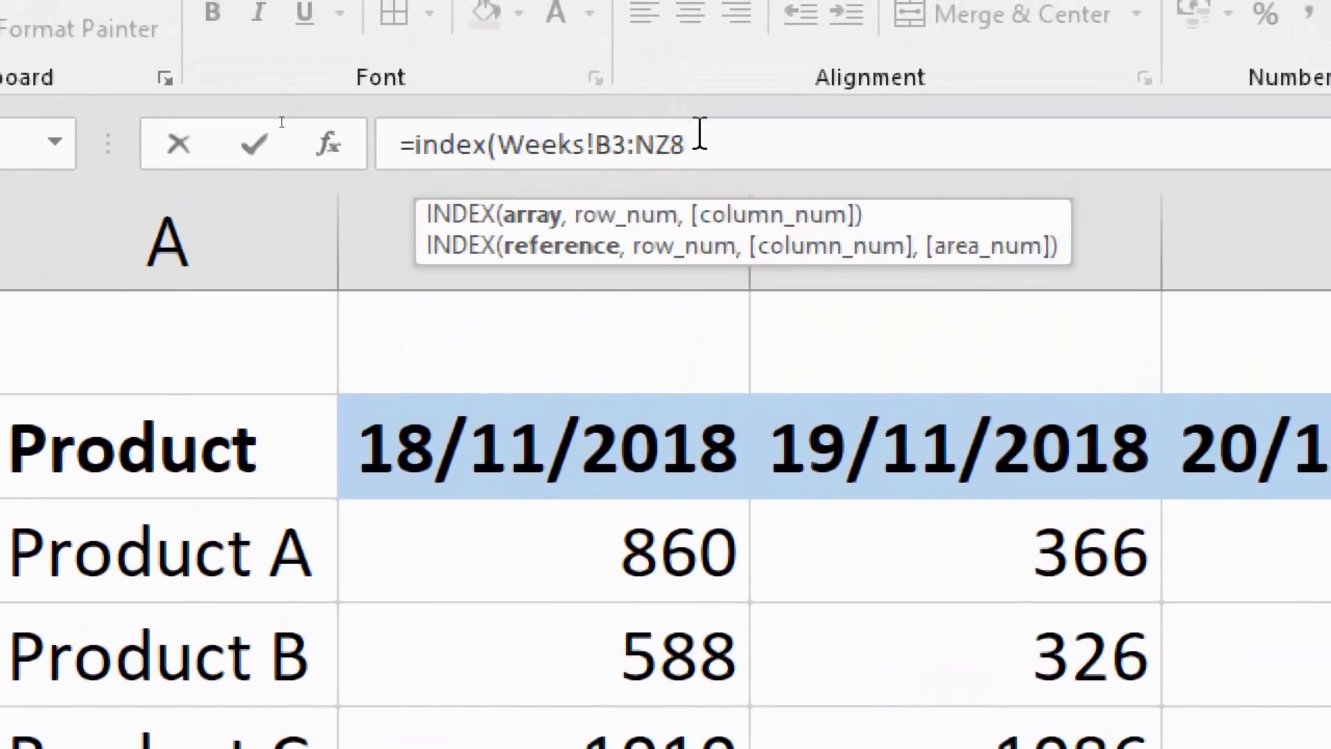
{"action": "mouse_move", "coordinate": [777, 356]}
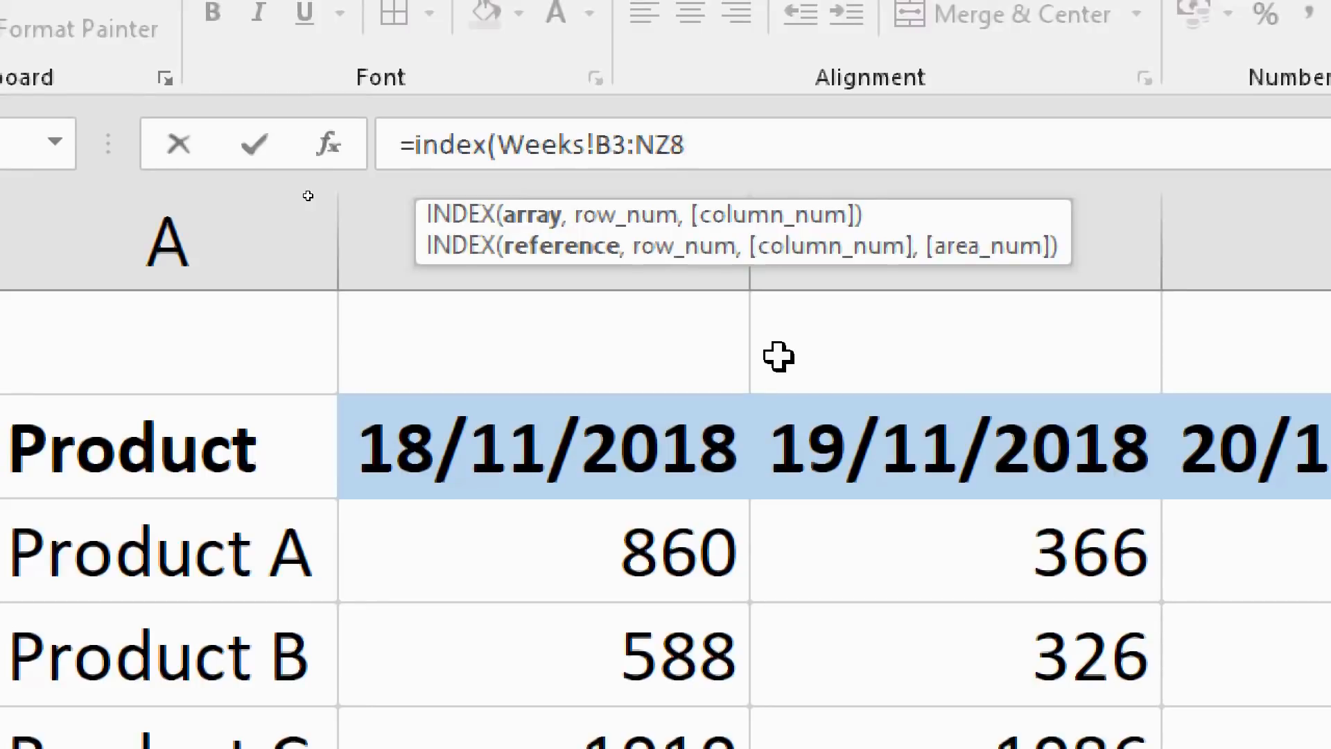
{"action": "type", "text": ","}
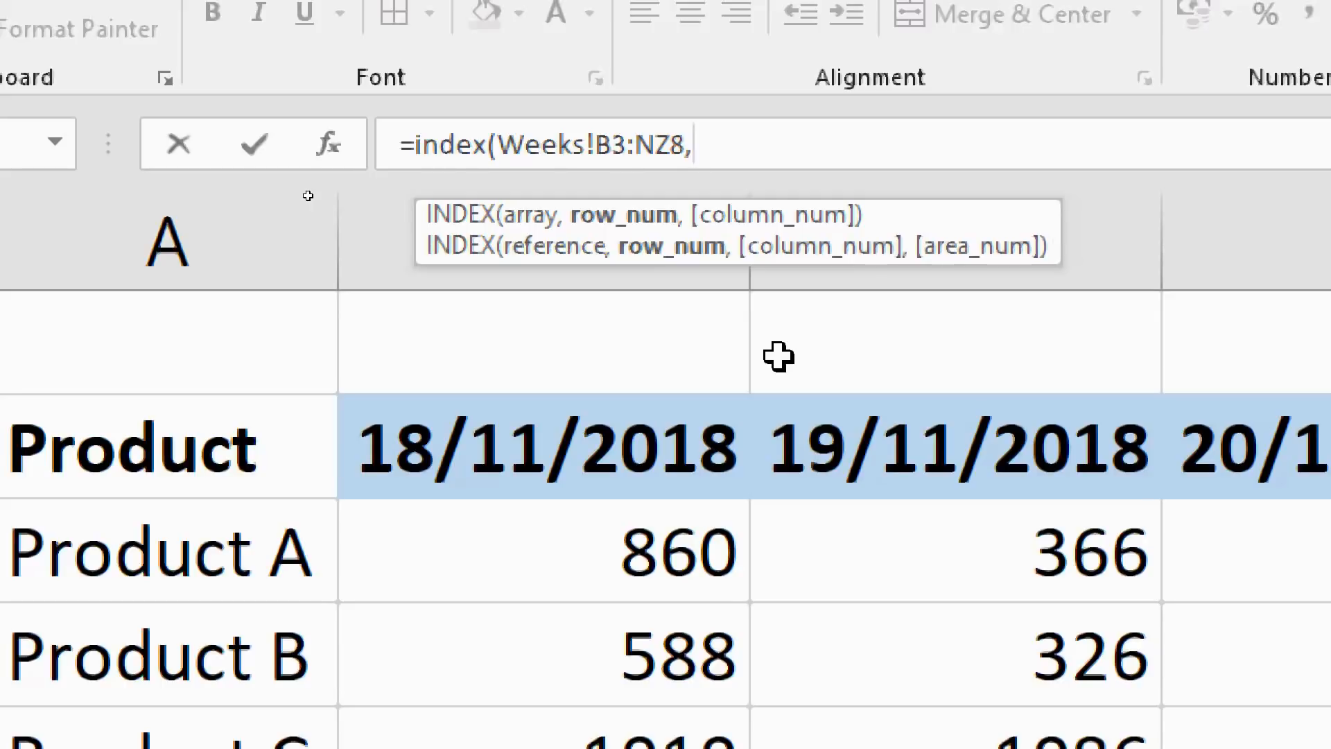
{"action": "type", "text": "match("}
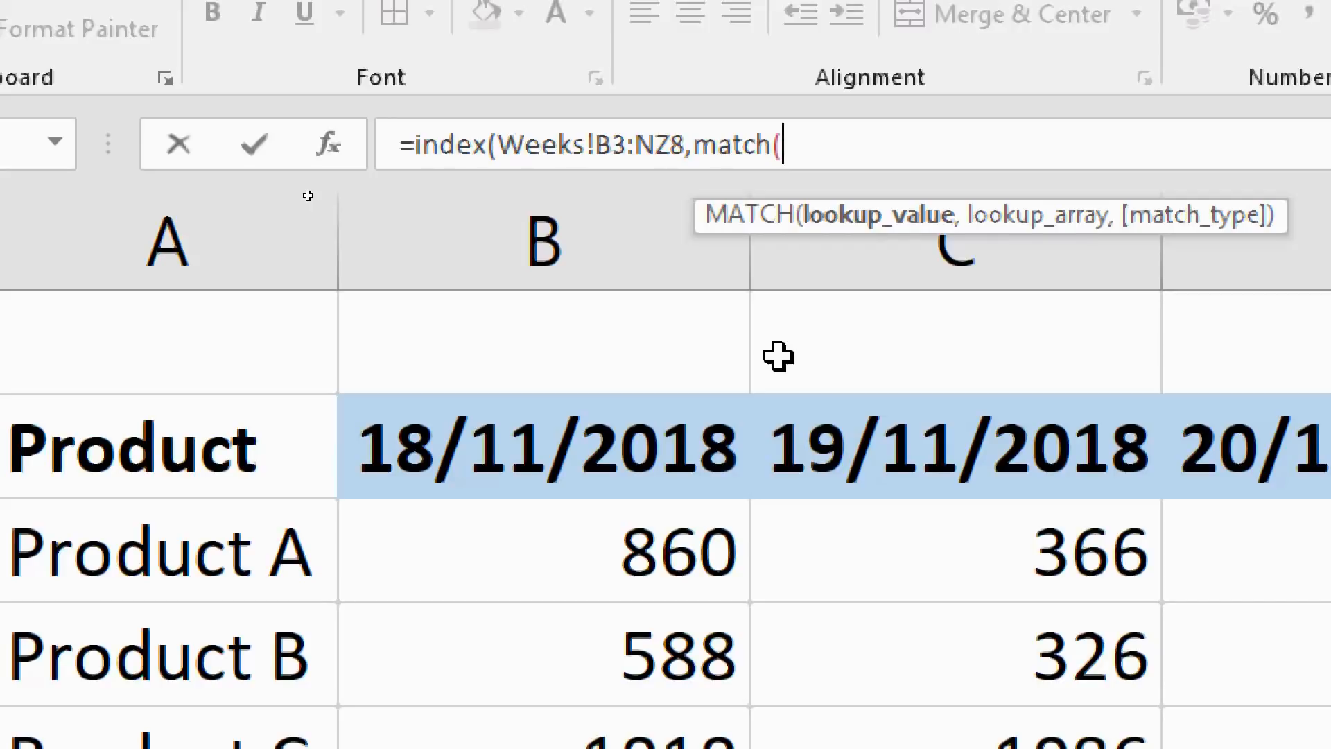
{"action": "type", "text": "A3,Weeks!A3:A8"}
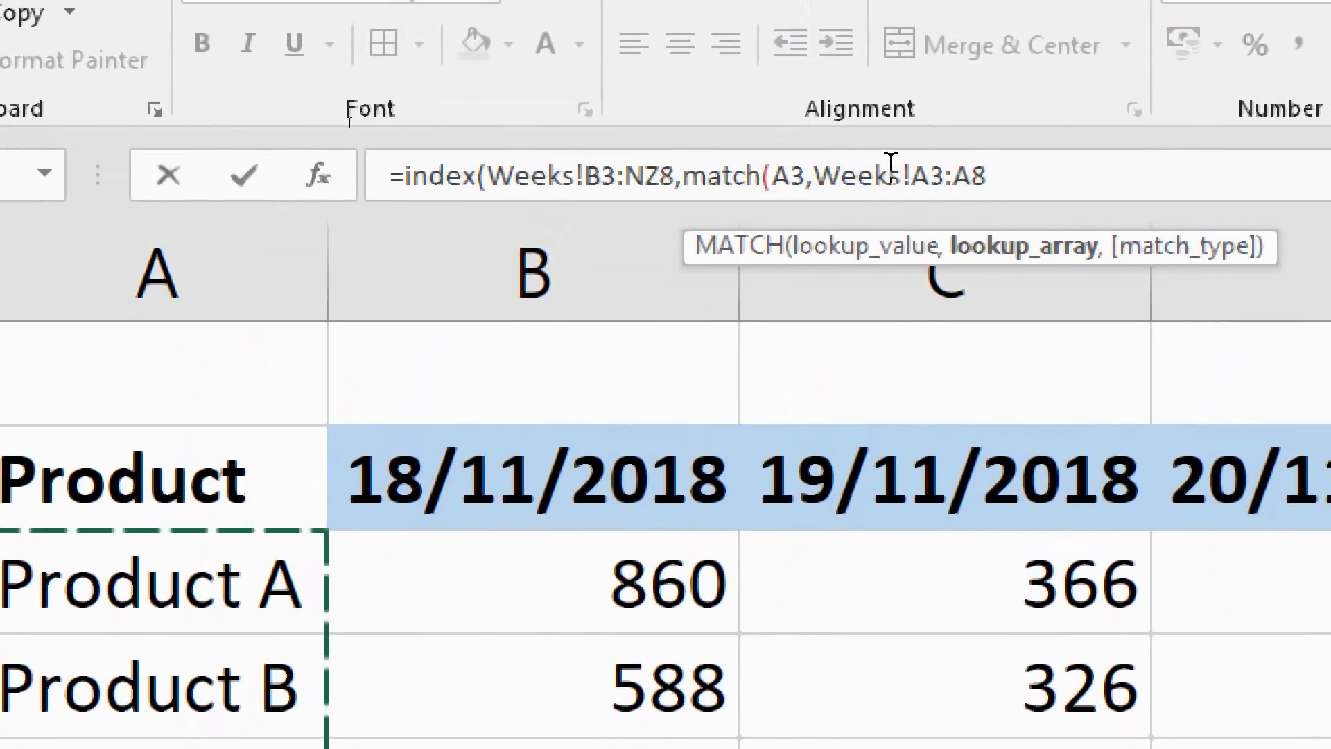
{"action": "type", "text": ",0)"}
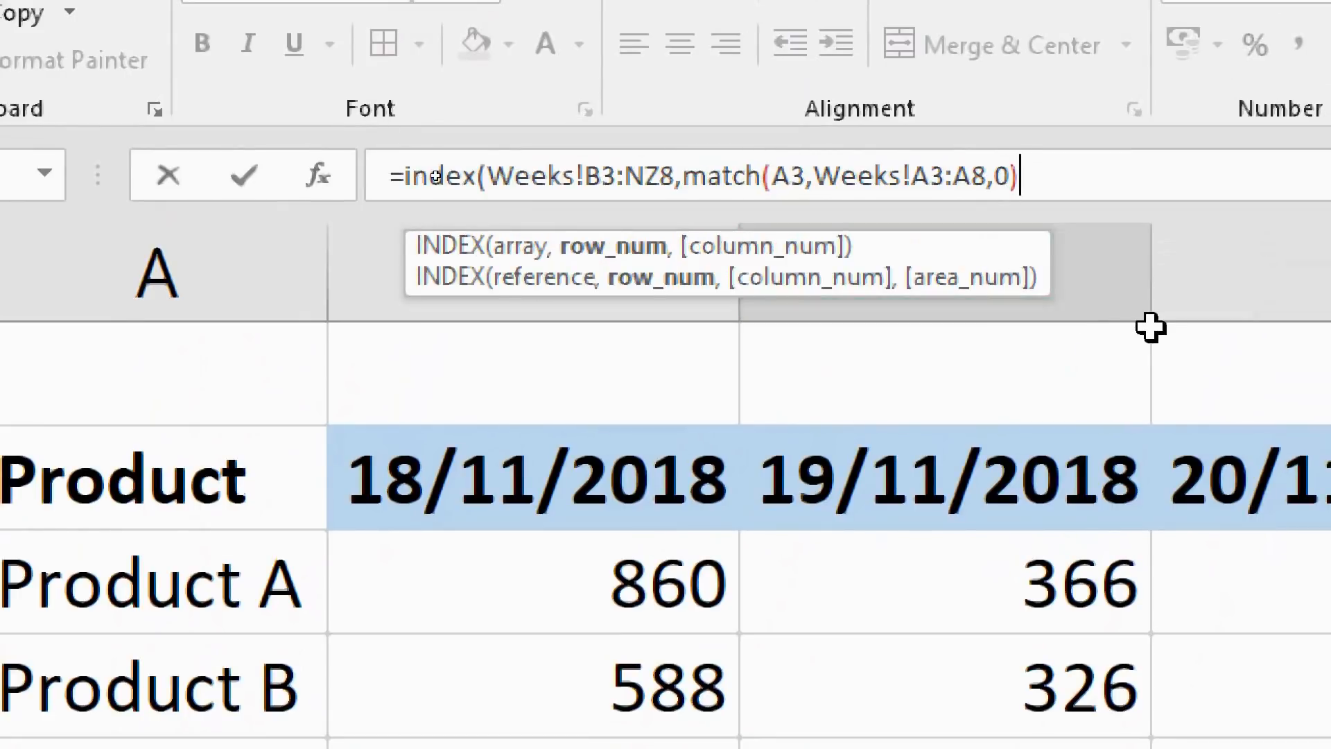
{"action": "type", "text": ","}
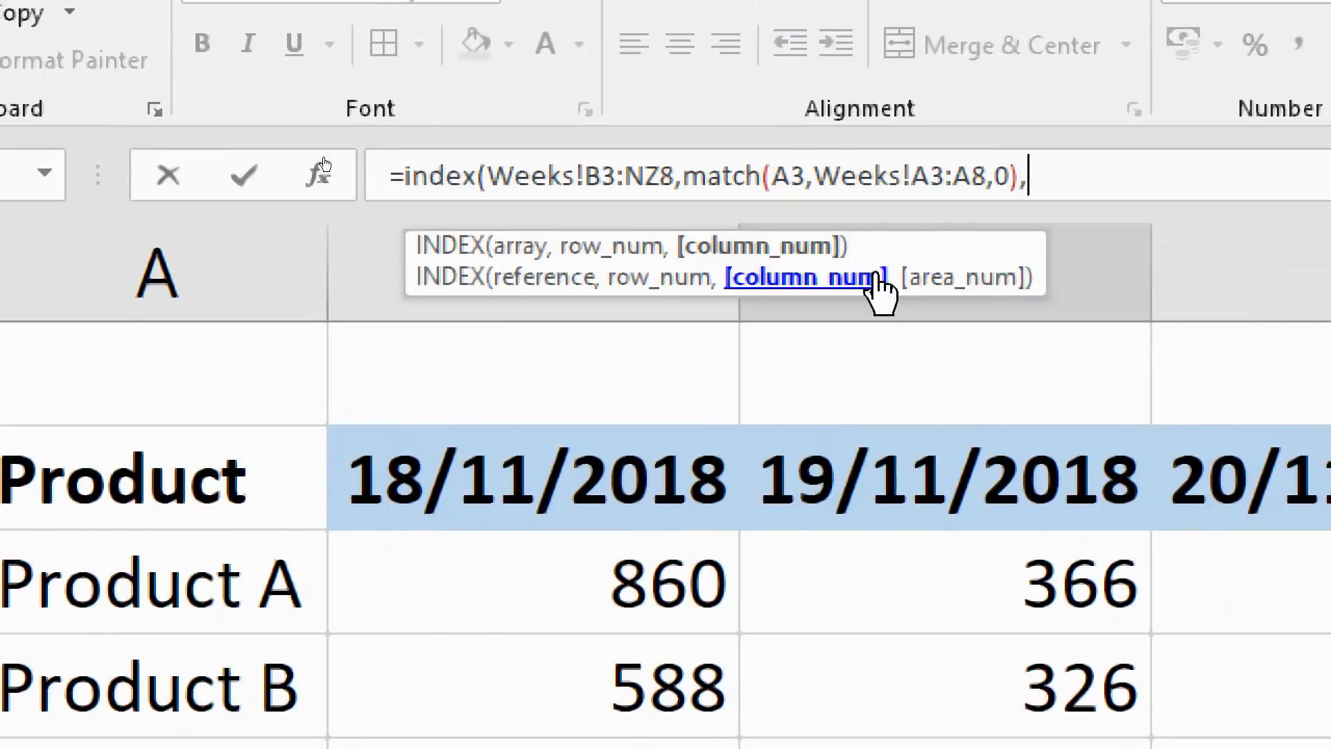
{"action": "mouse_move", "coordinate": [684, 377]}
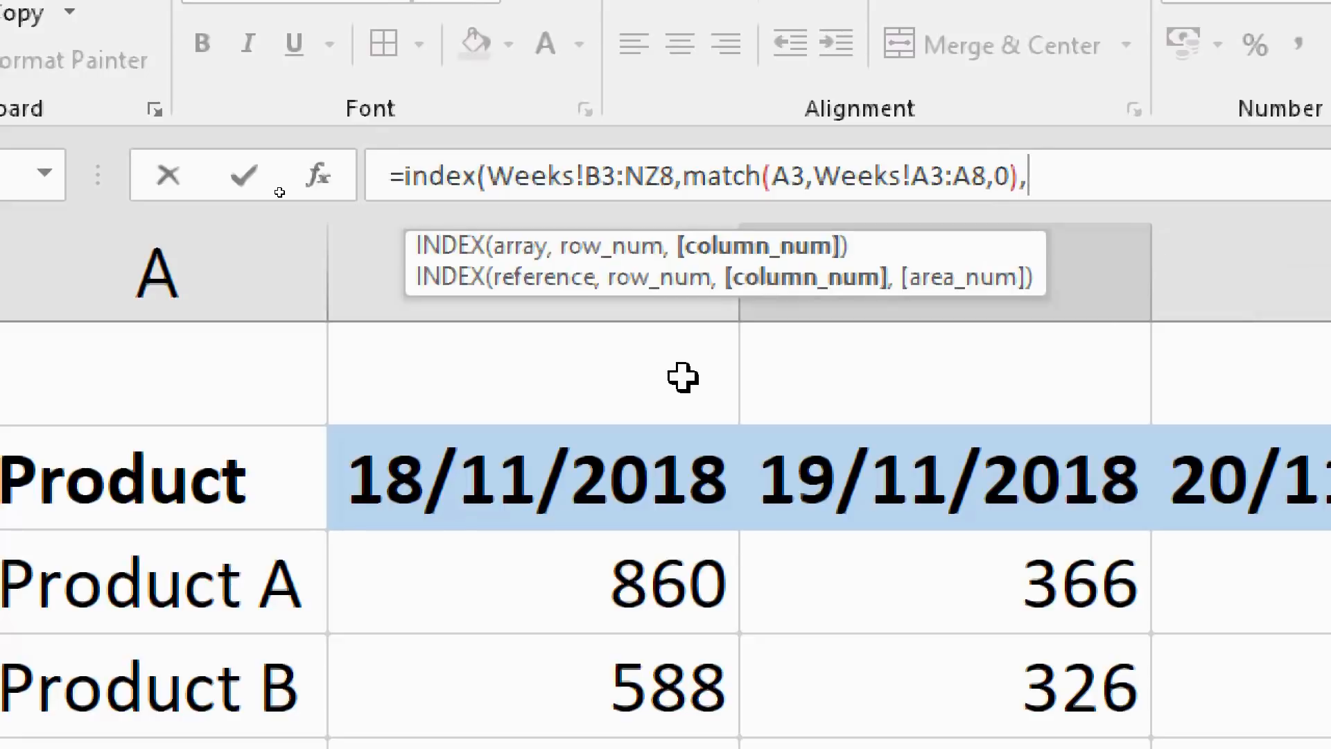
- Finish with COUNTA(Weeks!B2:NZ2)) so This Week returns Product C's 636
{"action": "type", "text": "counta("}
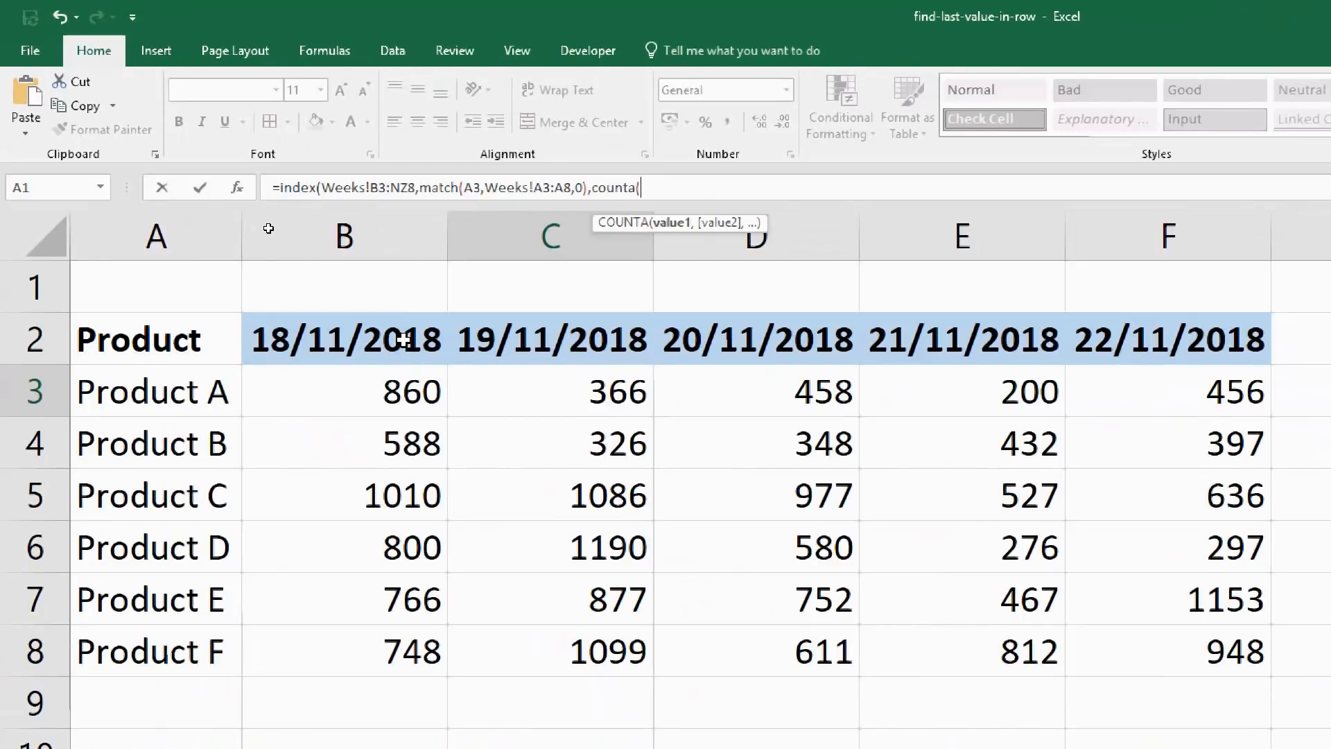
{"action": "mouse_move", "coordinate": [339, 467]}
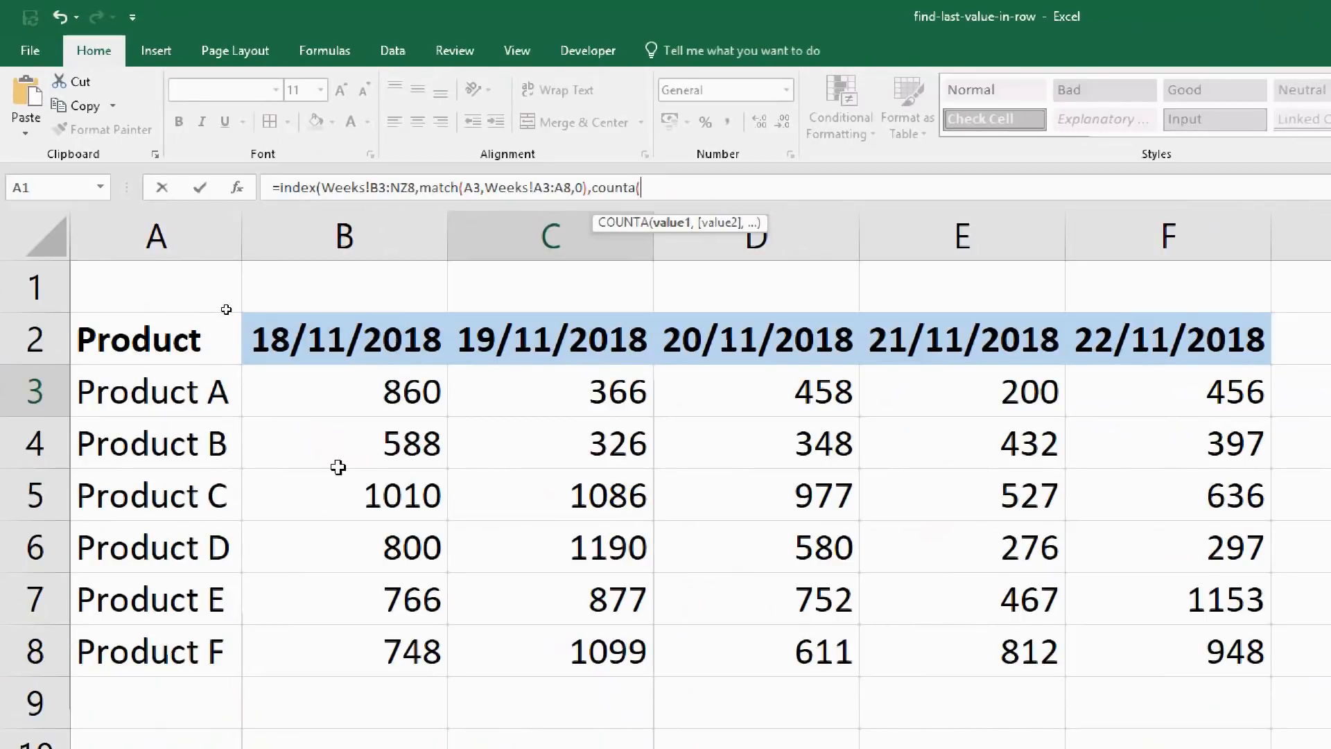
{"action": "mouse_move", "coordinate": [369, 569]}
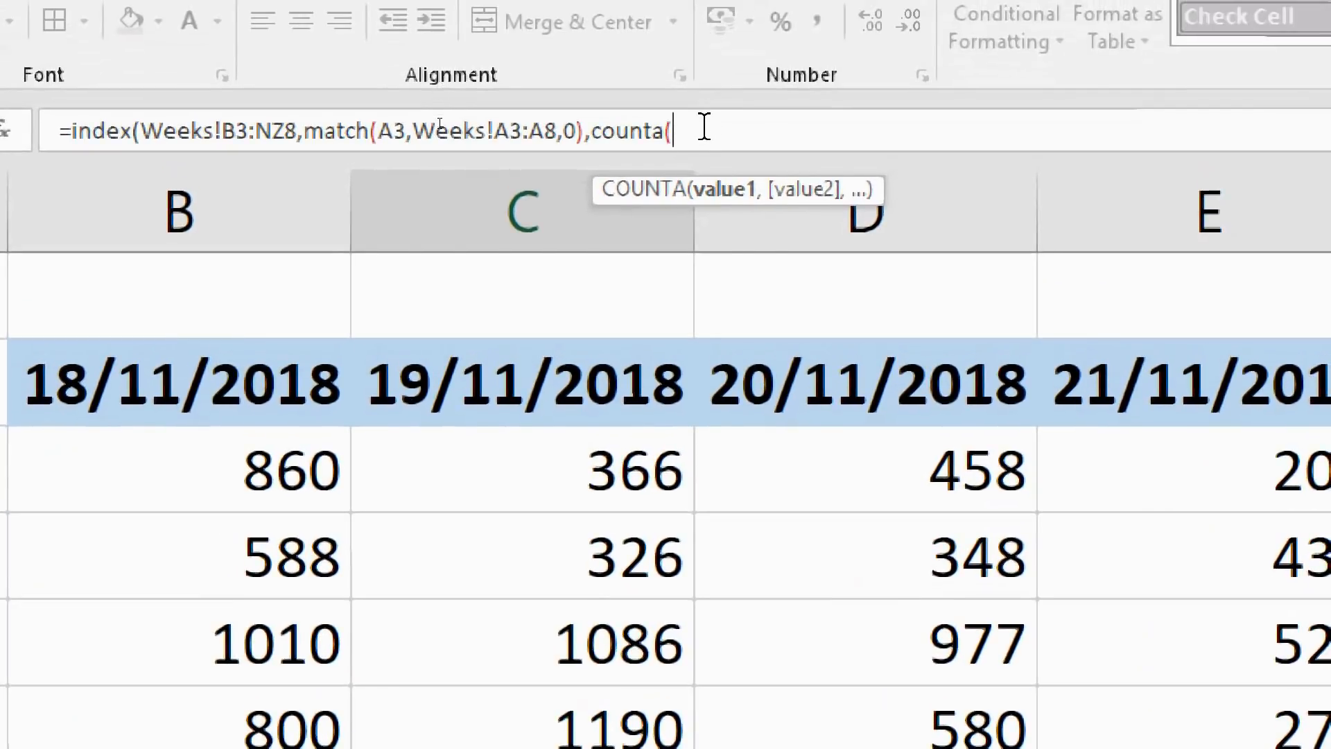
{"action": "type", "text": "Weeks!"}
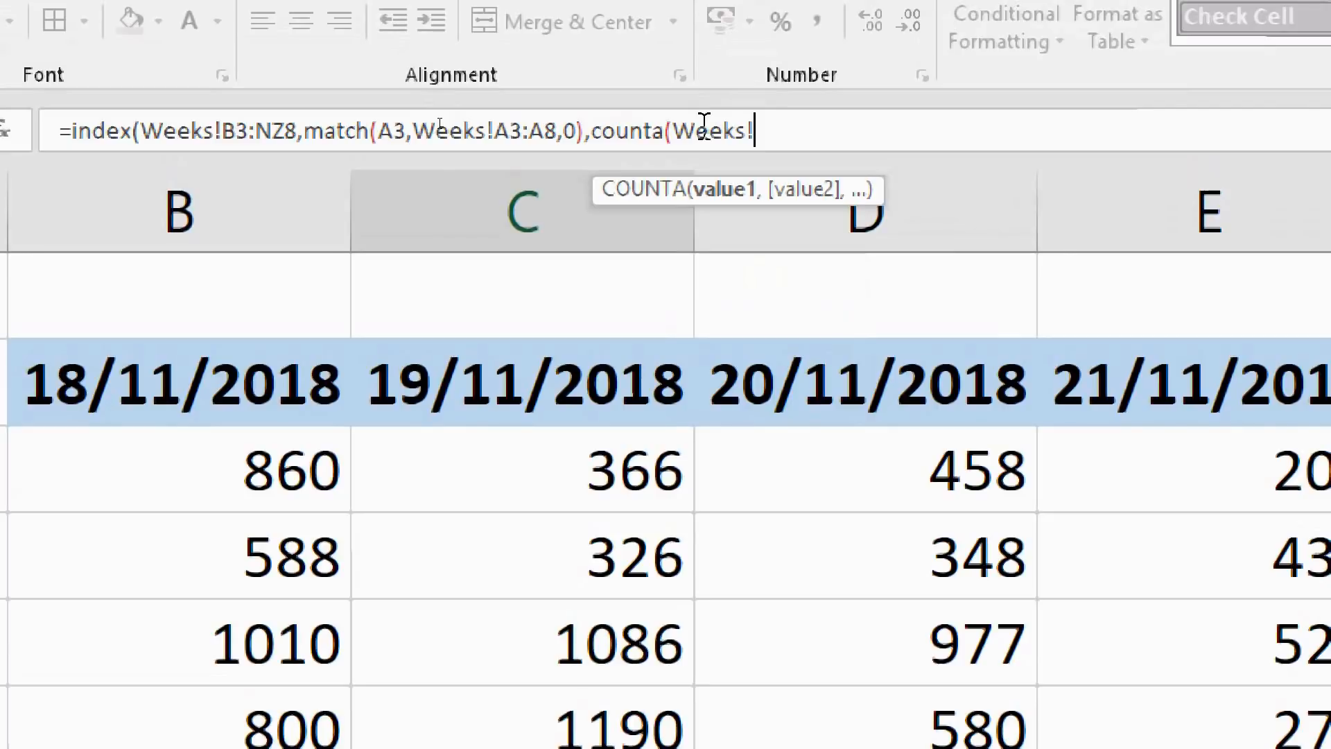
{"action": "type", "text": "B2"}
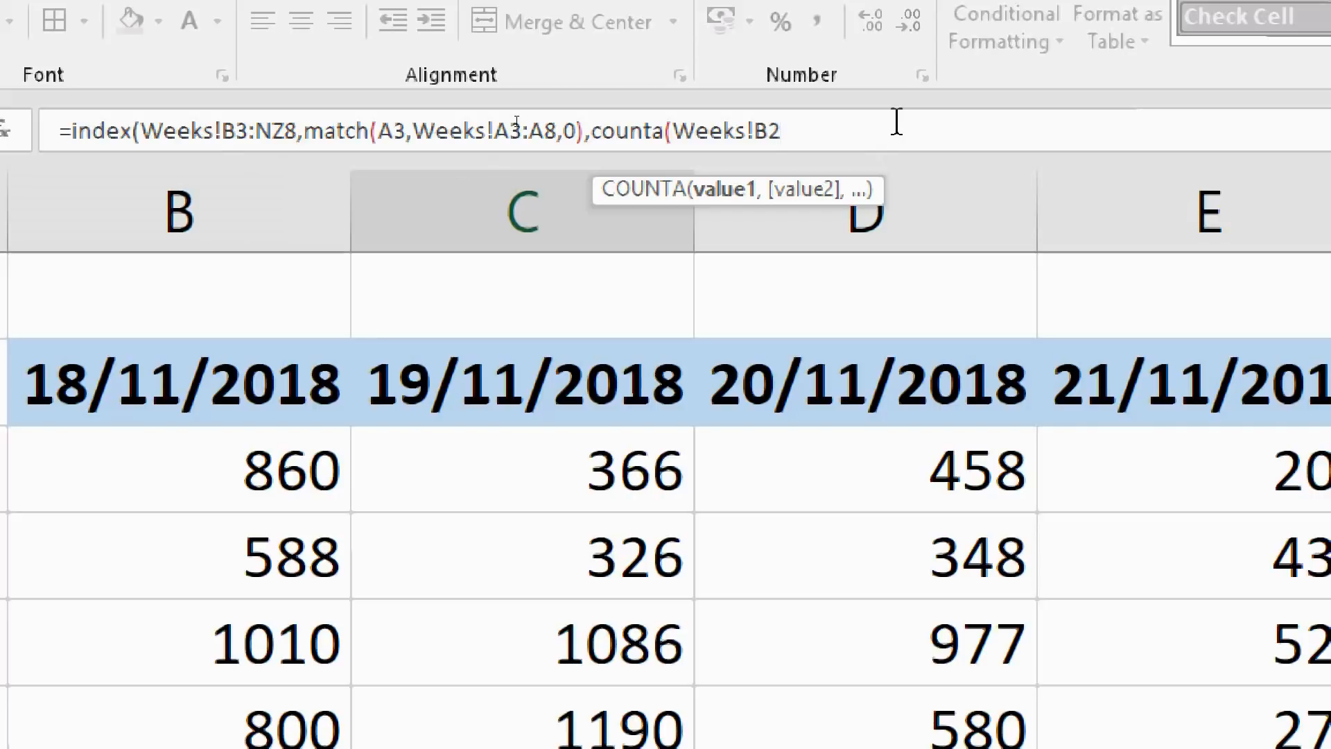
{"action": "type", "text": ":NZ2"}
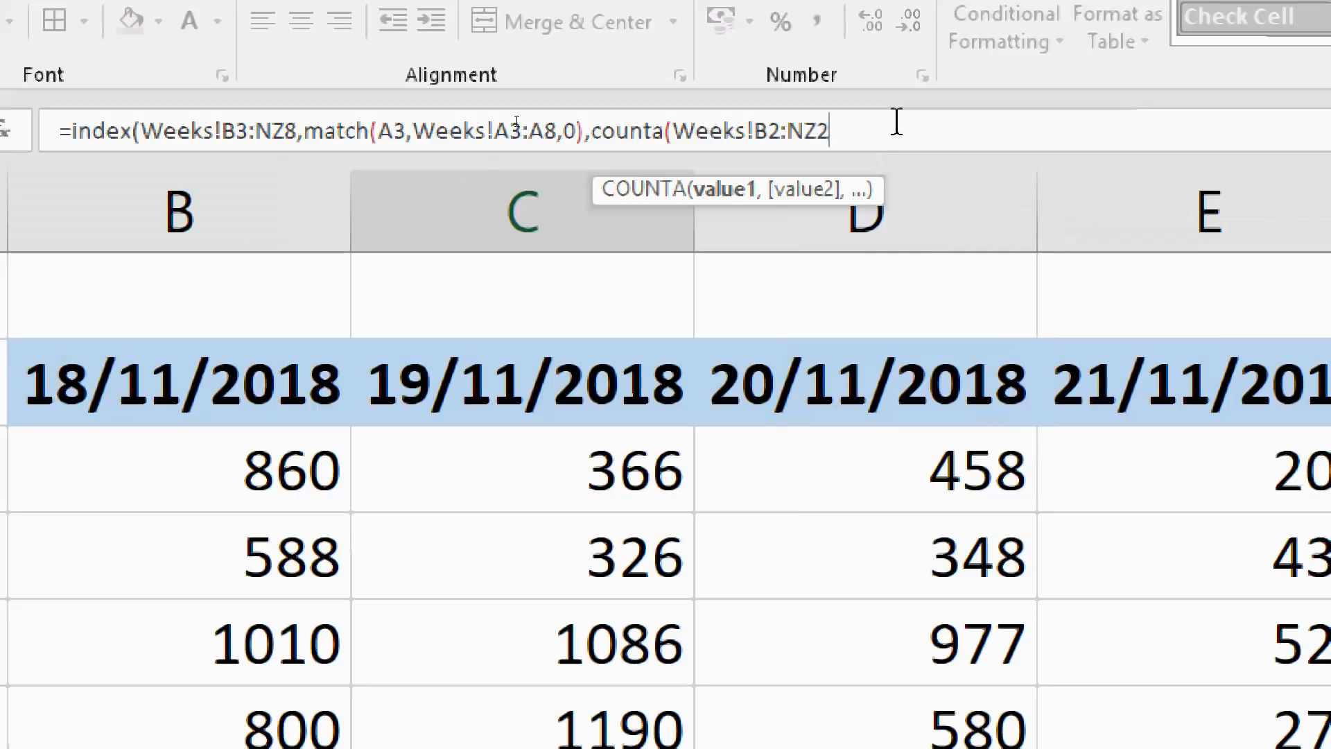
{"action": "type", "text": ")"}
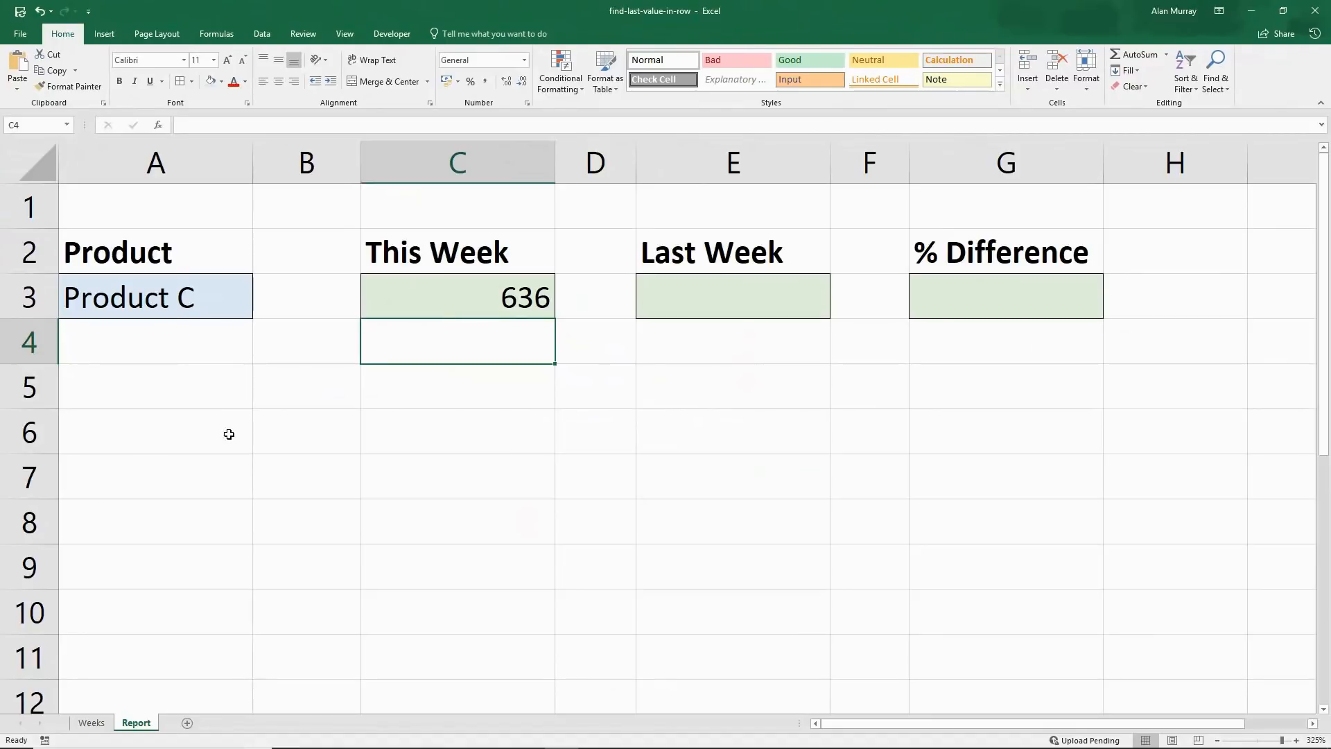
{"action": "left_click", "coordinate": [91, 723]}
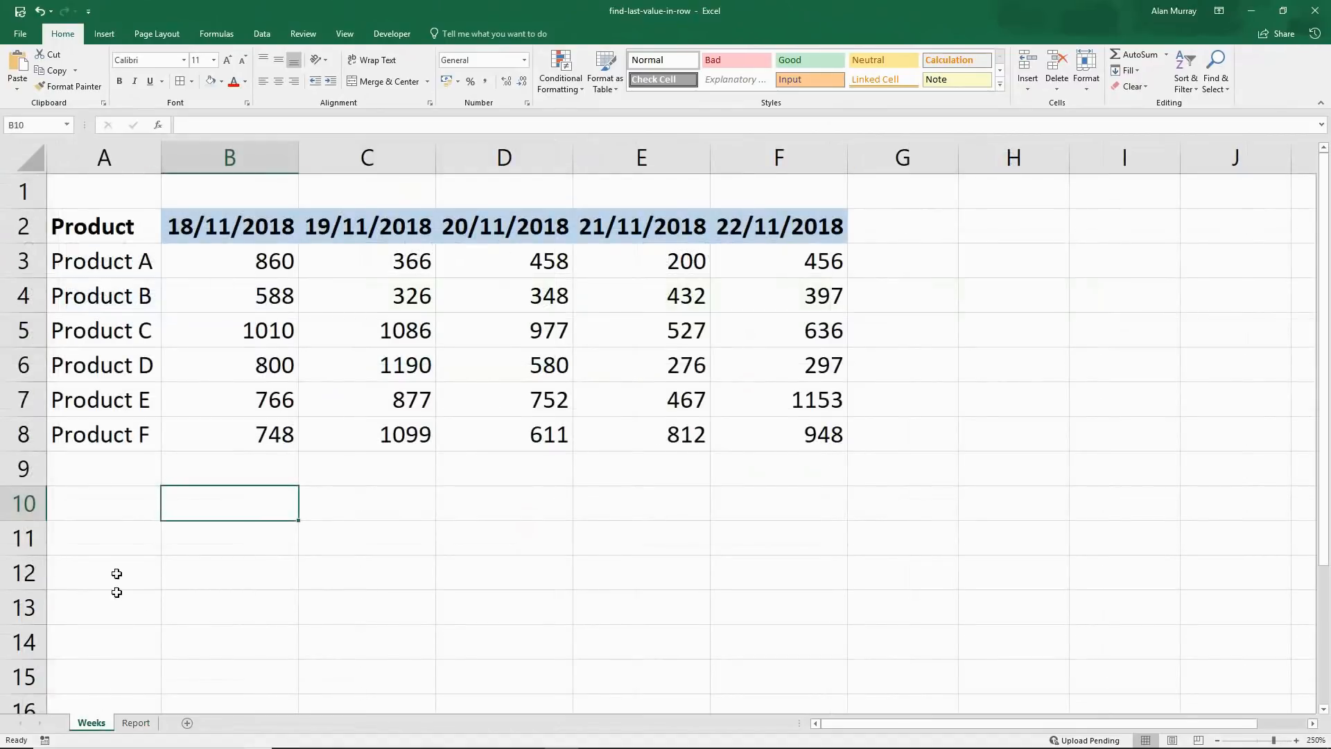
{"action": "left_click", "coordinate": [101, 330]}
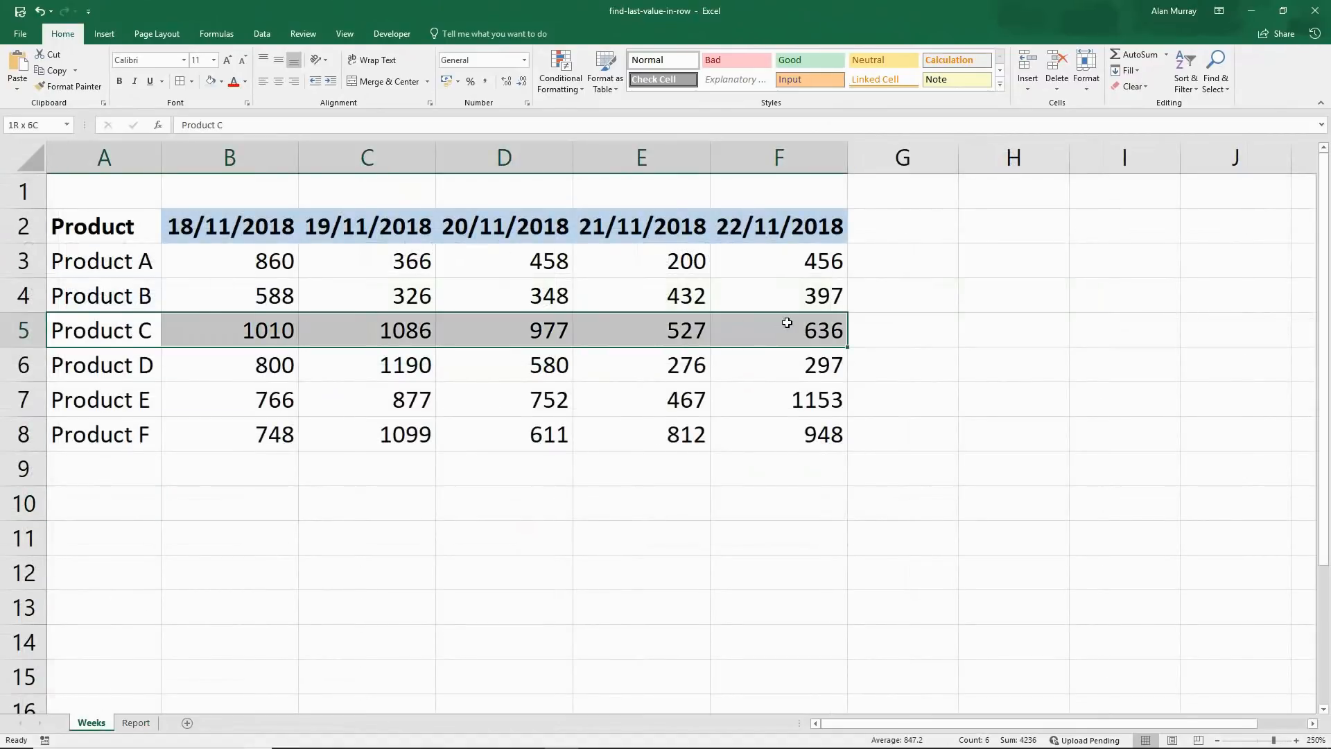
{"action": "left_click", "coordinate": [366, 399]}
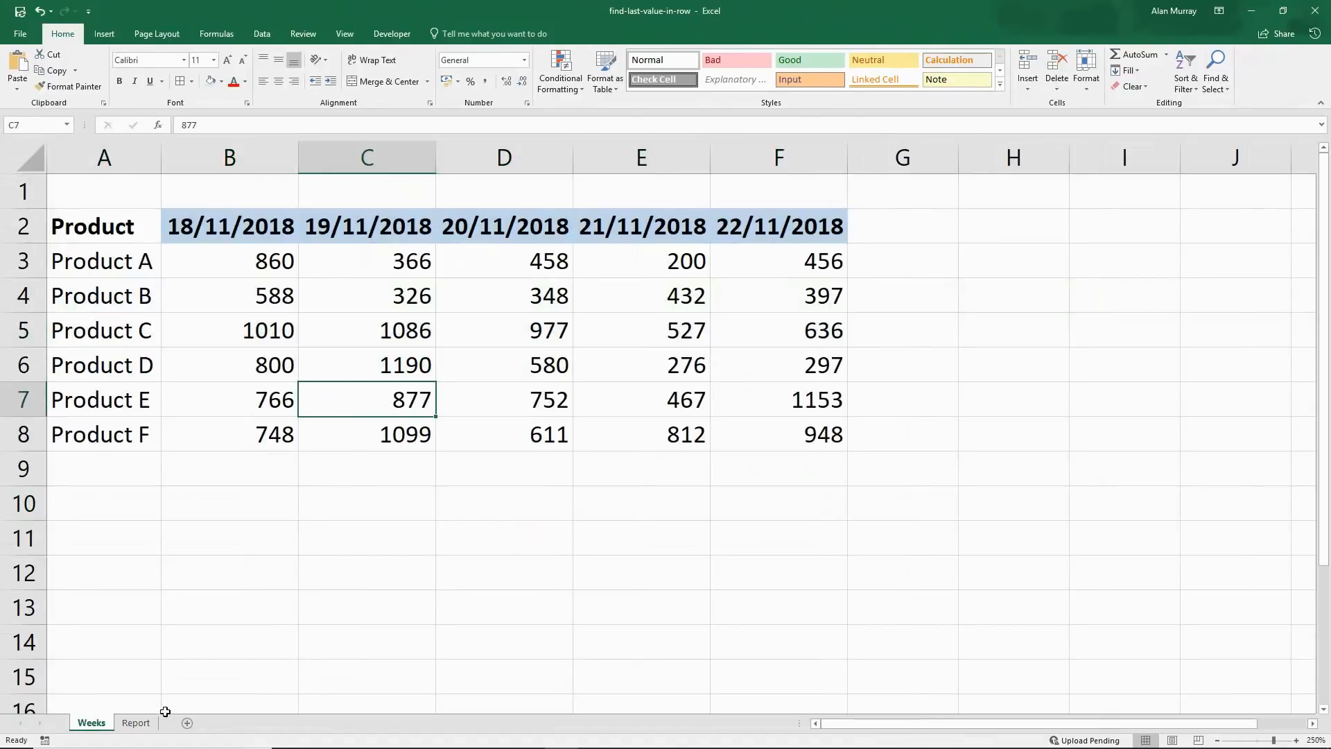
{"action": "left_click", "coordinate": [135, 722]}
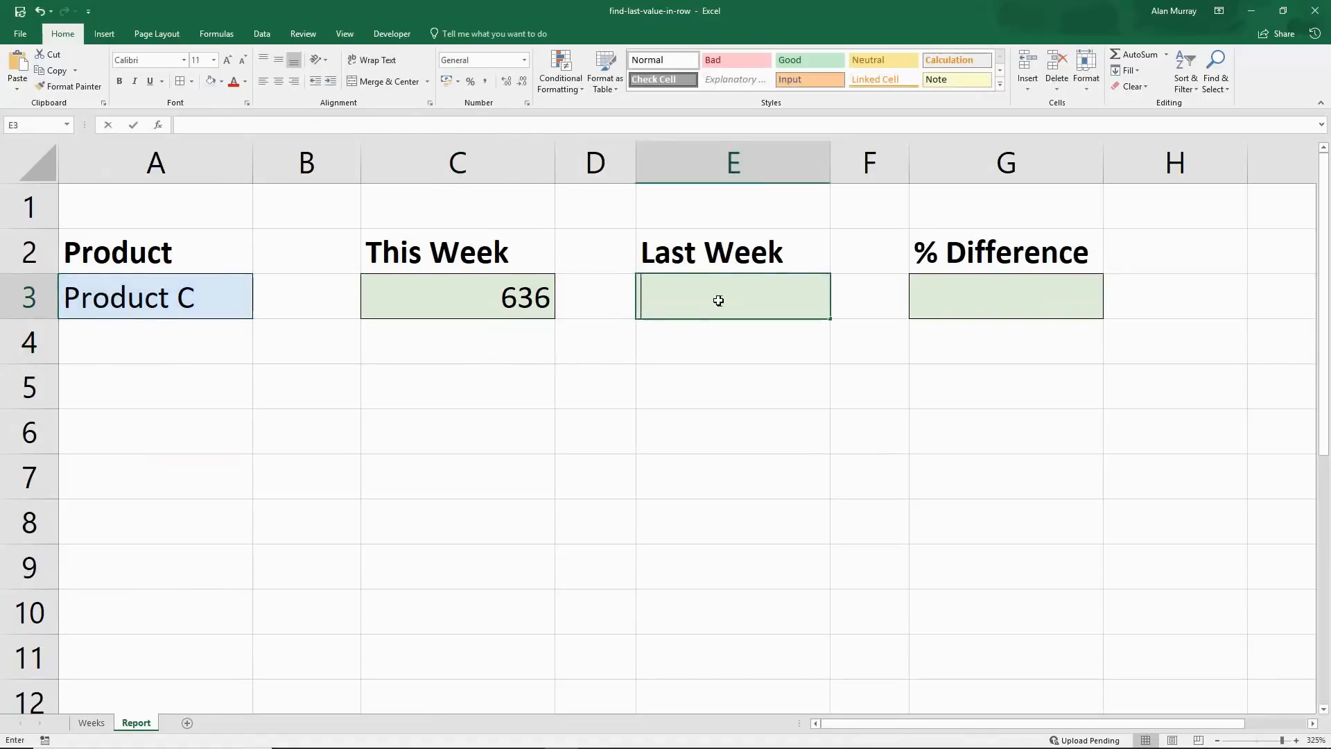
- Enter the INDEX/MATCH/COUNTA formula with -1 in E3 returning 527, verified on the Weeks sheet
{"action": "type", "text": "=INDEX(Weeks!B3:NZ8,MATCH(A3,Weeks!A3:A8,0),COUNTA(Weeks!B2:NZ2))"}
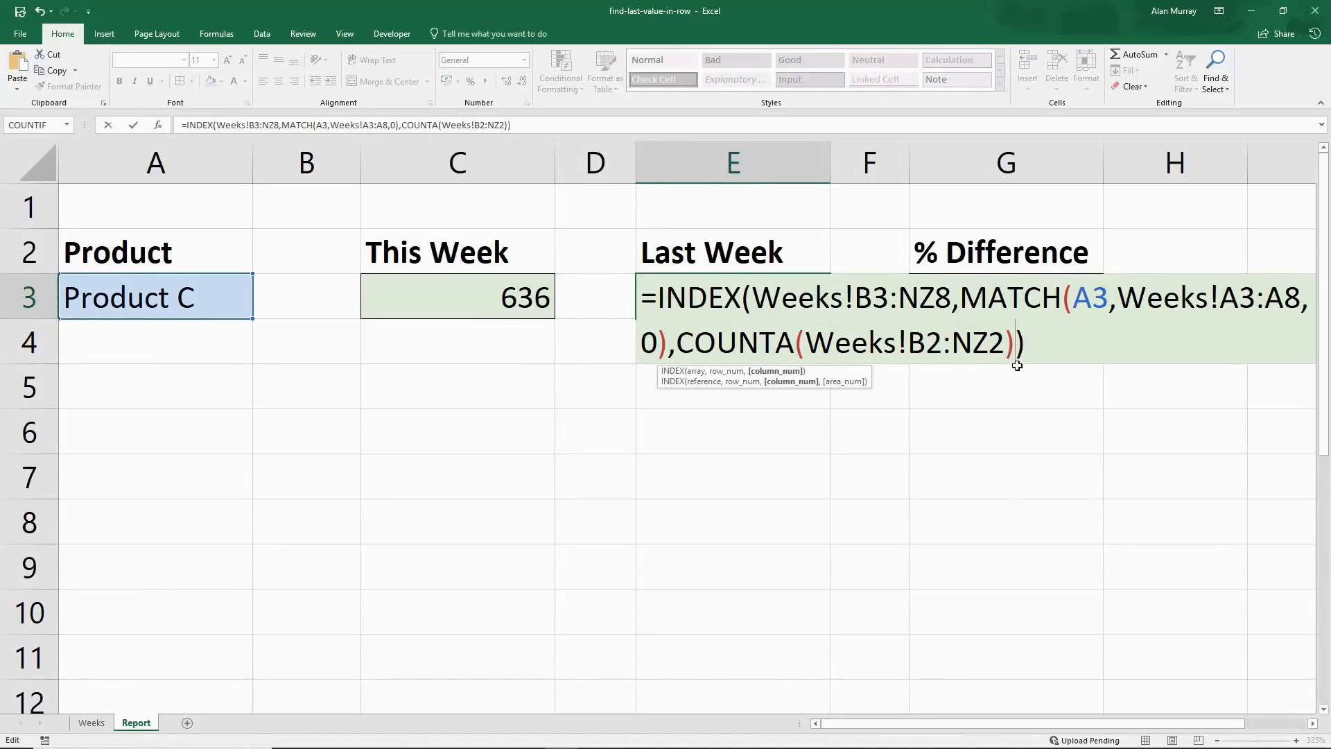
{"action": "type", "text": "-1"}
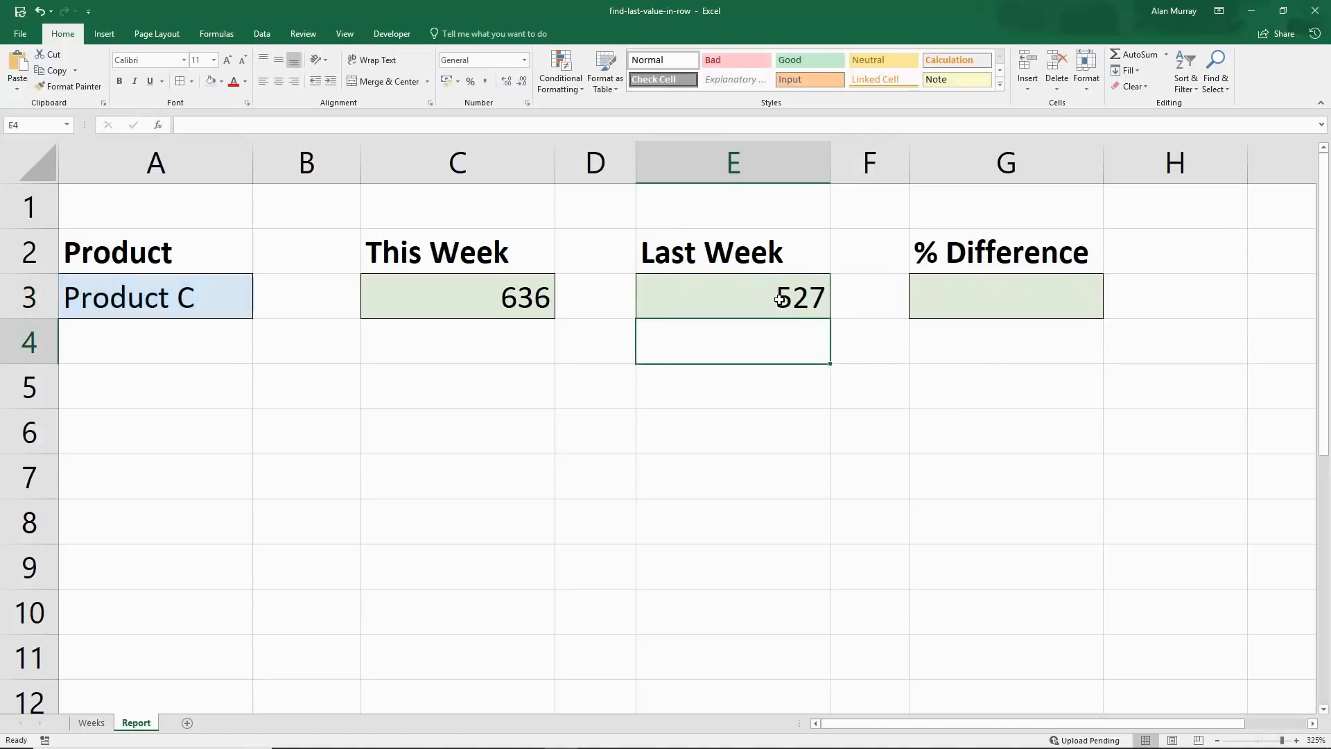
{"action": "left_click", "coordinate": [90, 723]}
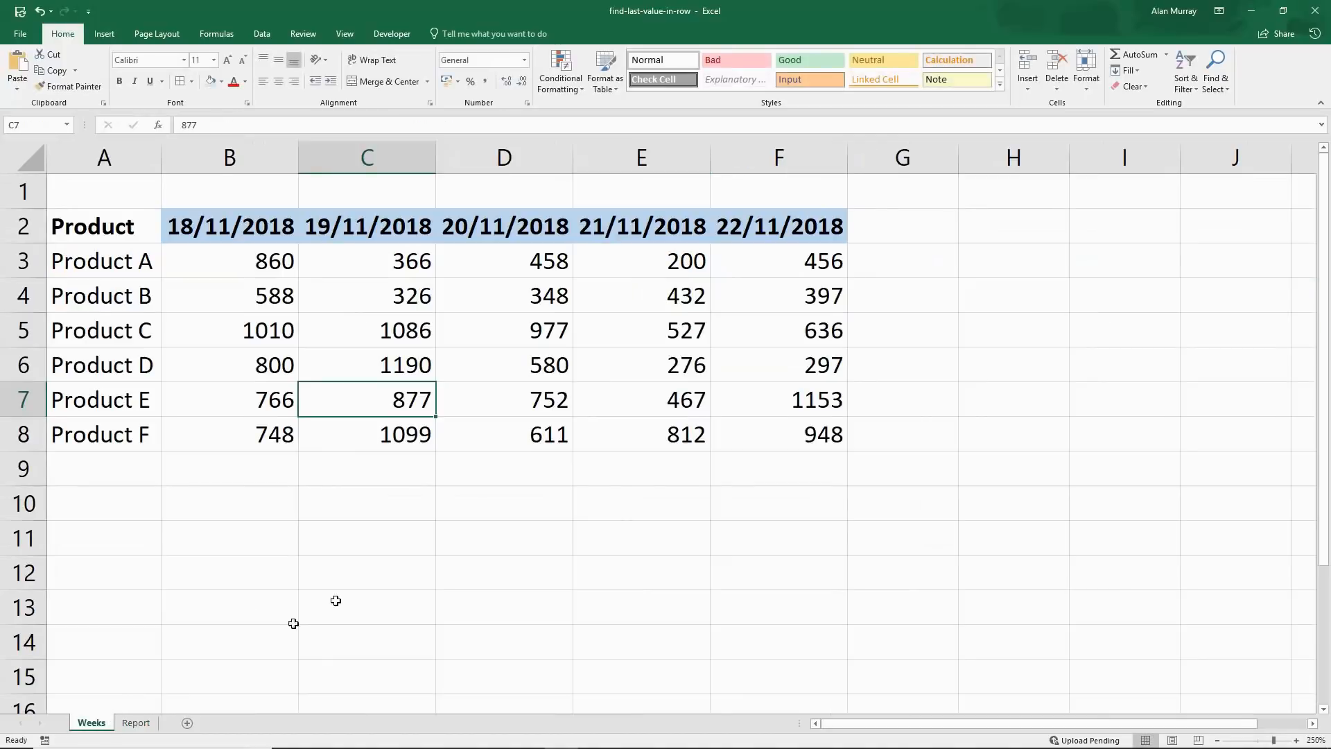
{"action": "left_click", "coordinate": [641, 330]}
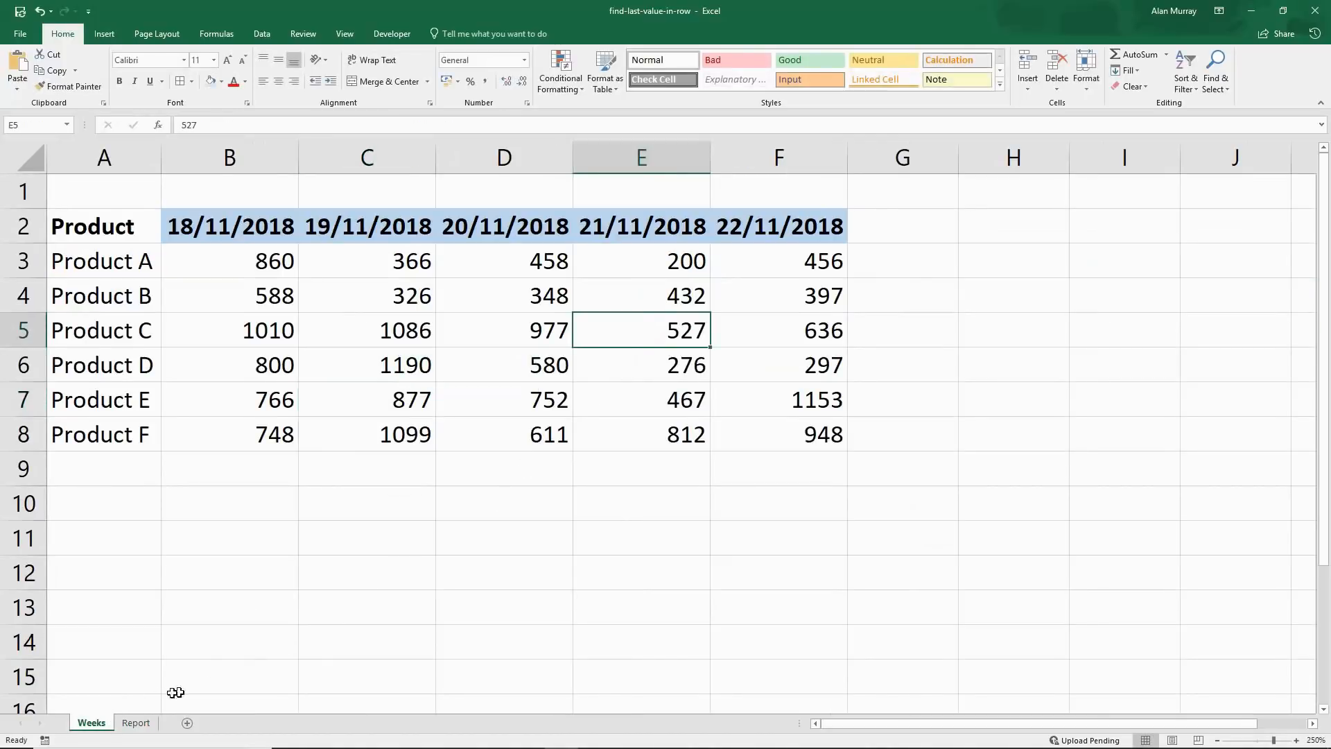
{"action": "left_click", "coordinate": [135, 723]}
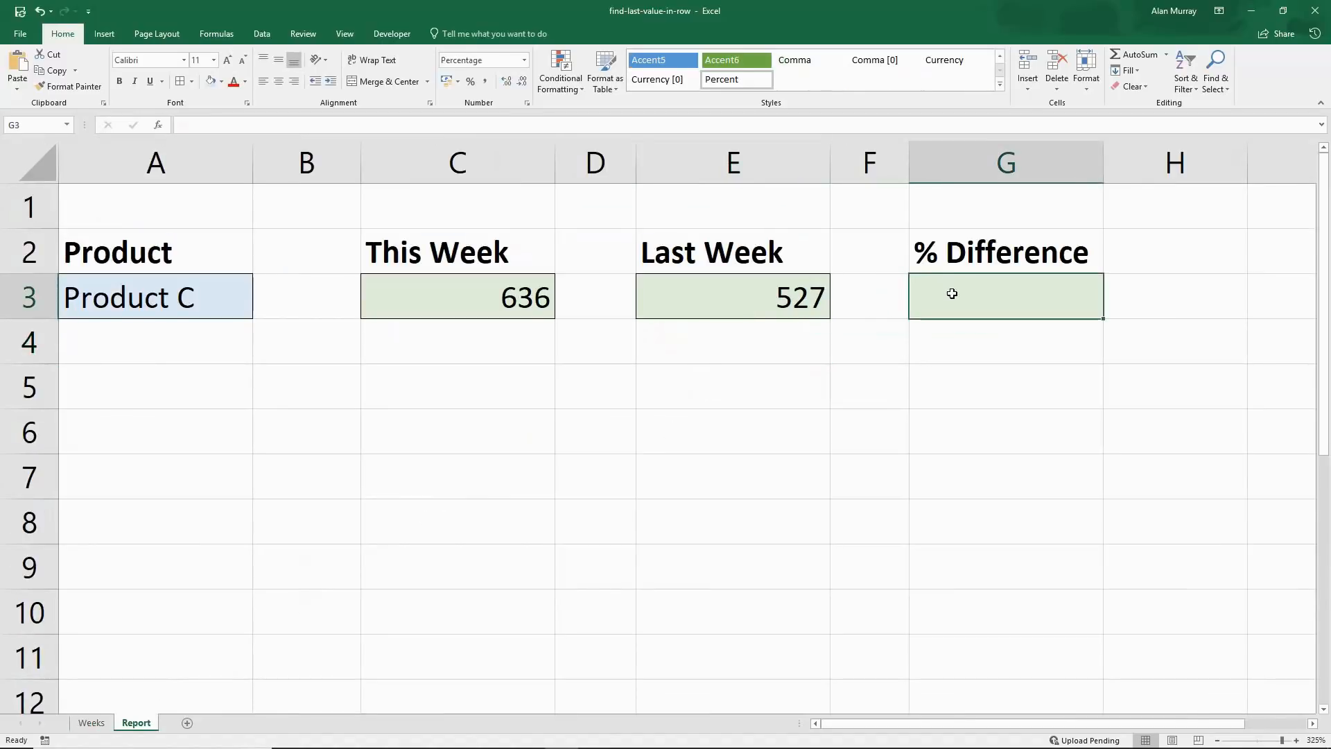
- Enter =(C3-E3)/C3 in G3 as the % Difference formula
{"action": "type", "text": "="}
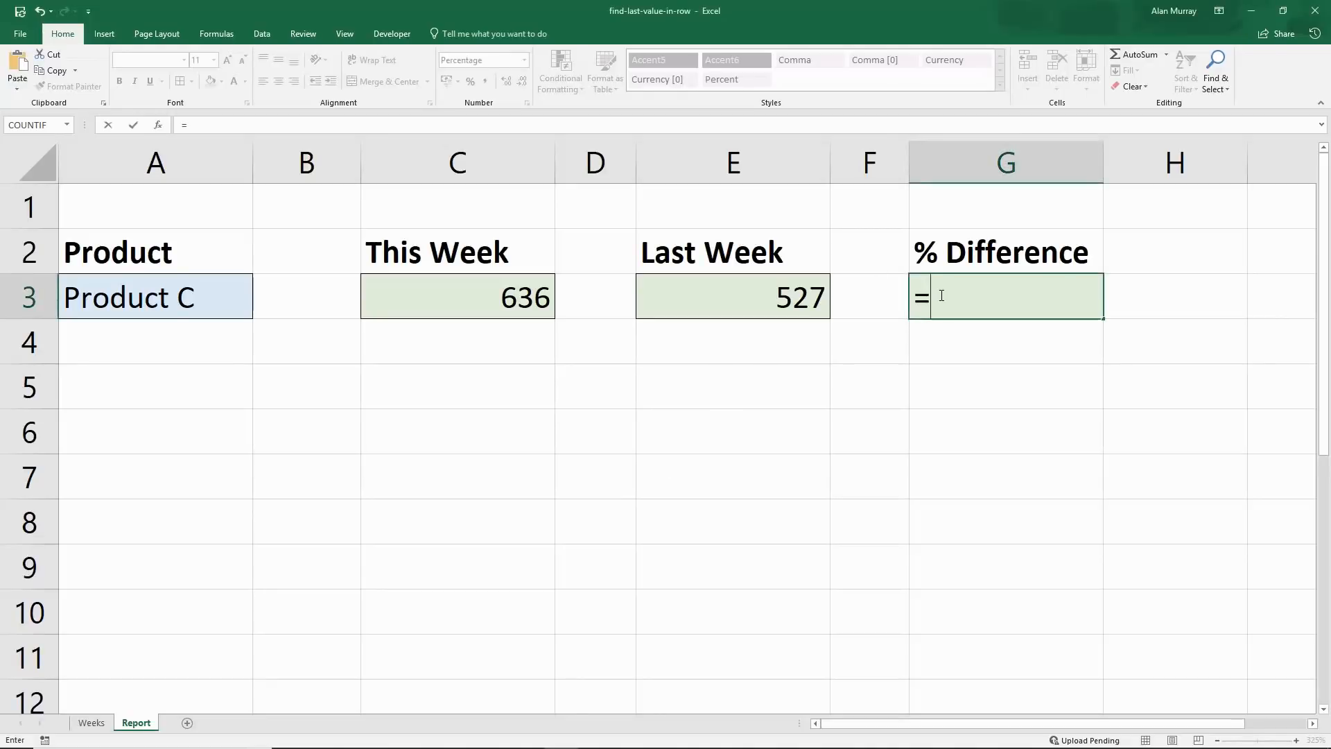
{"action": "type", "text": "(C3-"}
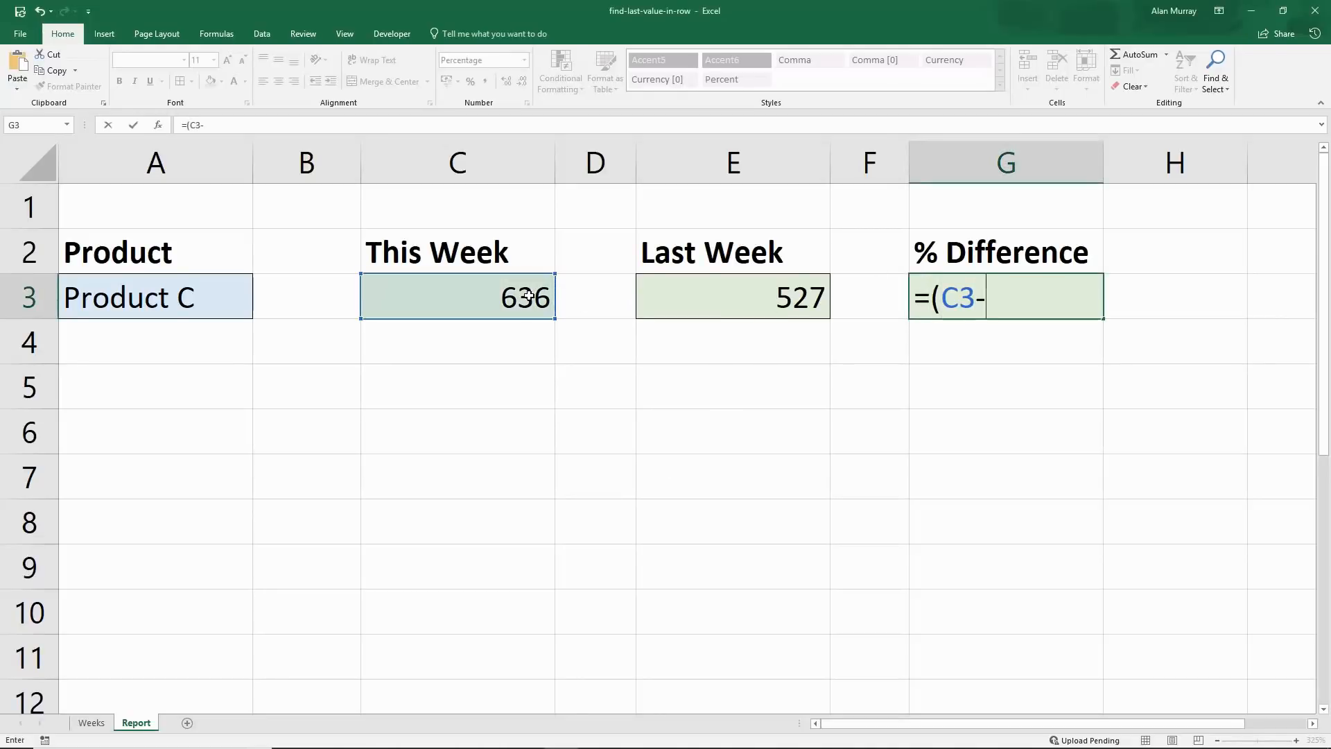
{"action": "left_click", "coordinate": [732, 297]}
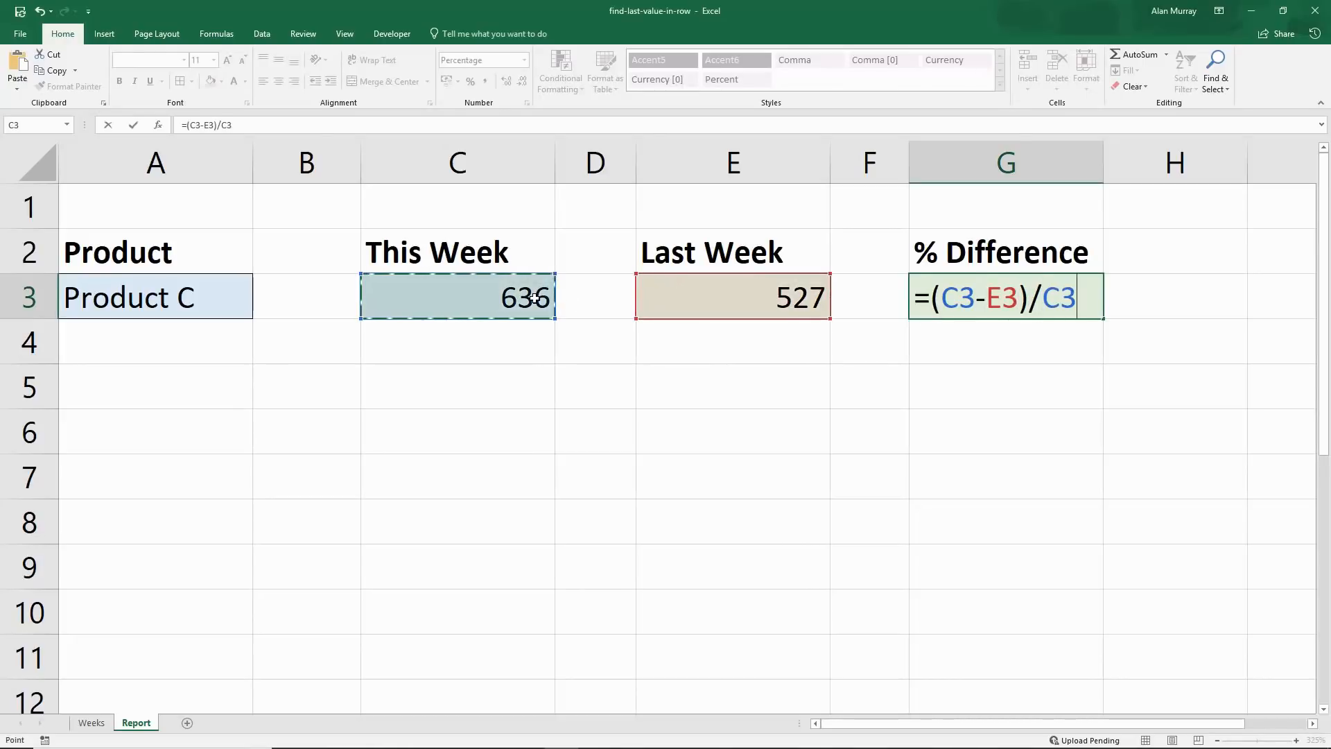
{"action": "key", "text": "Return"}
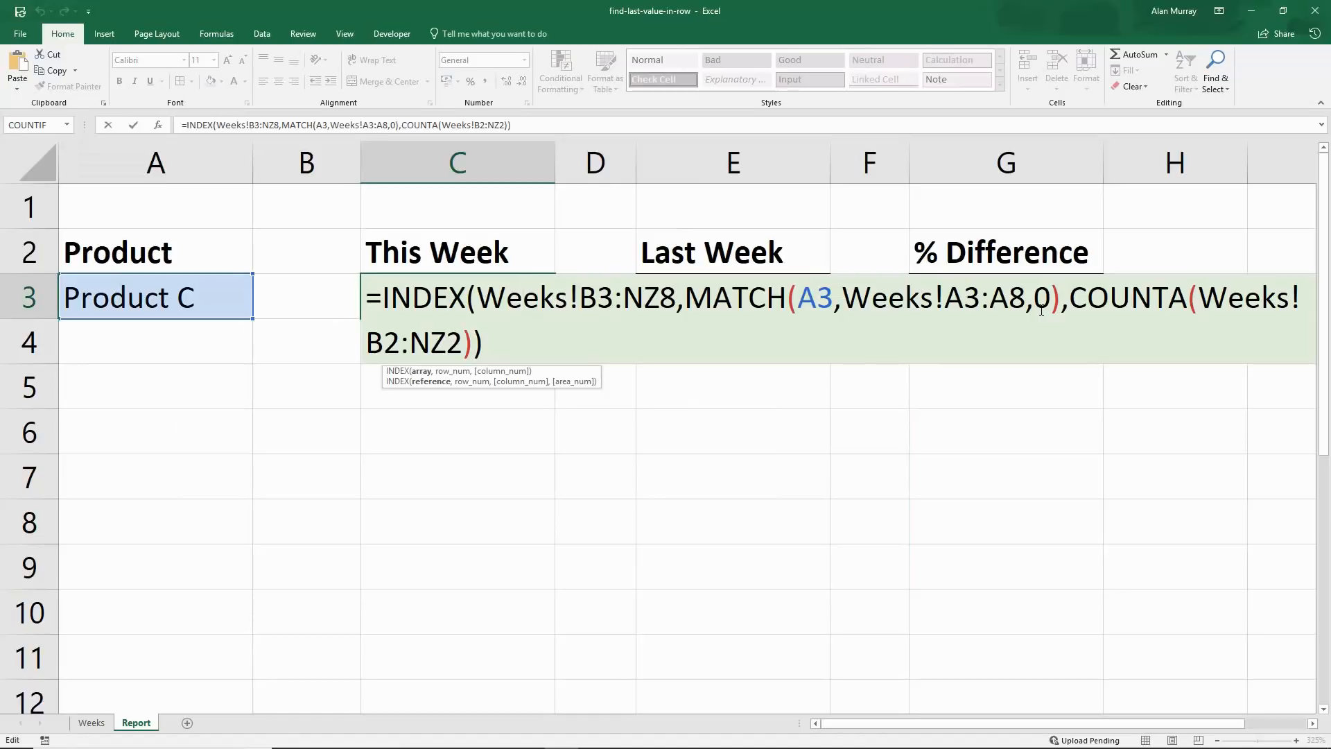
{"action": "mouse_move", "coordinate": [1243, 642]}
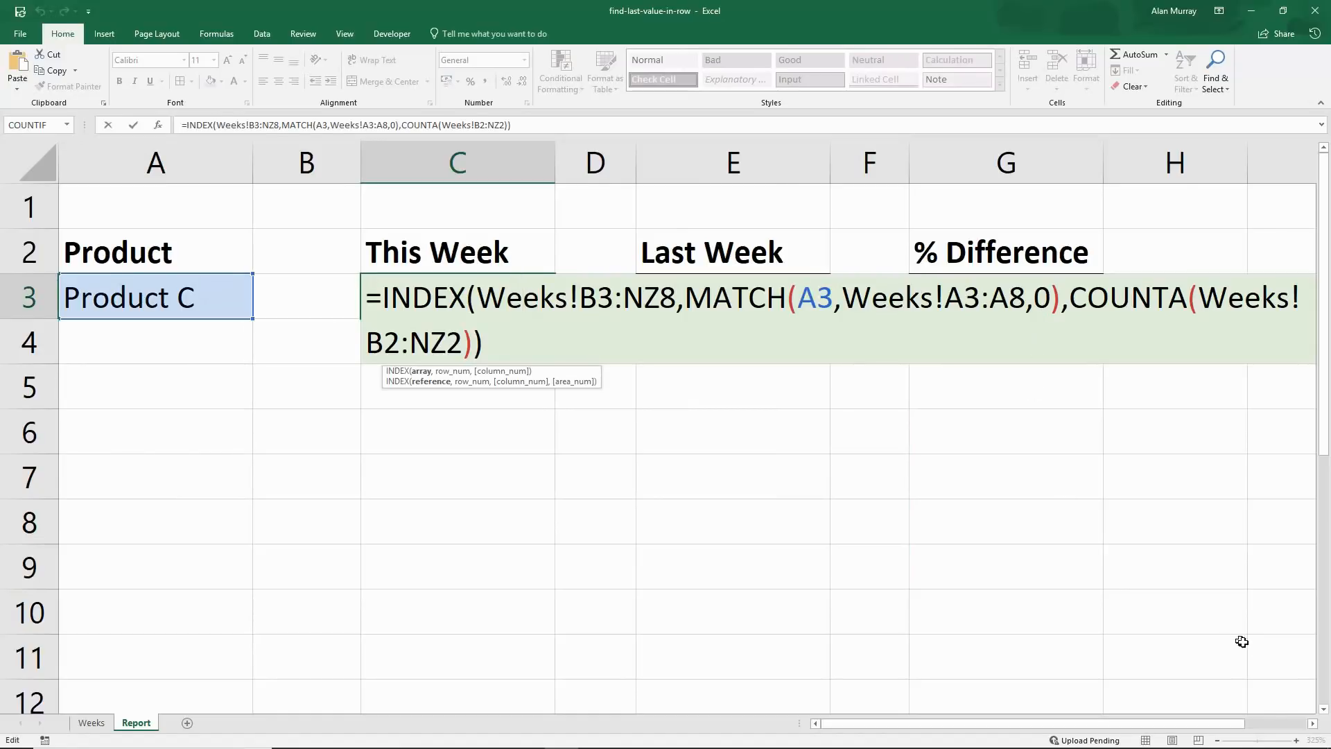
- Keep the This Week formula as-is (636 vs 527, 17%) and return to the product dropdown cell A3
{"action": "scroll", "scroll_direction": "right", "scroll_amount": 3}
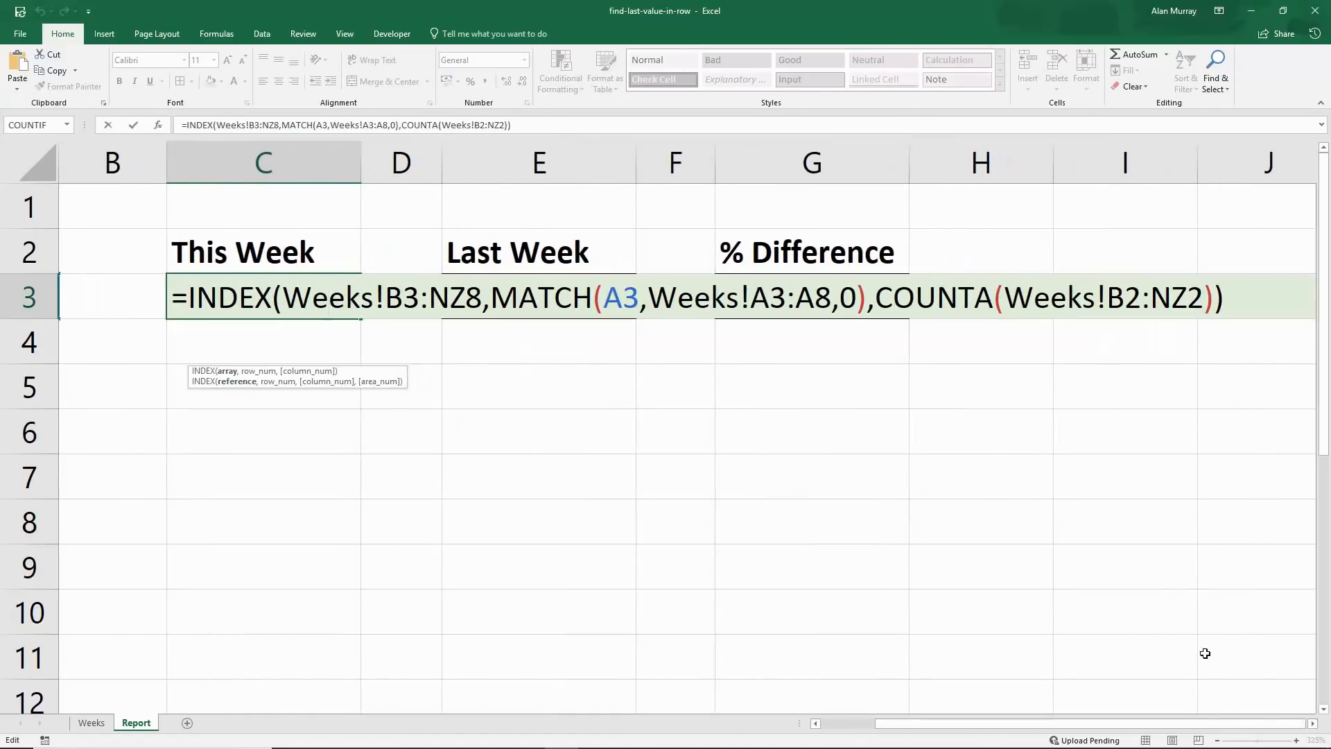
{"action": "key", "text": "Return"}
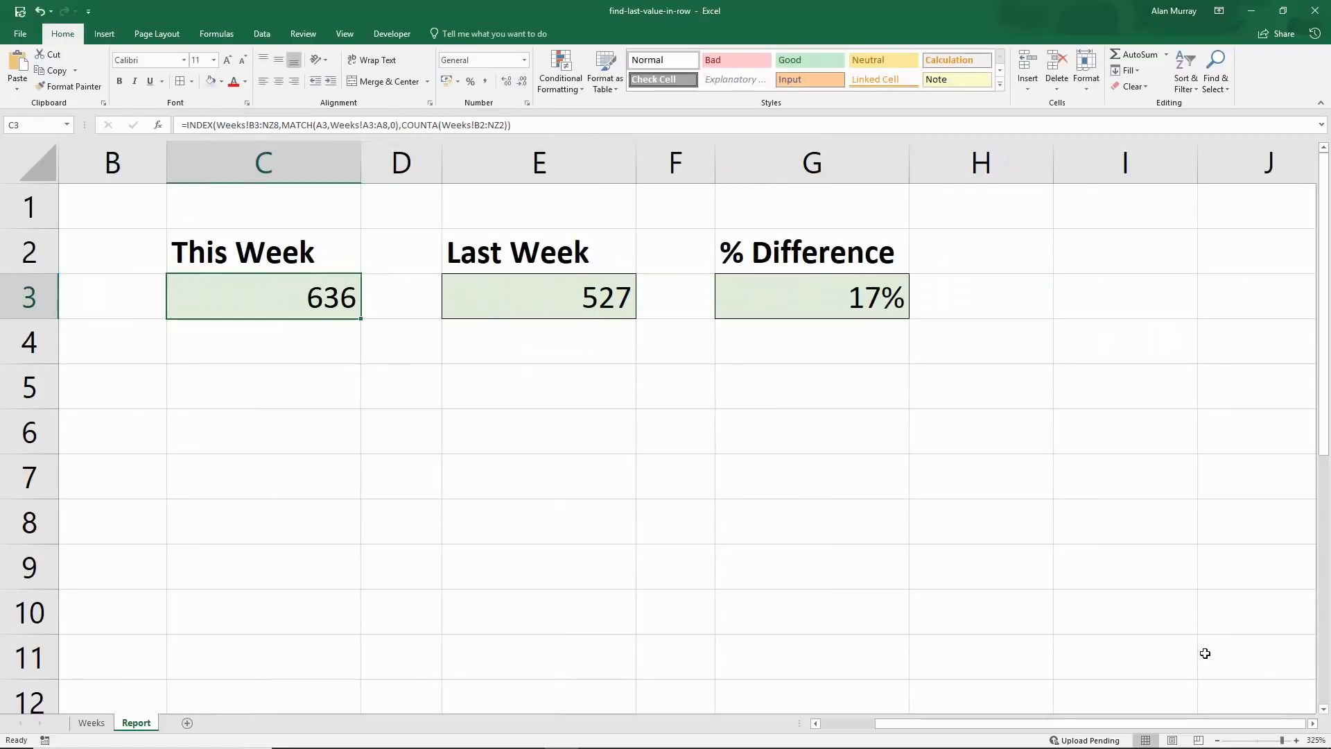
{"action": "scroll", "scroll_direction": "left", "scroll_amount": 3}
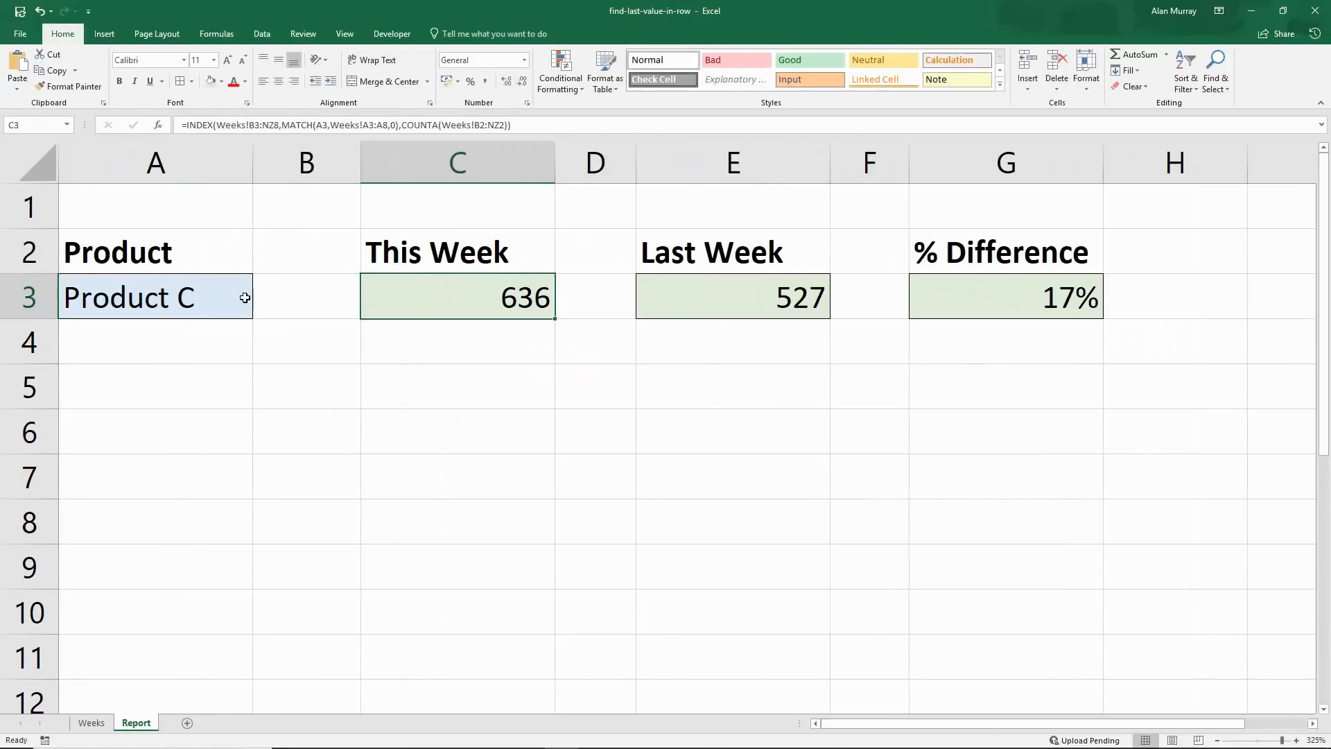
{"action": "left_click", "coordinate": [156, 296]}
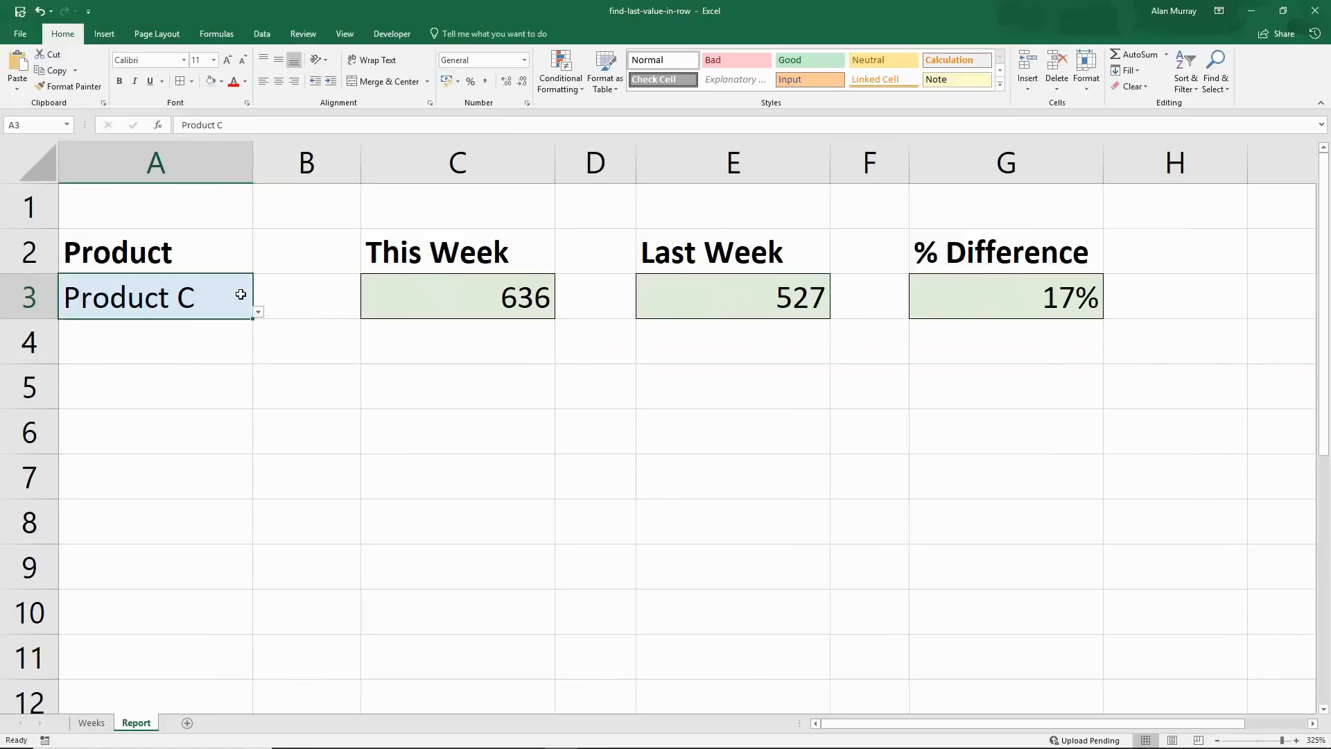